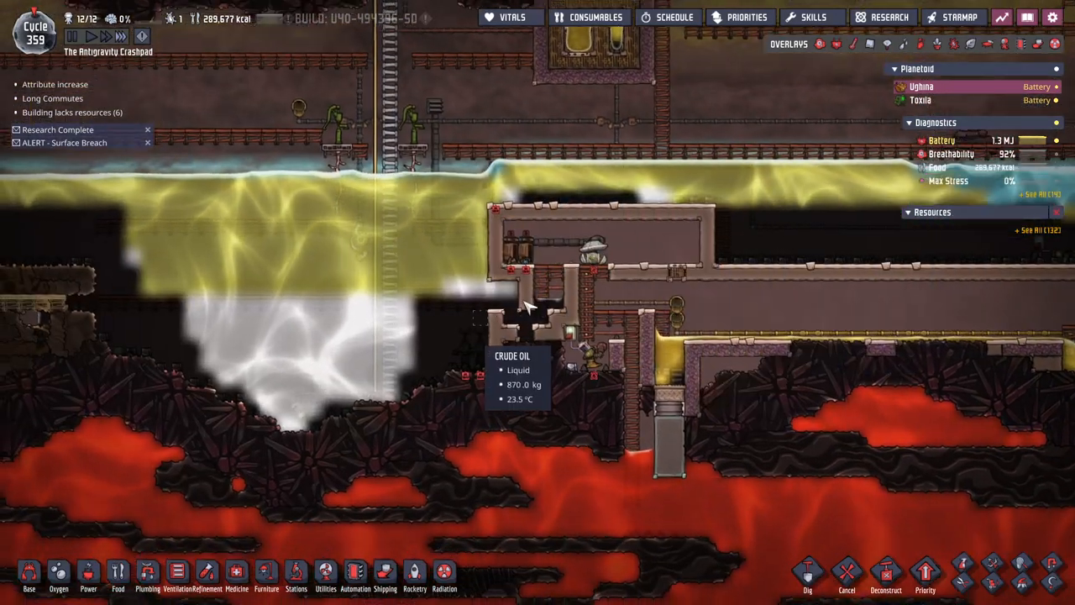
- Queue dig errands along the rock stretch above the magma layer with the Dig tool
{"action": "scroll", "scroll_direction": "up", "scroll_amount": 3}
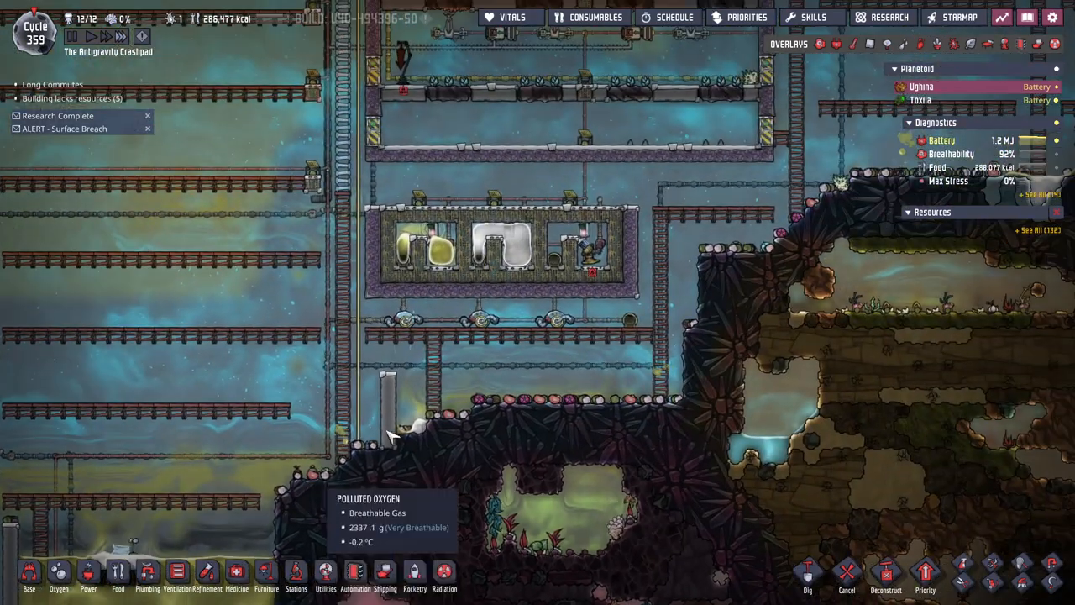
{"action": "mouse_move", "coordinate": [529, 383]}
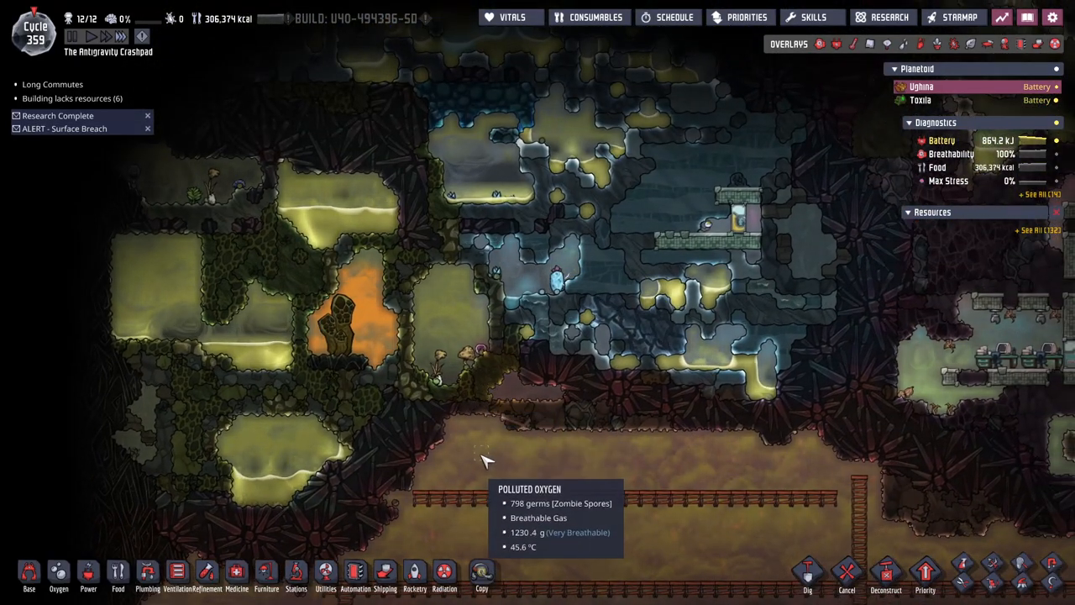
{"action": "left_click", "coordinate": [28, 574]}
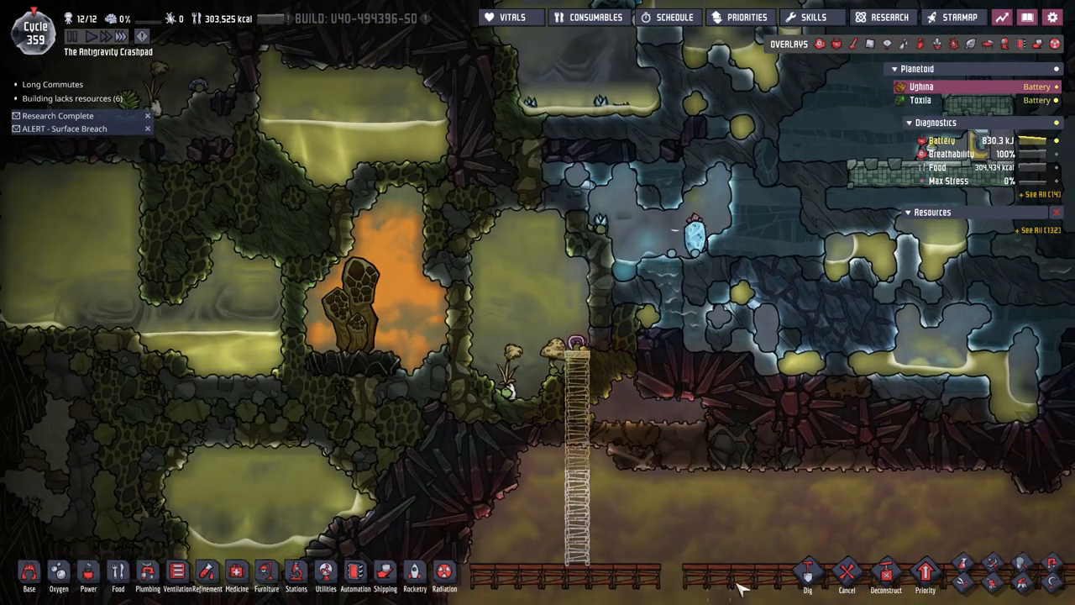
{"action": "left_click", "coordinate": [807, 571]}
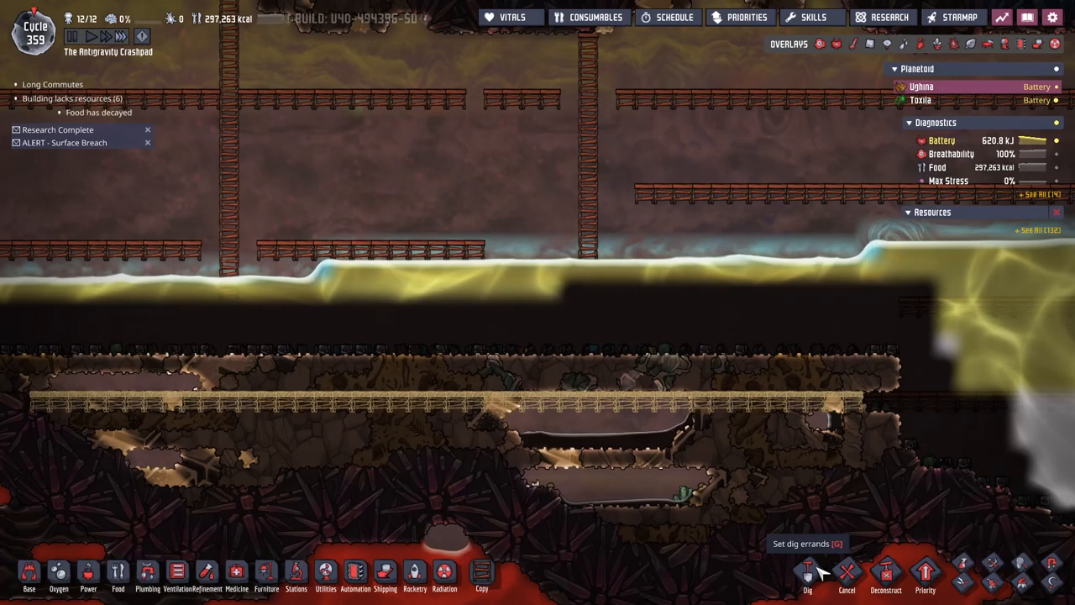
{"action": "left_click", "coordinate": [806, 572]}
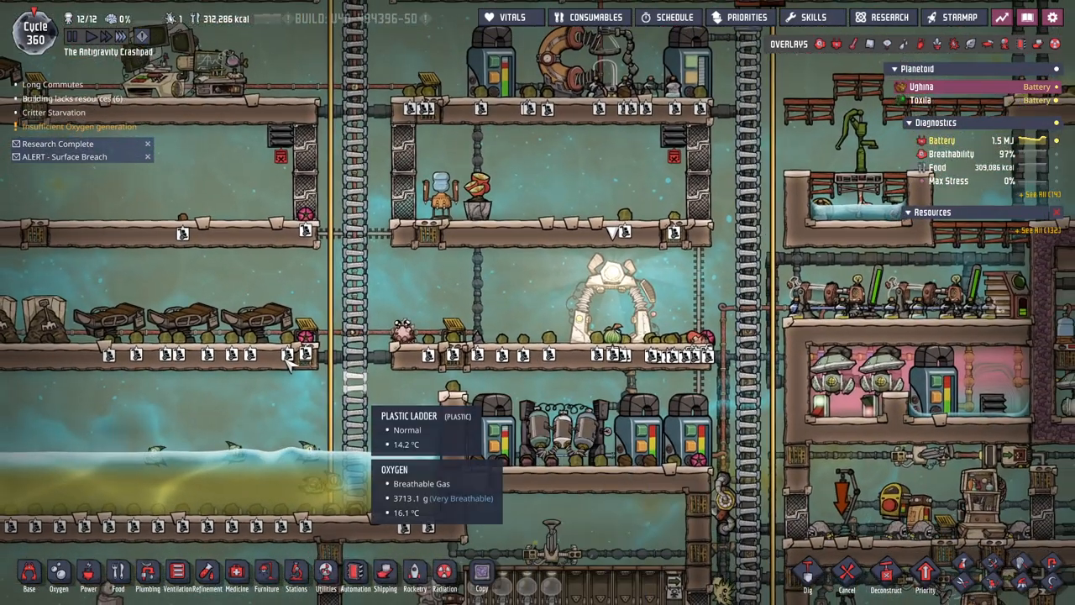
{"action": "scroll", "scroll_direction": "down", "scroll_amount": 3}
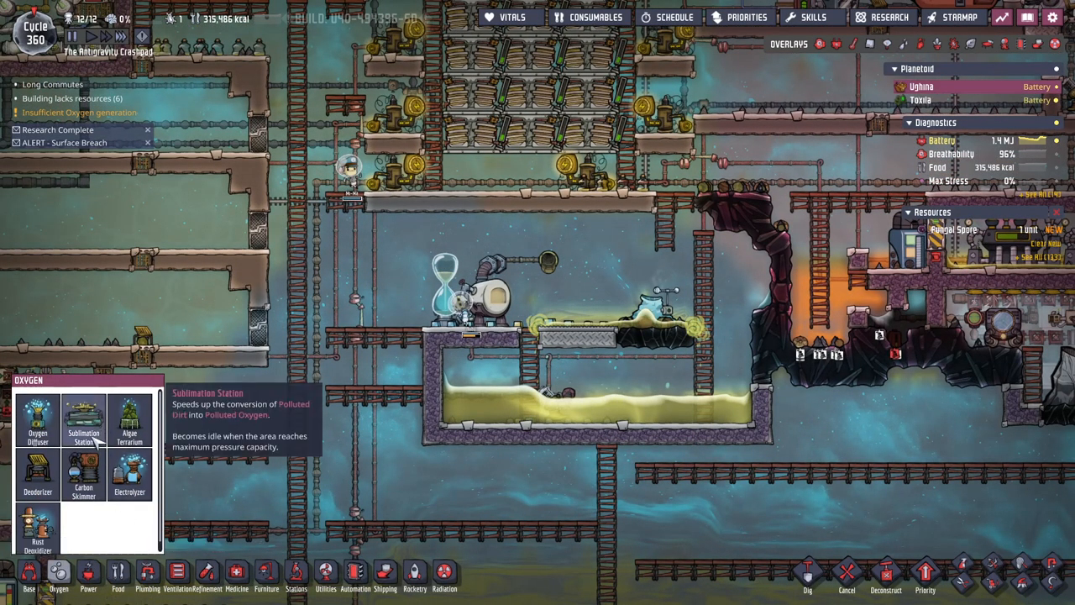
{"action": "left_click", "coordinate": [207, 574]}
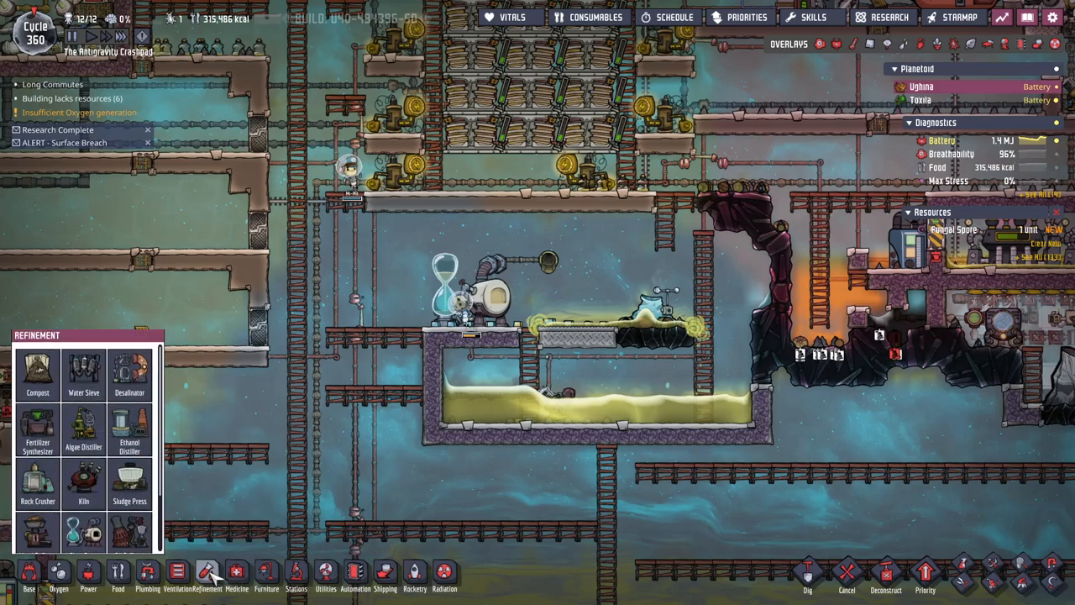
{"action": "left_click", "coordinate": [129, 479]}
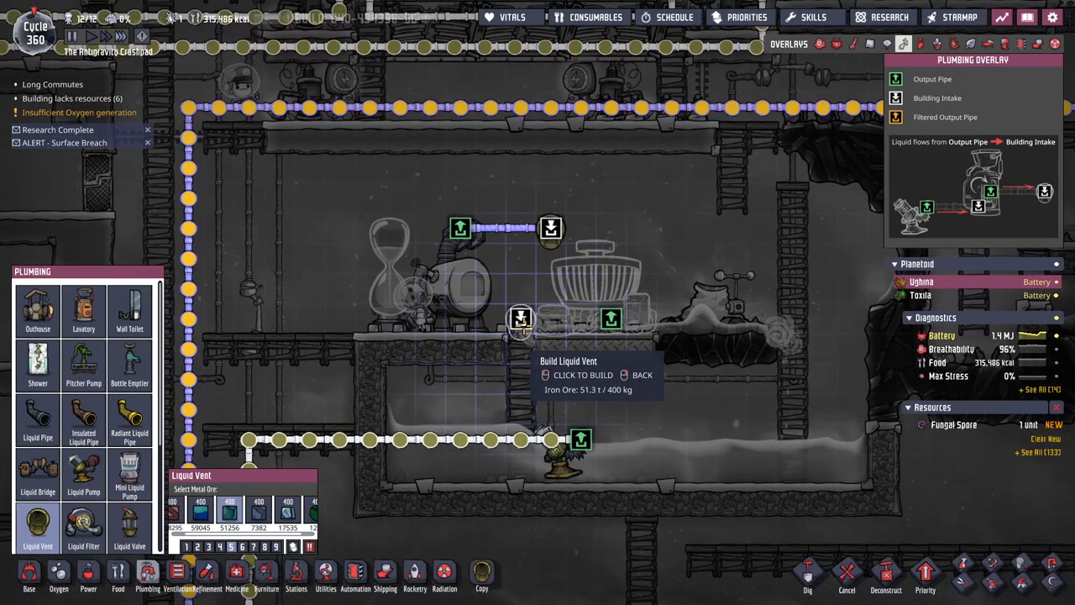
{"action": "left_click", "coordinate": [84, 420]}
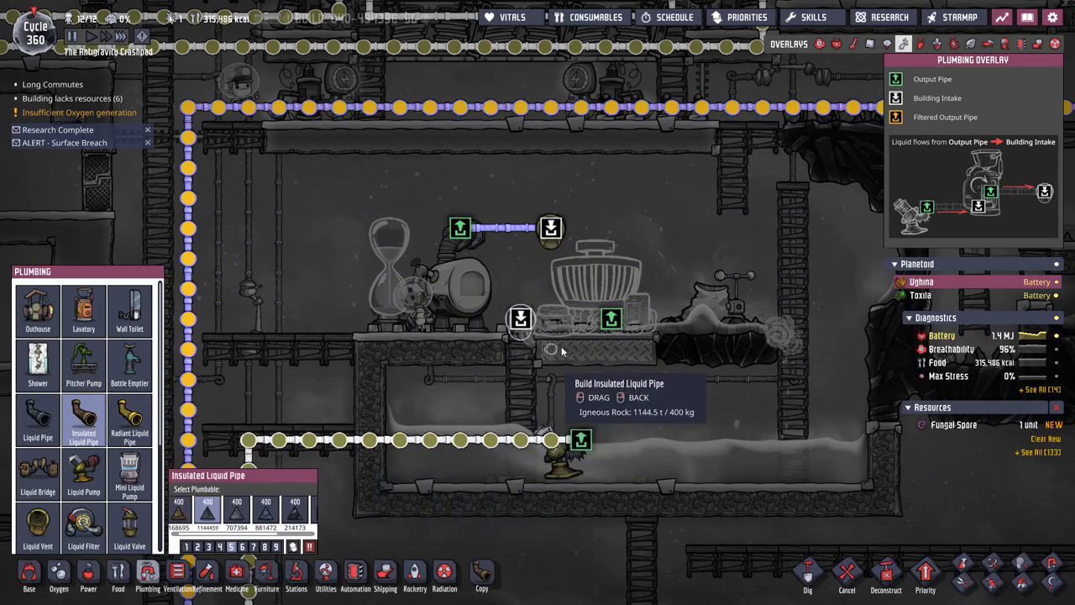
{"action": "mouse_move", "coordinate": [580, 395]}
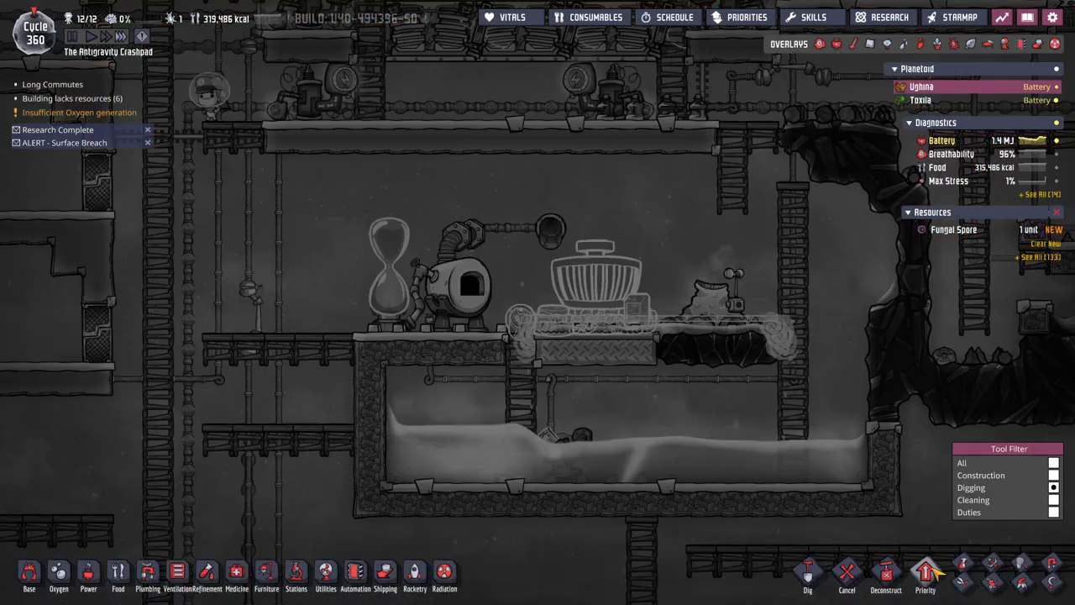
- Place building plans in the pocket beside the natural gas geyser for the duplicants to construct
{"action": "left_click", "coordinate": [924, 575]}
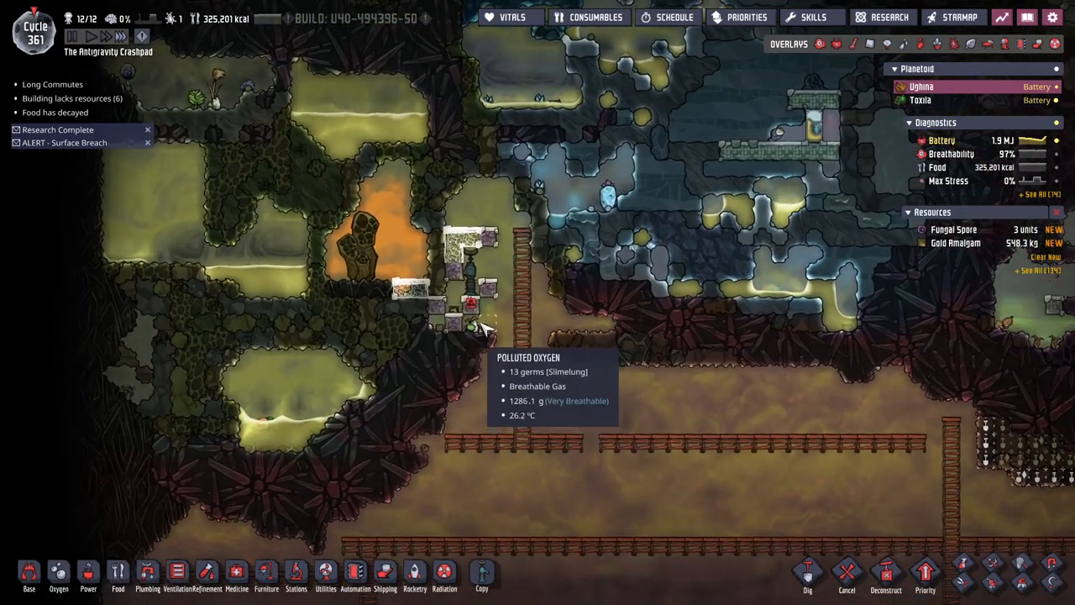
- Check the Bottle Emptier's settings and close its details panel
{"action": "left_click", "coordinate": [454, 294]}
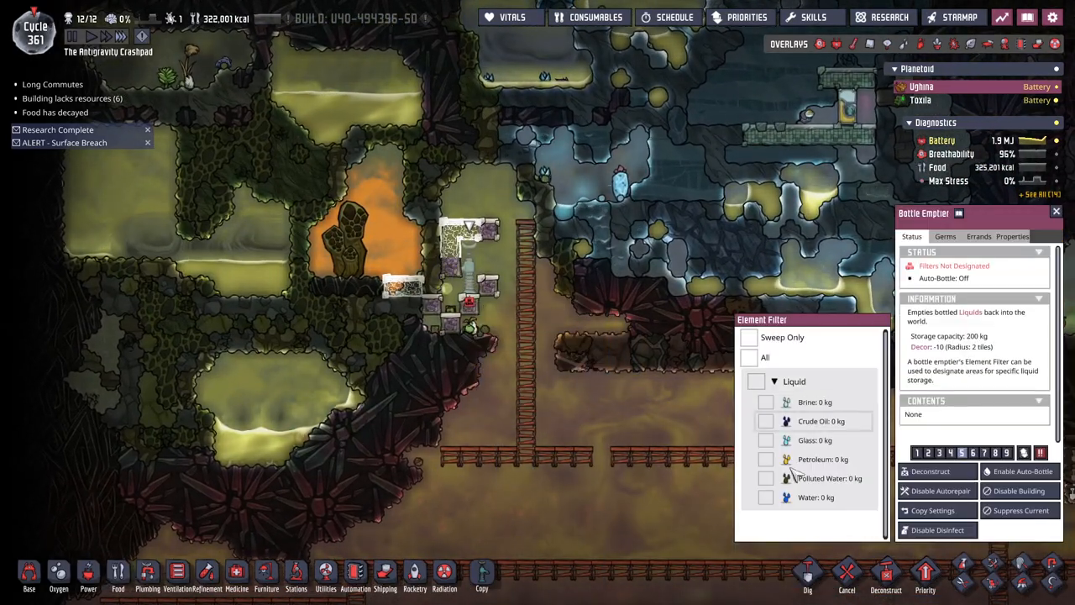
{"action": "left_click", "coordinate": [1020, 470]}
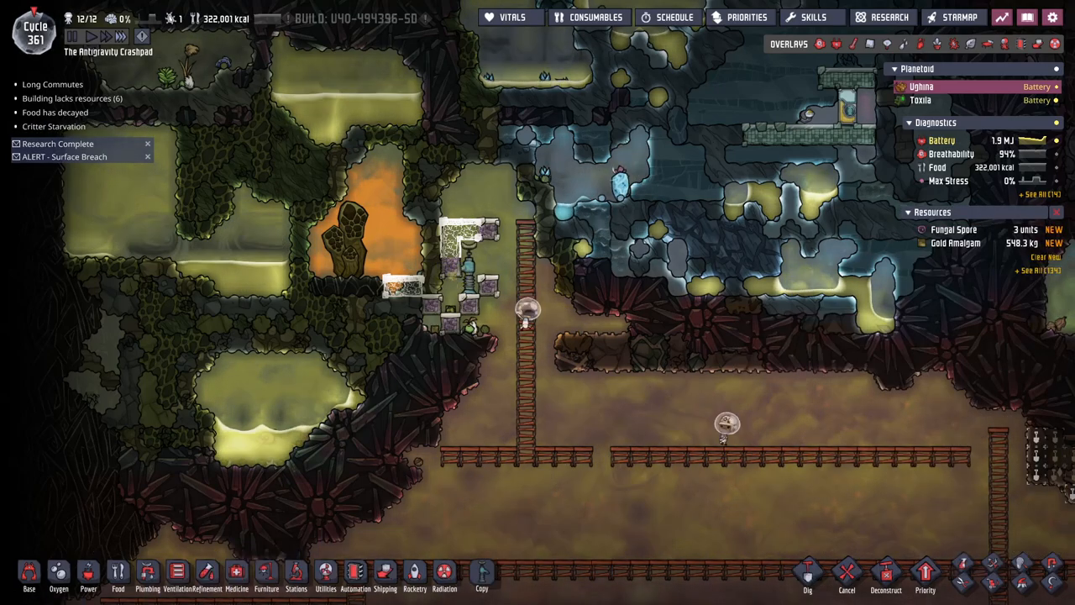
{"action": "left_click", "coordinate": [551, 361]}
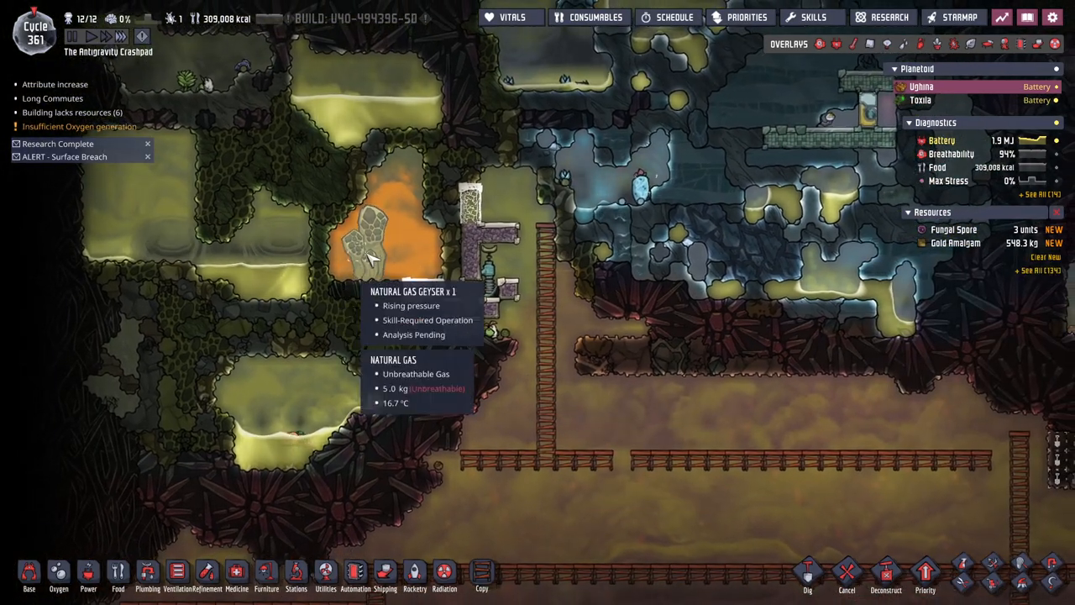
- Queue gas pipes, a large machine and tiles below the natural gas geyser from the Base menu
{"action": "left_click", "coordinate": [29, 574]}
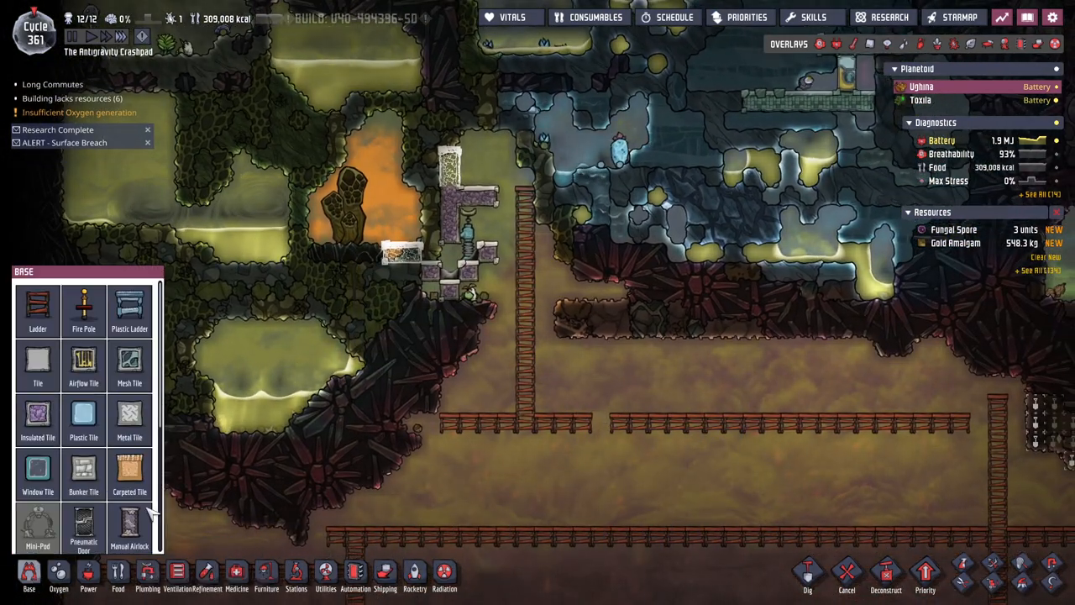
{"action": "scroll", "scroll_direction": "down", "scroll_amount": 3}
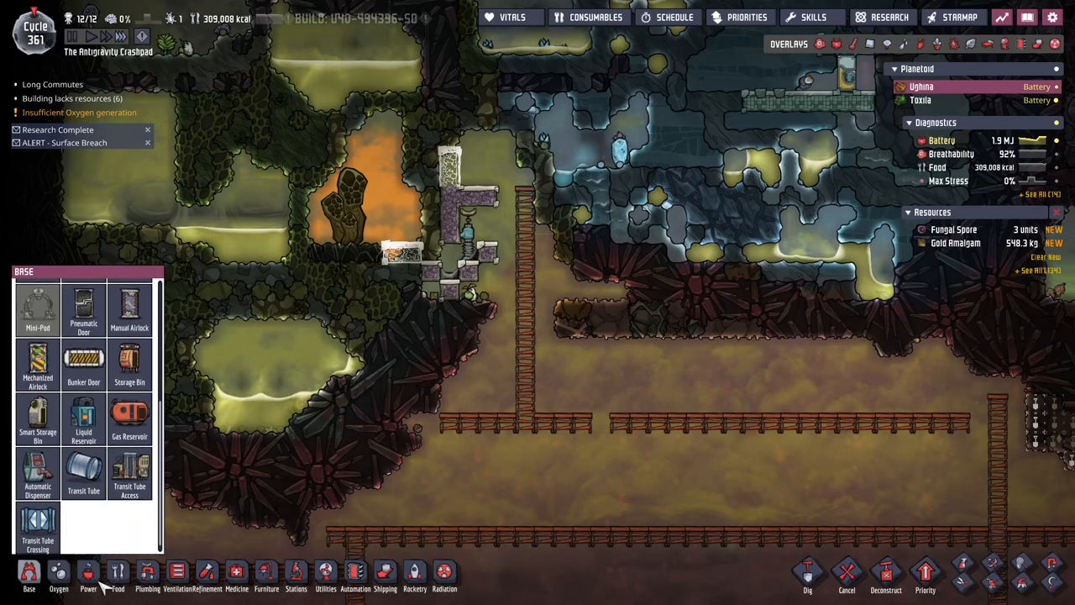
{"action": "left_click", "coordinate": [87, 574]}
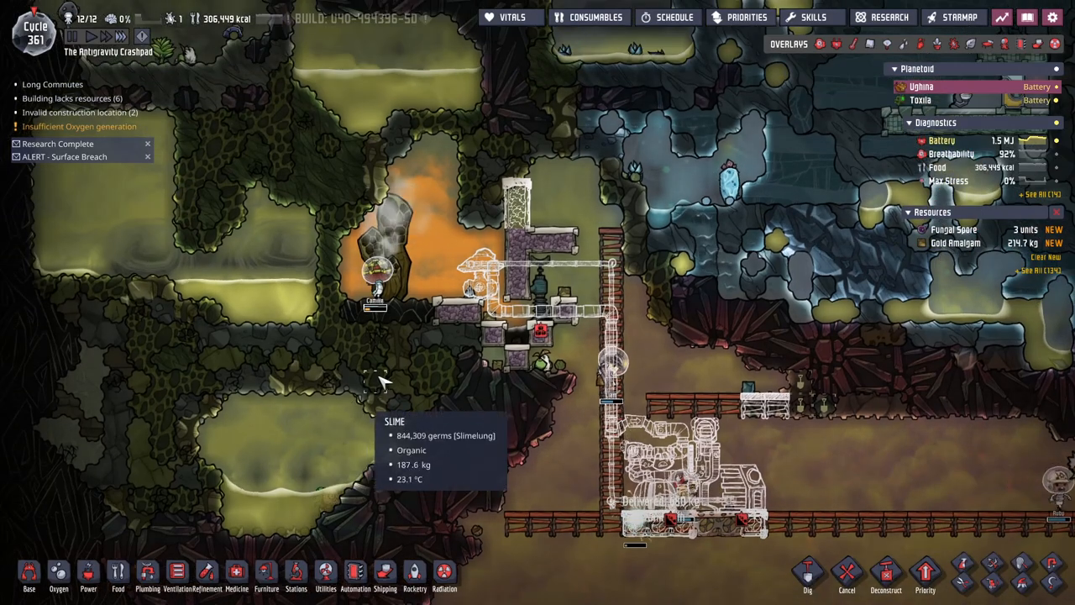
{"action": "left_click", "coordinate": [395, 362]}
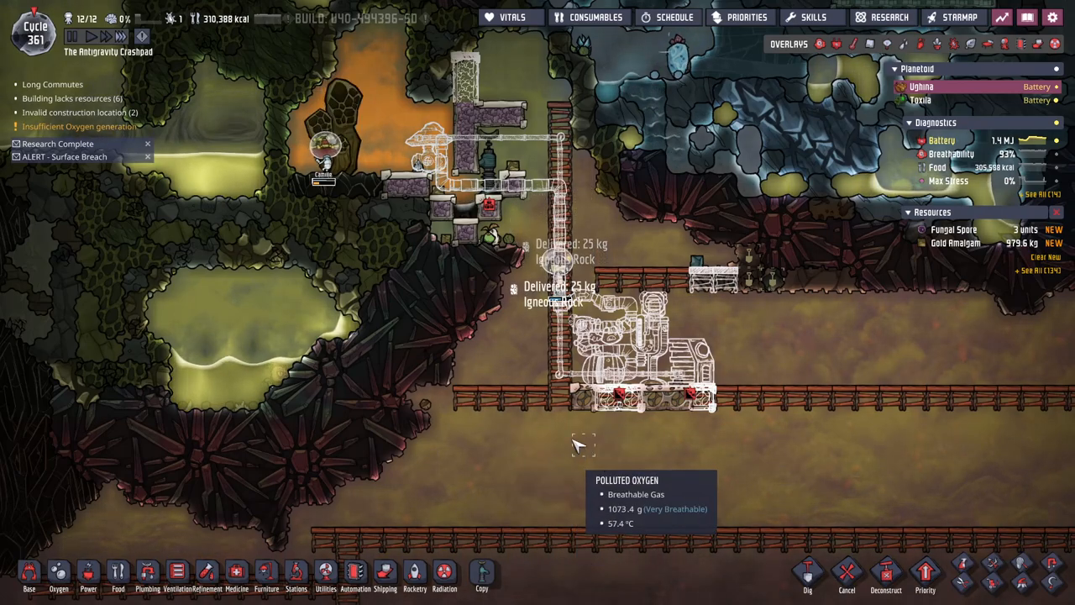
{"action": "left_click", "coordinate": [29, 574]}
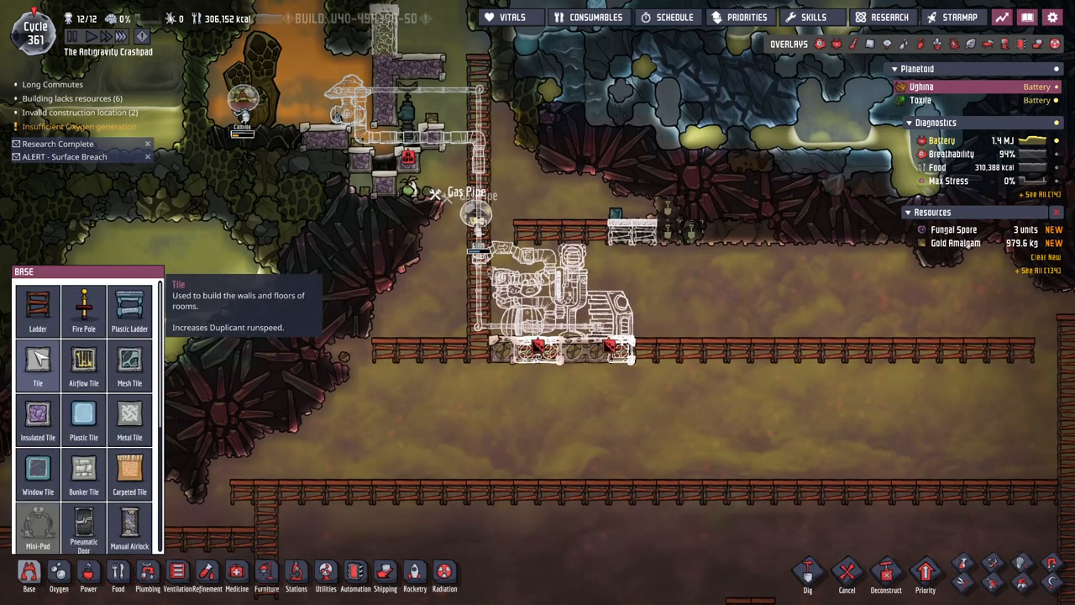
{"action": "left_click", "coordinate": [129, 366]}
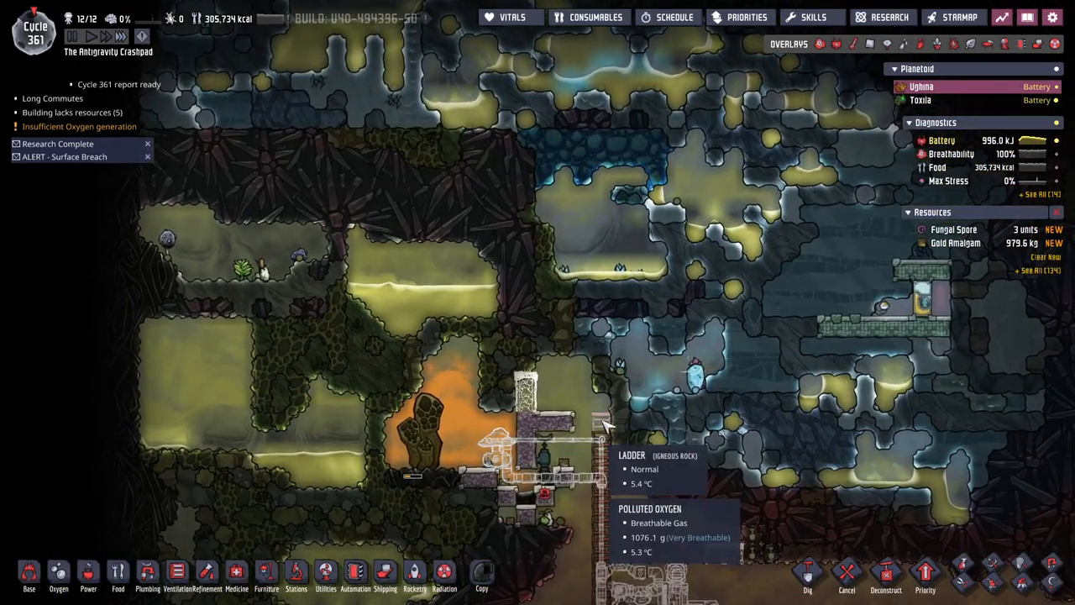
- View the finished battery row and manual generator with the interface hidden, then restore the UI
{"action": "left_click", "coordinate": [26, 574]}
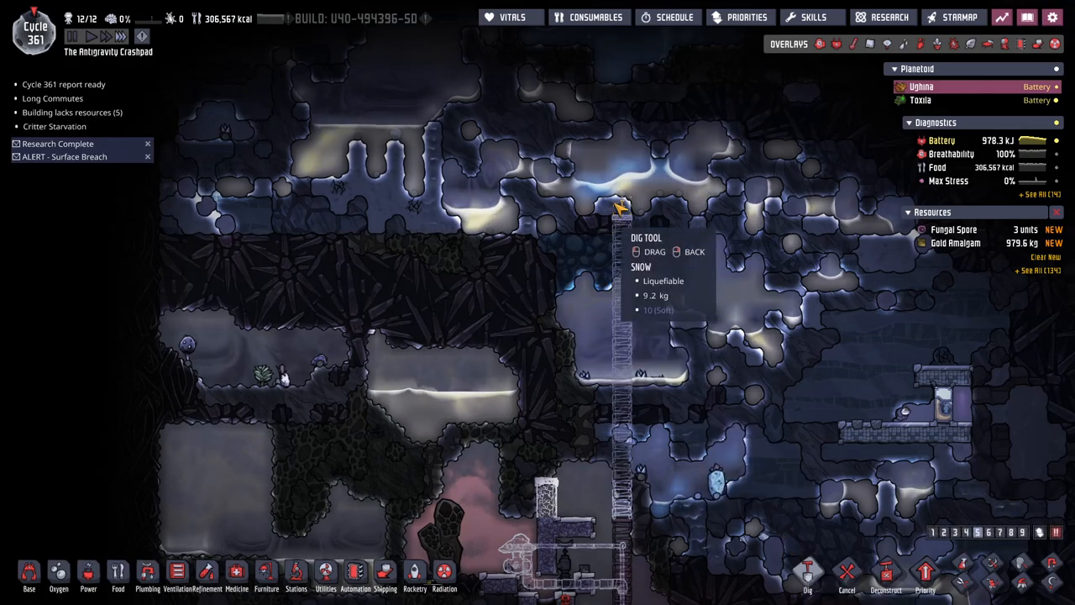
{"action": "mouse_move", "coordinate": [641, 454]}
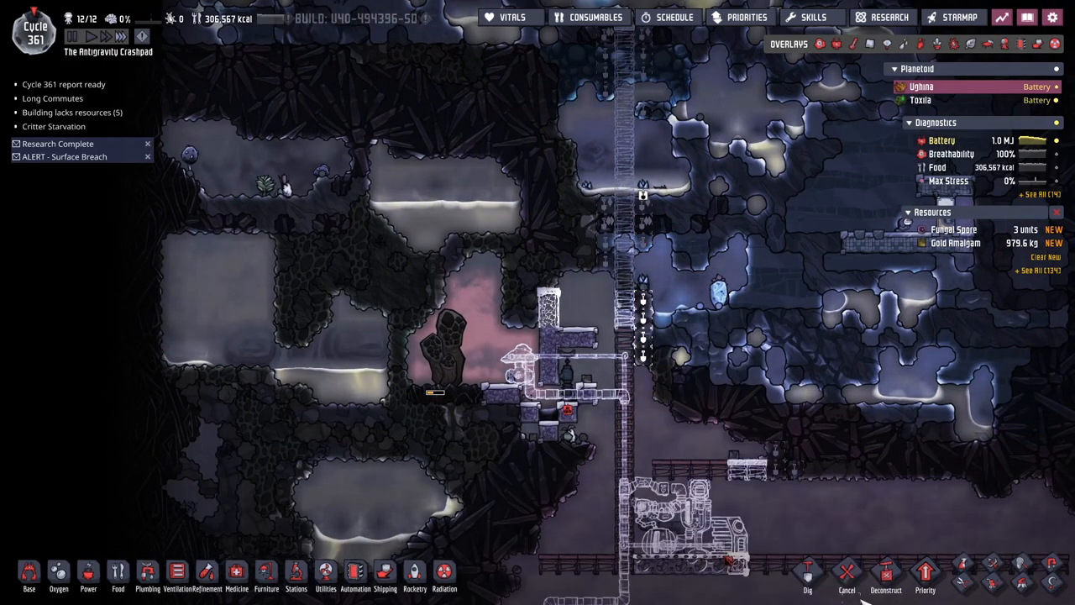
{"action": "key", "text": "F12"}
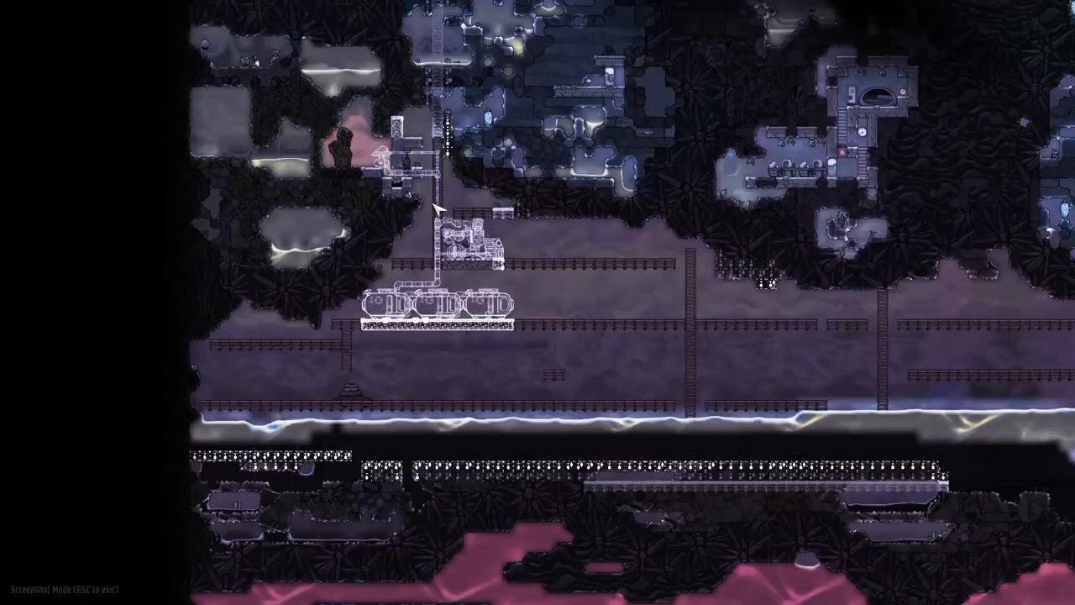
{"action": "key", "text": "Escape"}
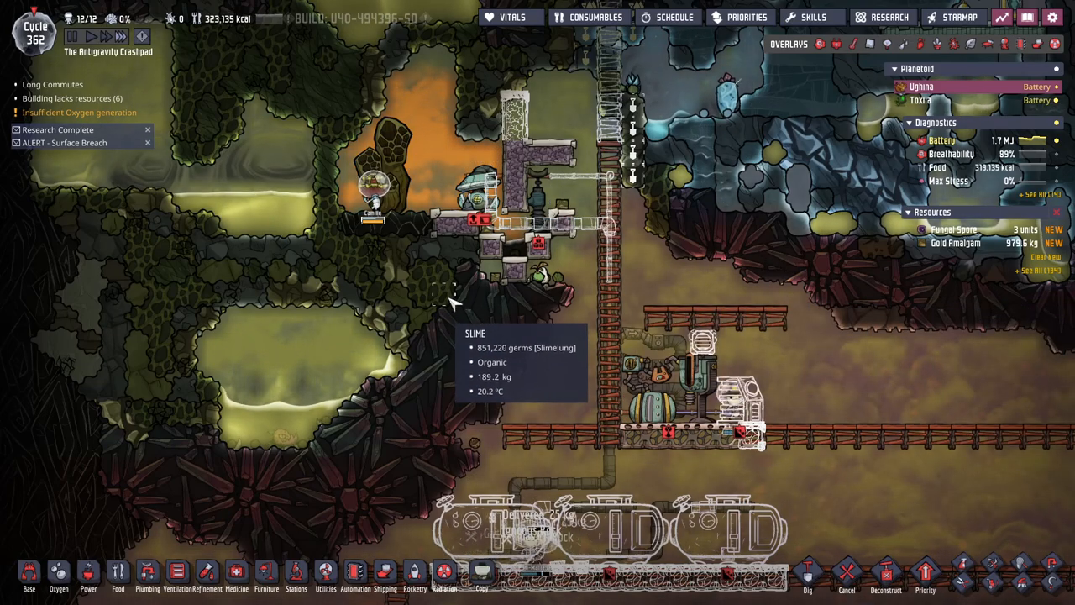
{"action": "mouse_move", "coordinate": [487, 339]}
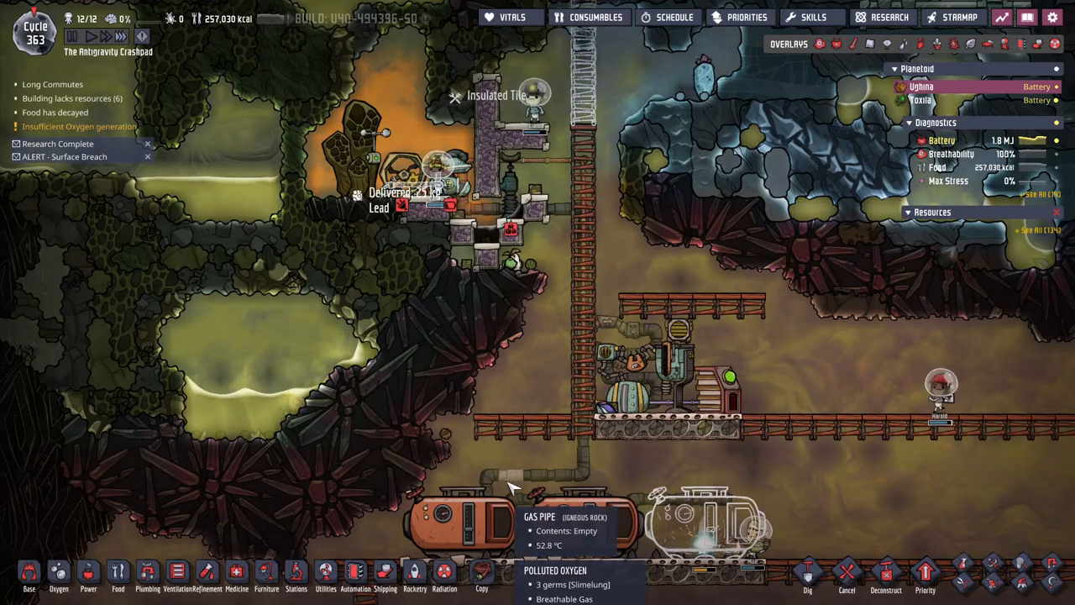
{"action": "mouse_move", "coordinate": [411, 302]}
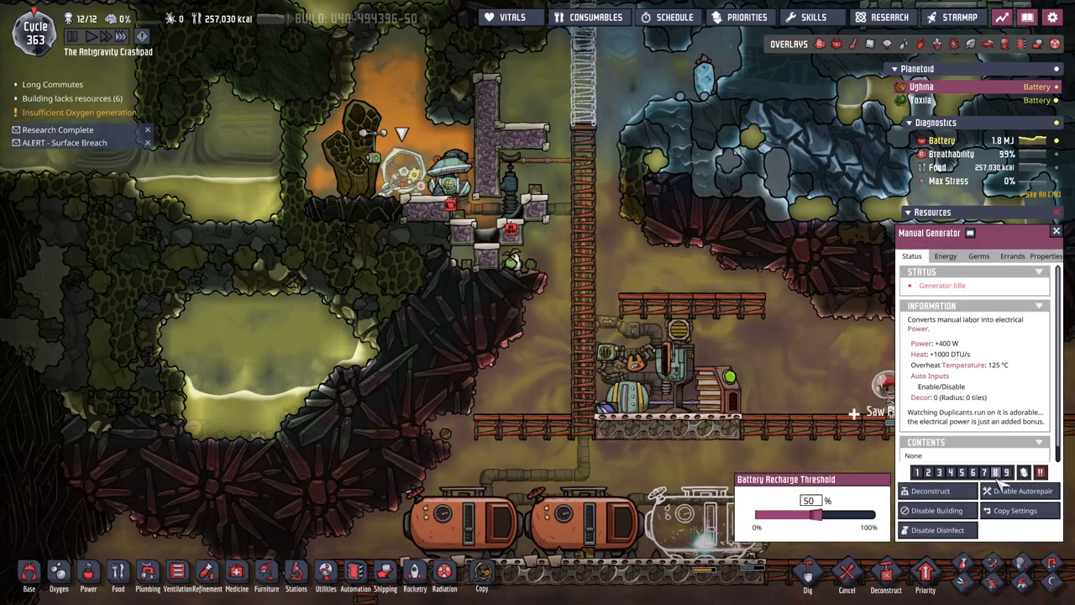
{"action": "mouse_move", "coordinate": [927, 491]}
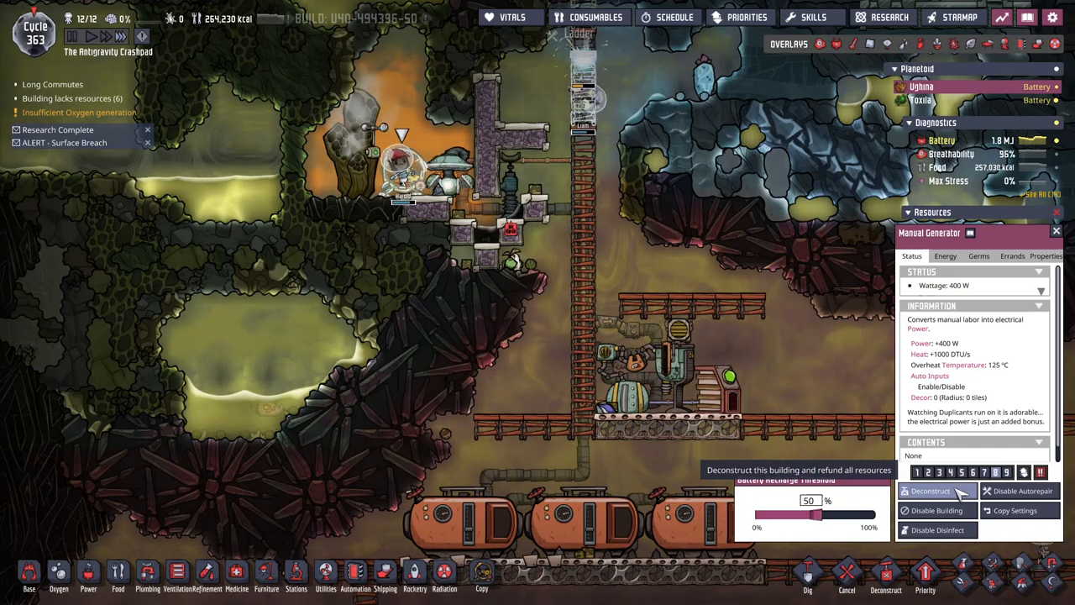
{"action": "left_click", "coordinate": [836, 44]}
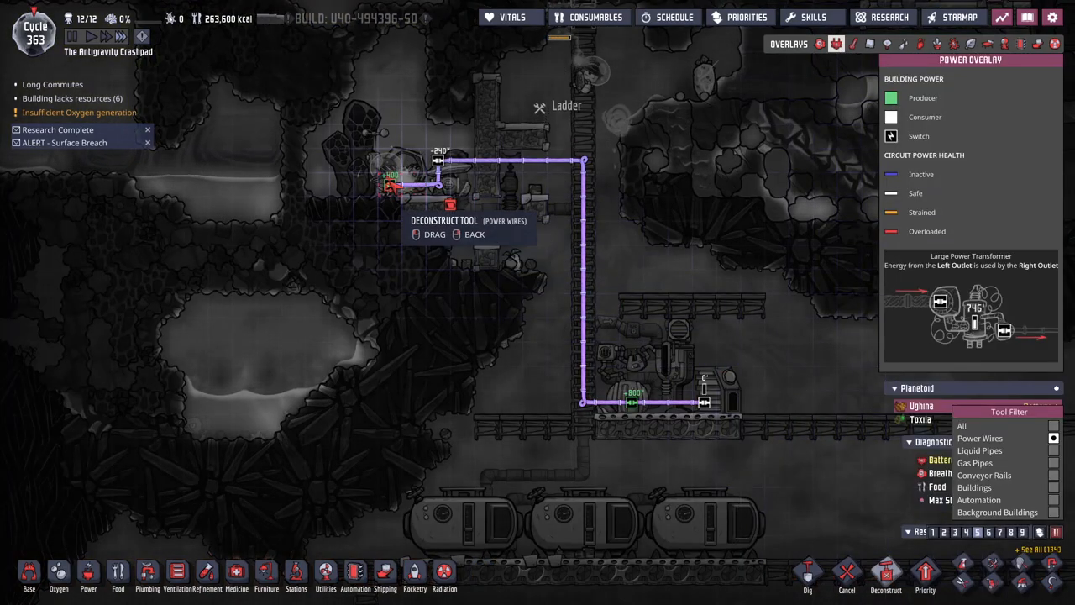
{"action": "left_click", "coordinate": [920, 44]}
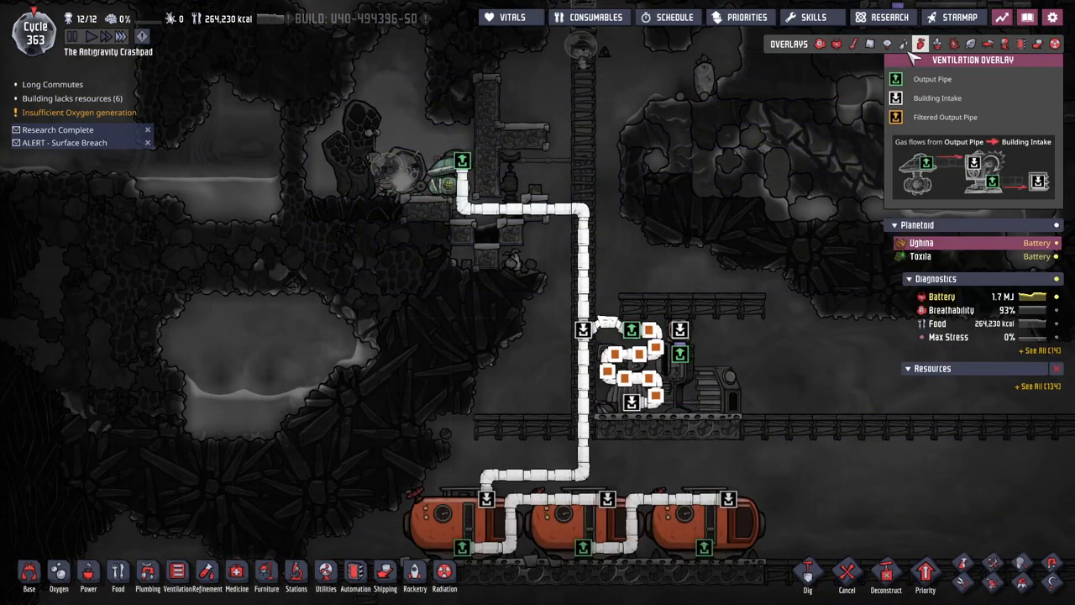
{"action": "mouse_move", "coordinate": [736, 378]}
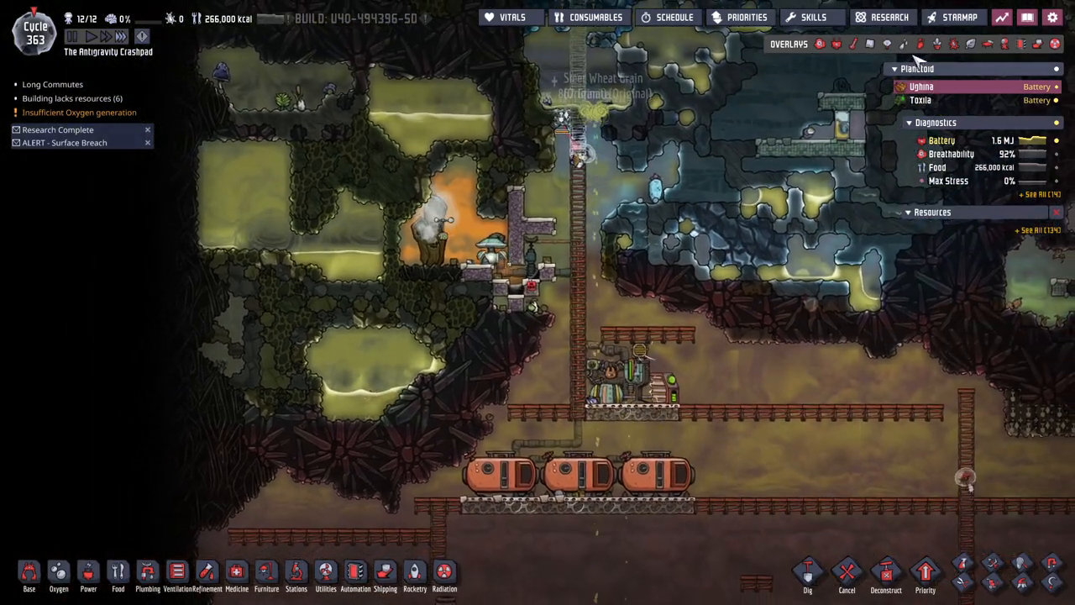
{"action": "left_click", "coordinate": [920, 44]}
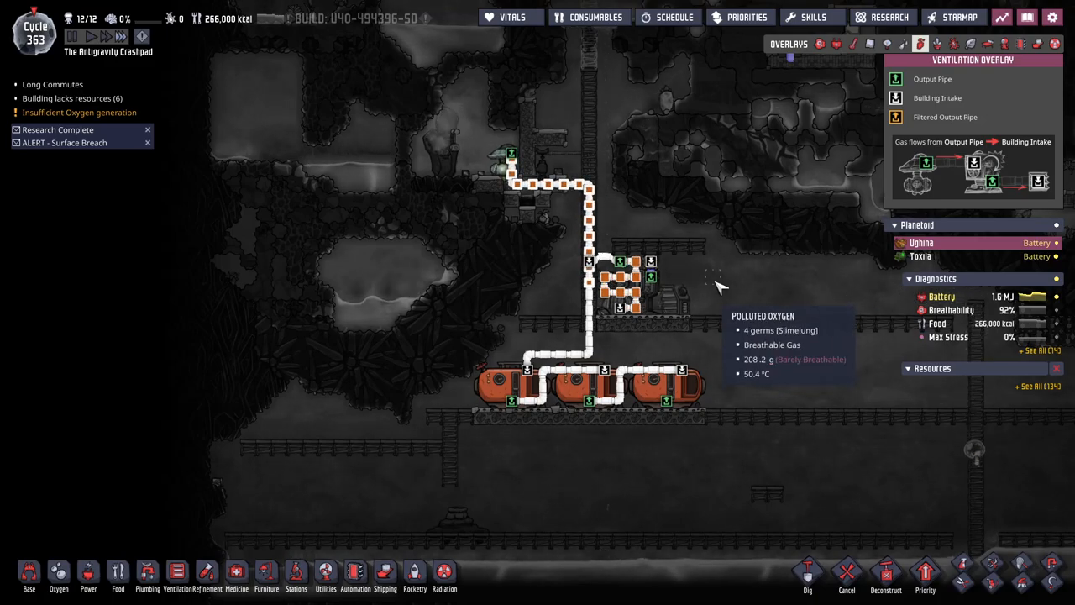
{"action": "mouse_move", "coordinate": [659, 186]}
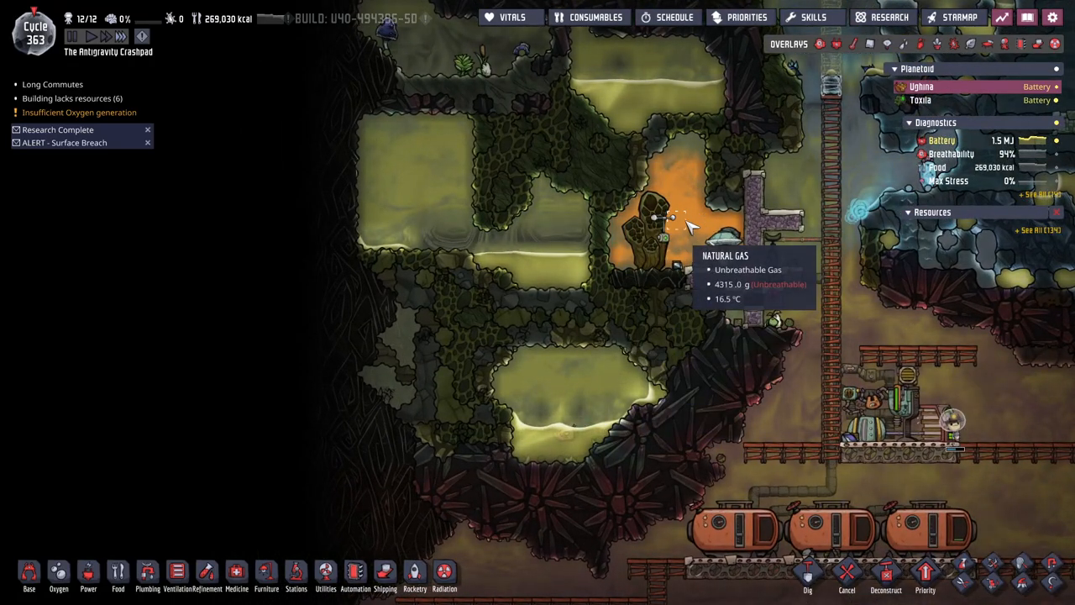
{"action": "left_click", "coordinate": [646, 226]}
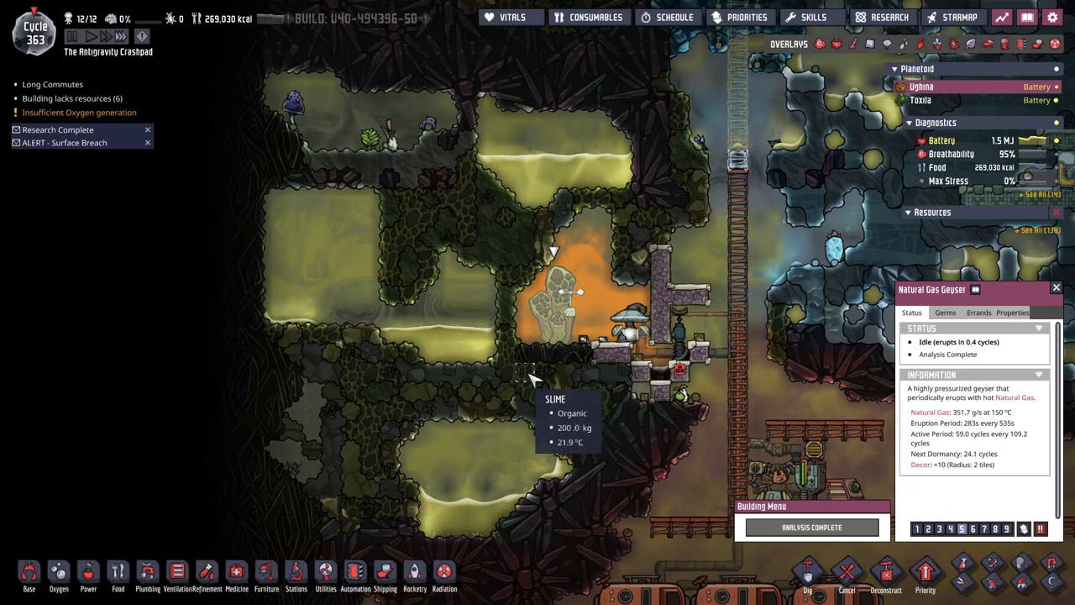
{"action": "mouse_move", "coordinate": [479, 310]}
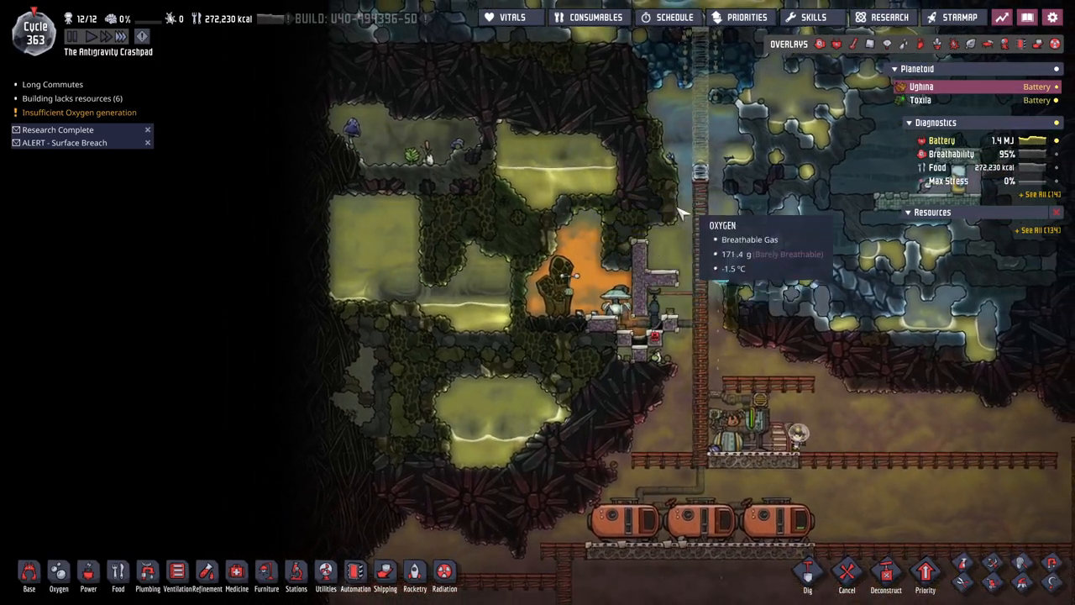
{"action": "left_click", "coordinate": [853, 43]}
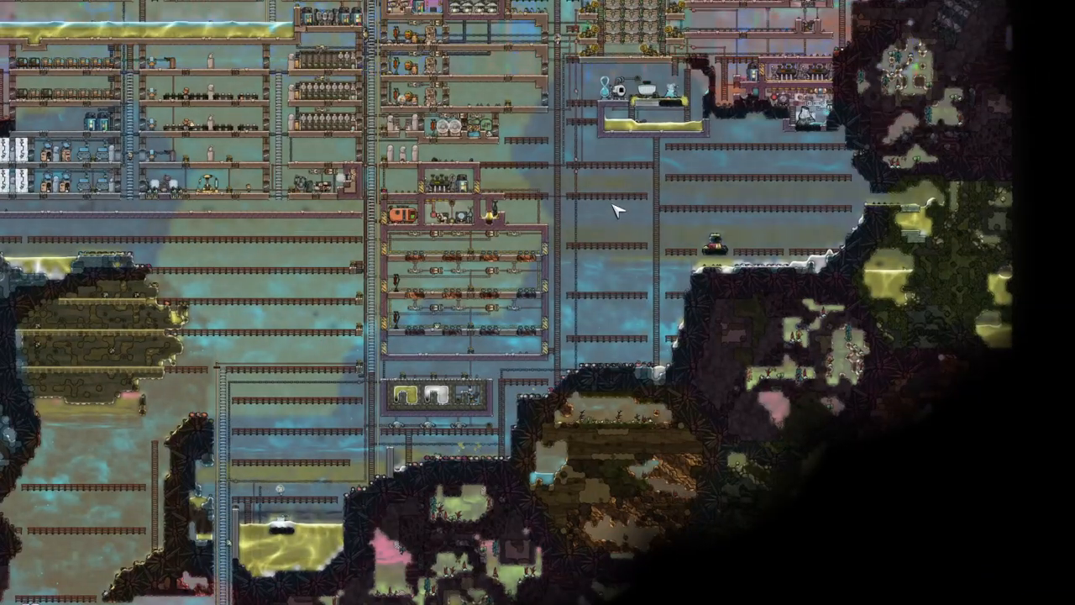
- Resume from the pause menu, review the oxygen panel, and bring up the Power build options
{"action": "key", "text": "Escape"}
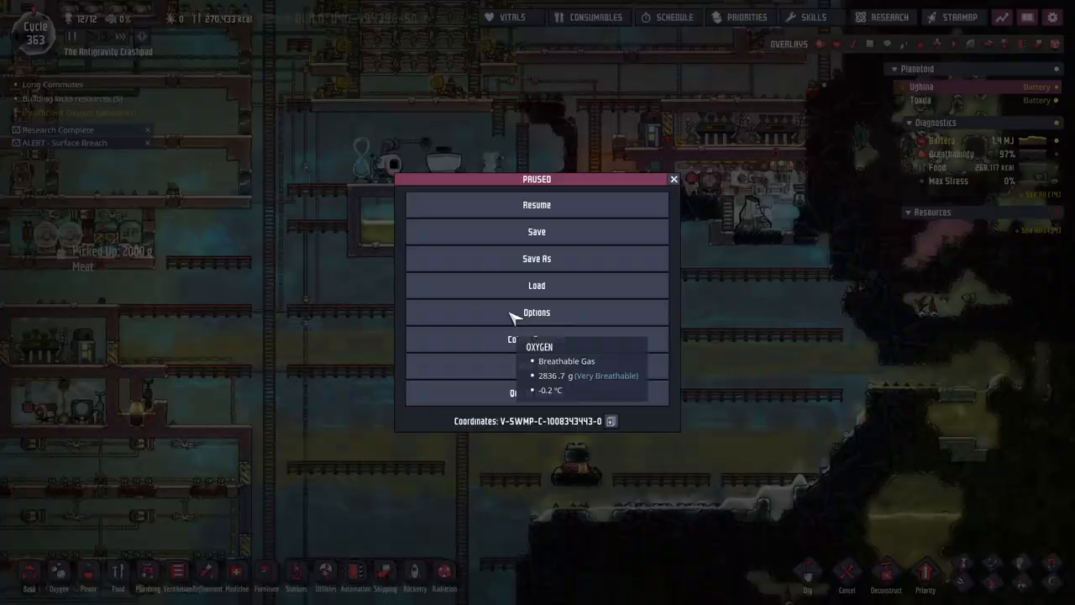
{"action": "left_click", "coordinate": [536, 205]}
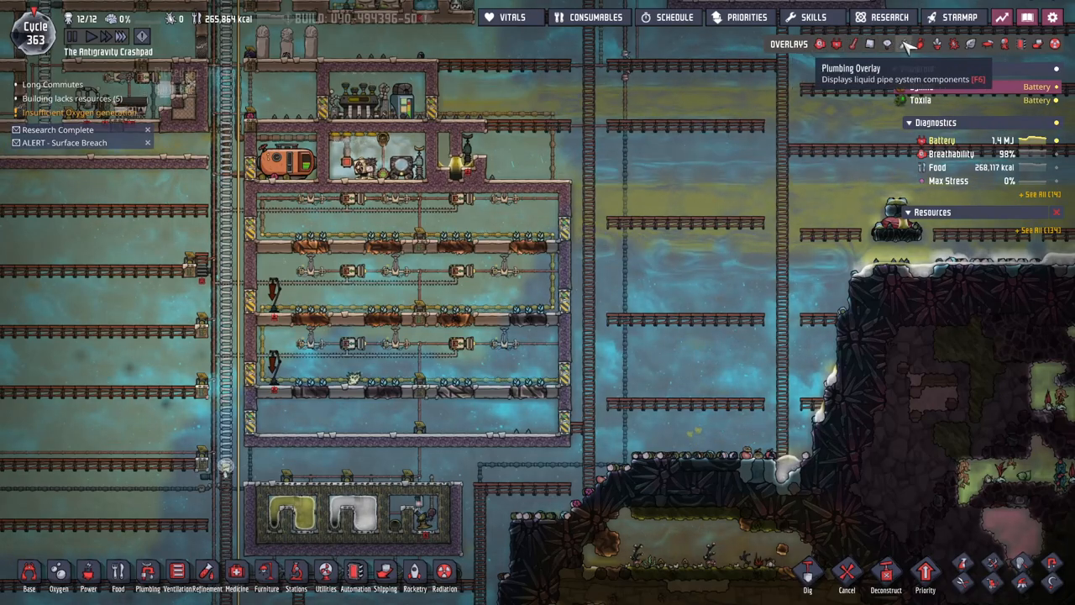
{"action": "left_click", "coordinate": [904, 44]}
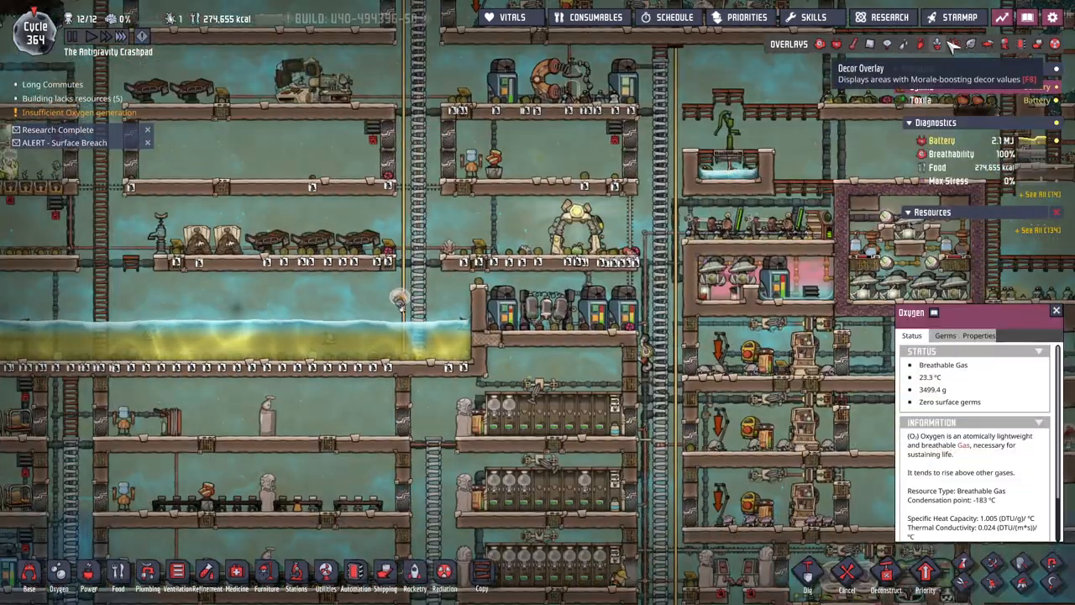
{"action": "left_click", "coordinate": [954, 43]}
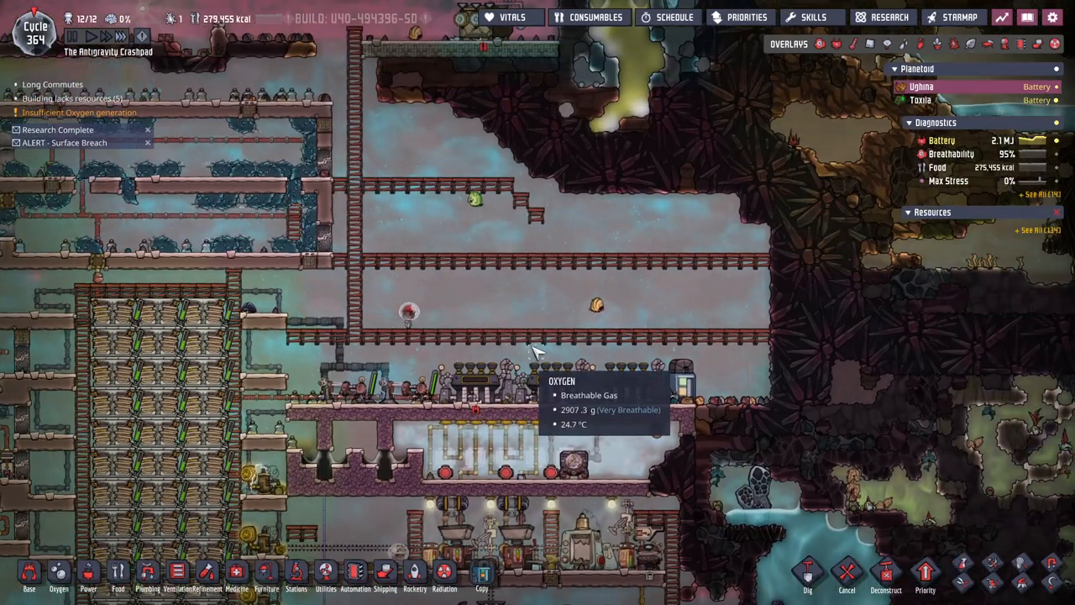
{"action": "mouse_move", "coordinate": [429, 412]}
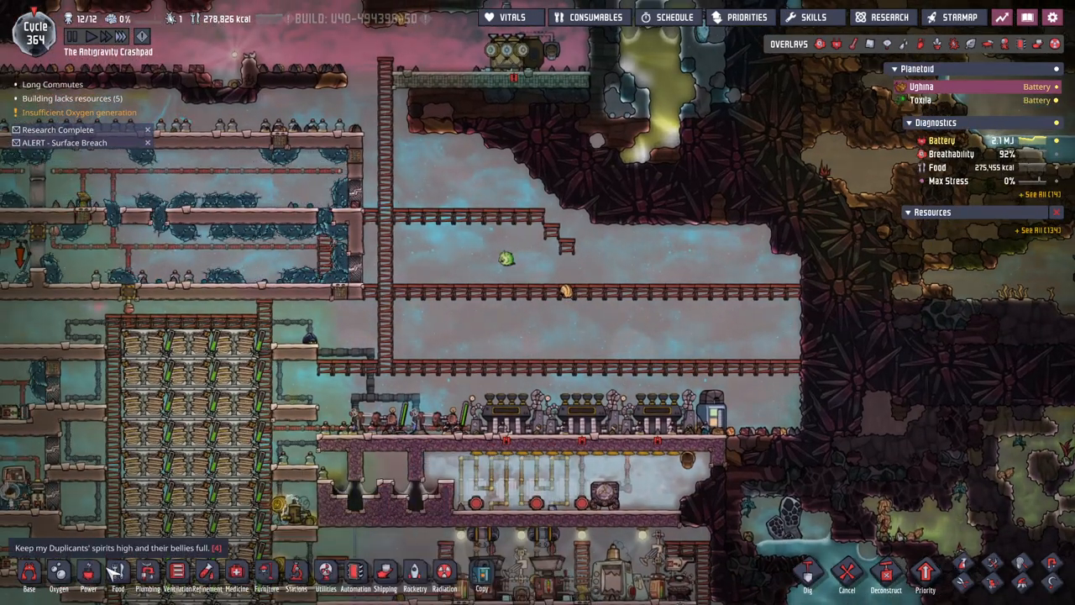
{"action": "left_click", "coordinate": [87, 575]}
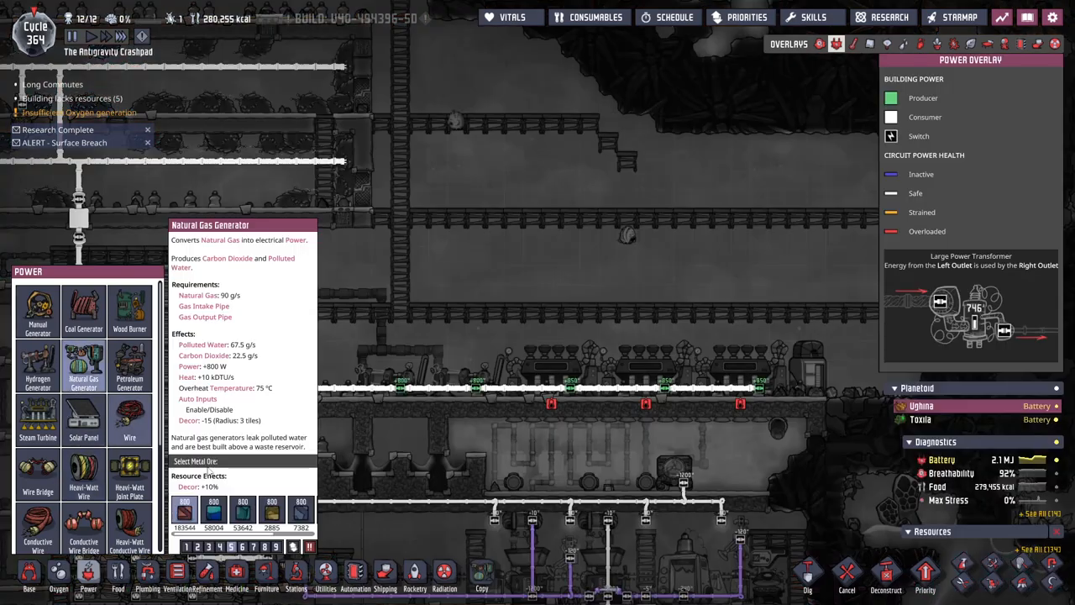
- Attempt natural gas generator placement above the existing row and cancel the misplaced order
{"action": "left_click", "coordinate": [84, 361]}
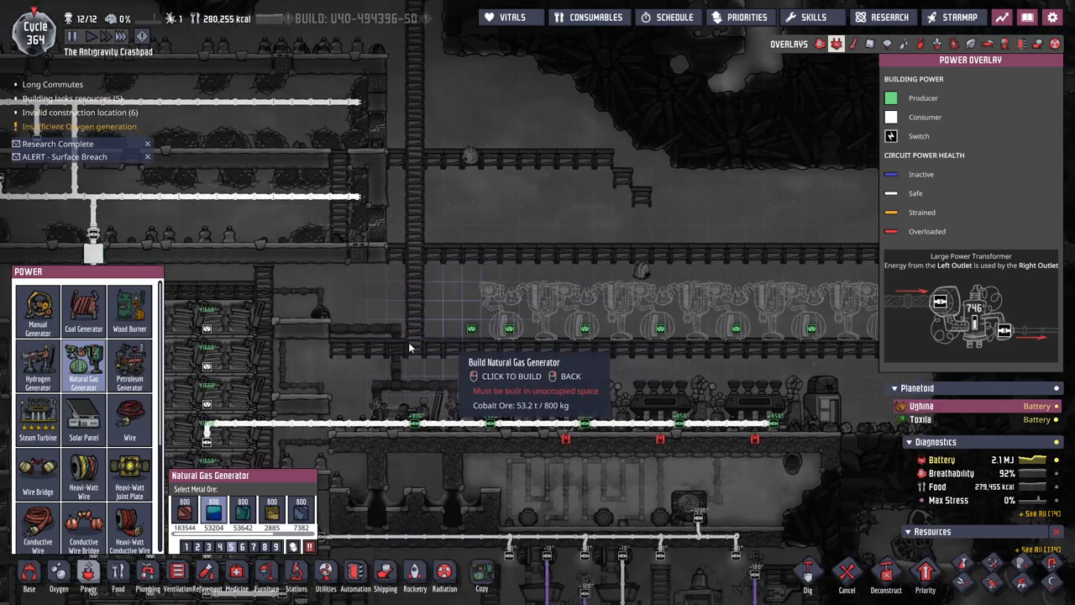
{"action": "left_click", "coordinate": [846, 574]}
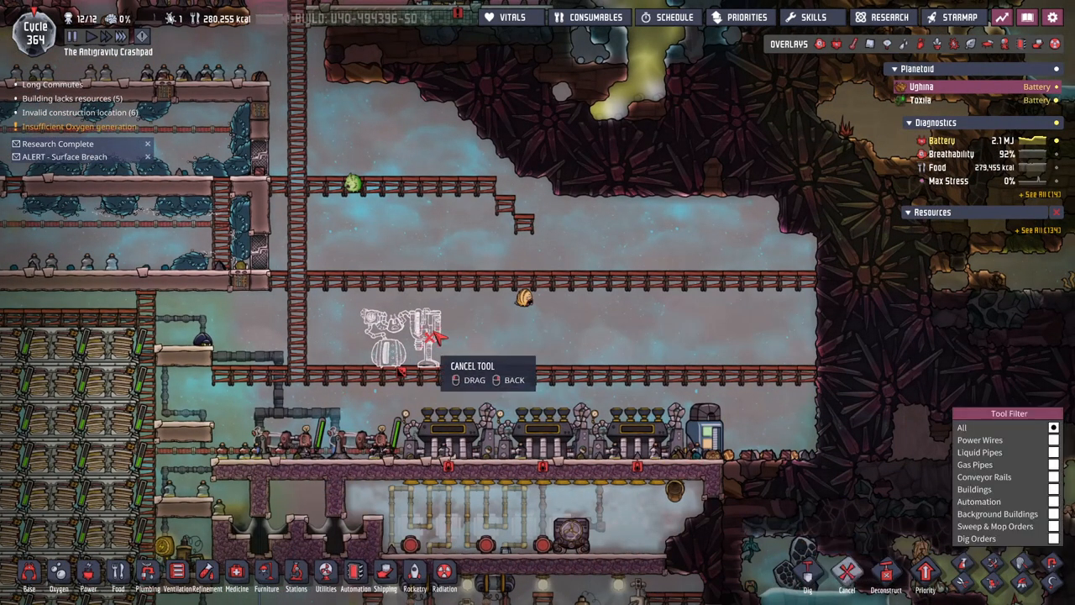
{"action": "left_click", "coordinate": [29, 574]}
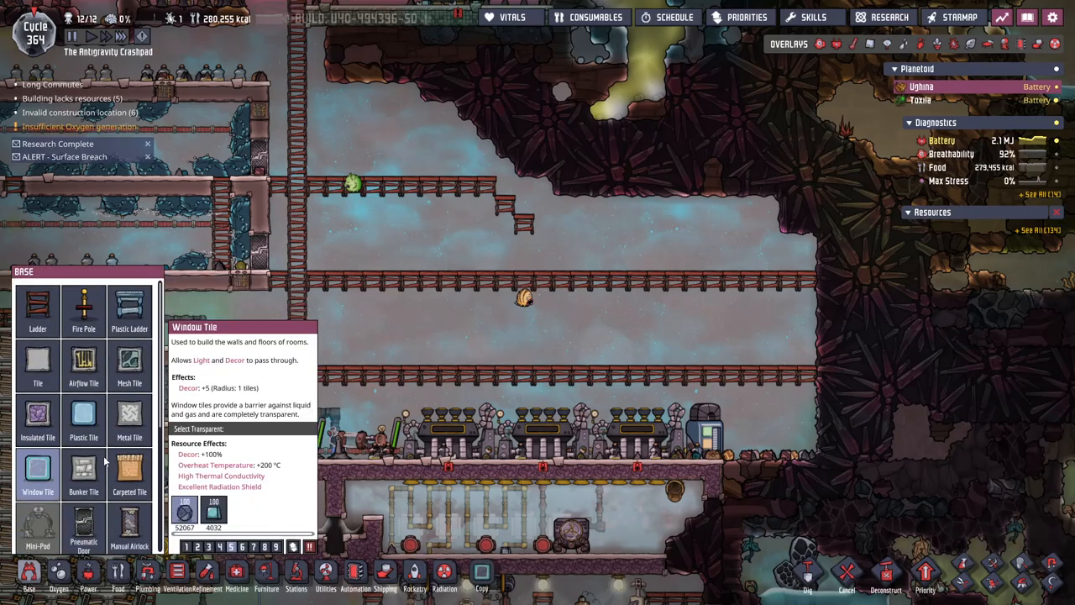
- Plan a row of plain tiles along the ceiling of the generator room
{"action": "left_click", "coordinate": [37, 366]}
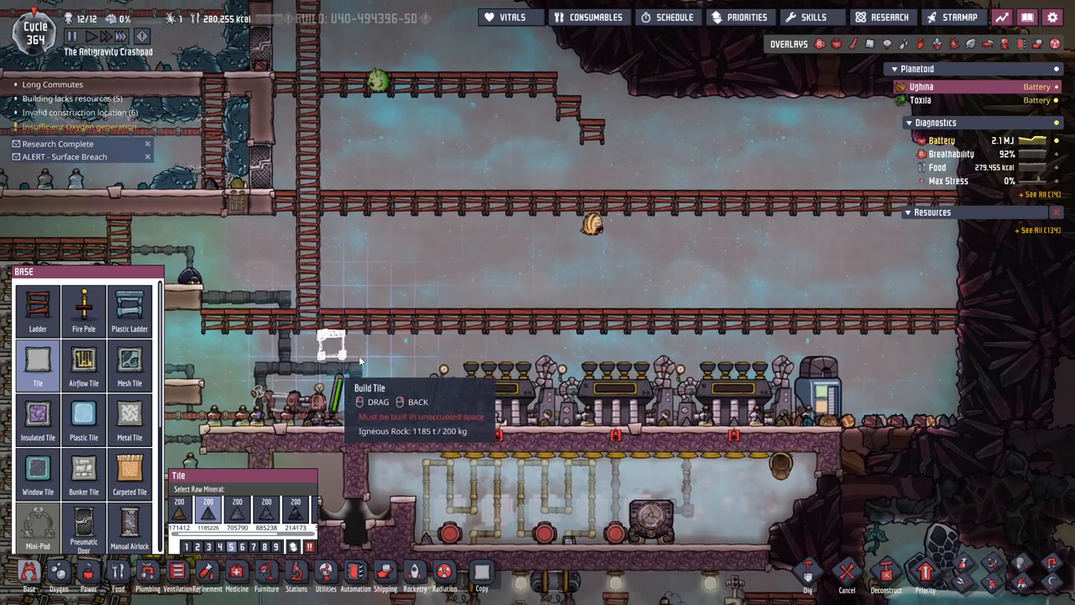
{"action": "left_click_drag", "start_coordinate": [330, 344], "coordinate": [857, 344]}
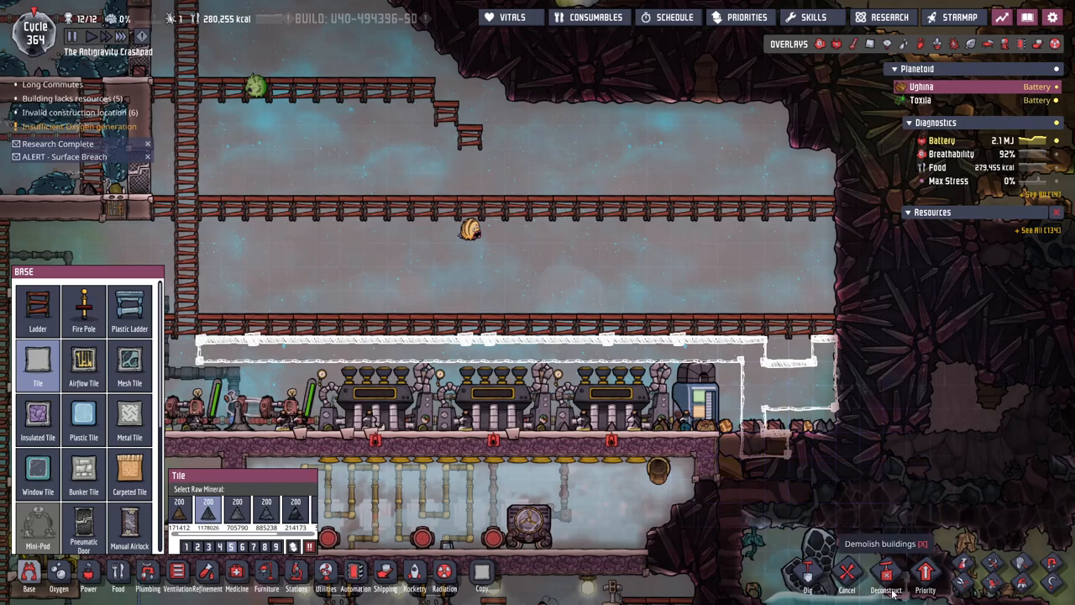
{"action": "left_click", "coordinate": [883, 574]}
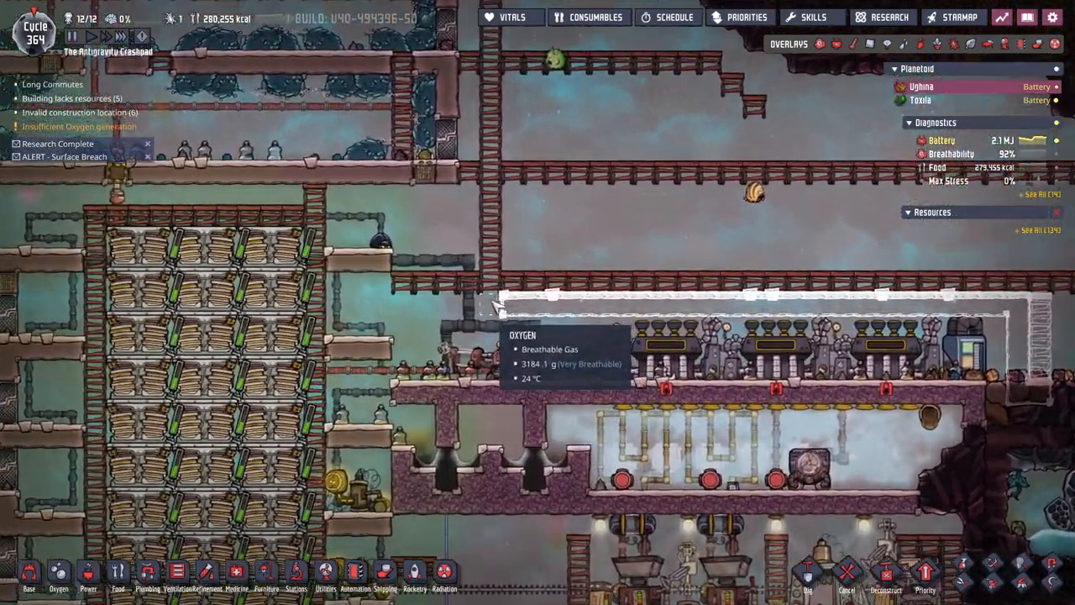
{"action": "left_click", "coordinate": [28, 579]}
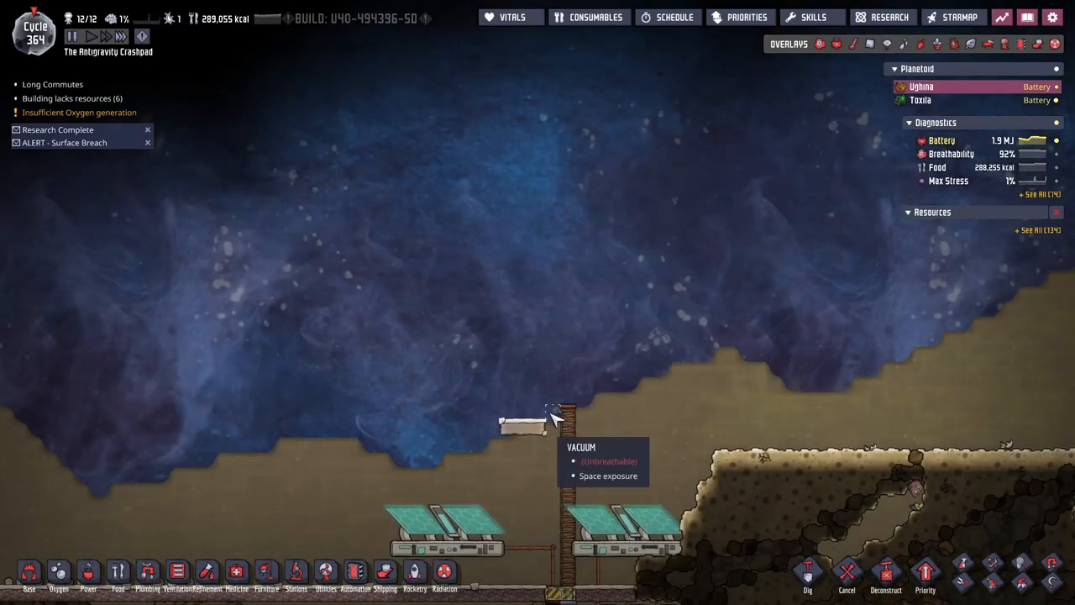
- Set up the Priority tool's errand filter and dismiss the colony achievement notification
{"action": "left_click", "coordinate": [29, 575]}
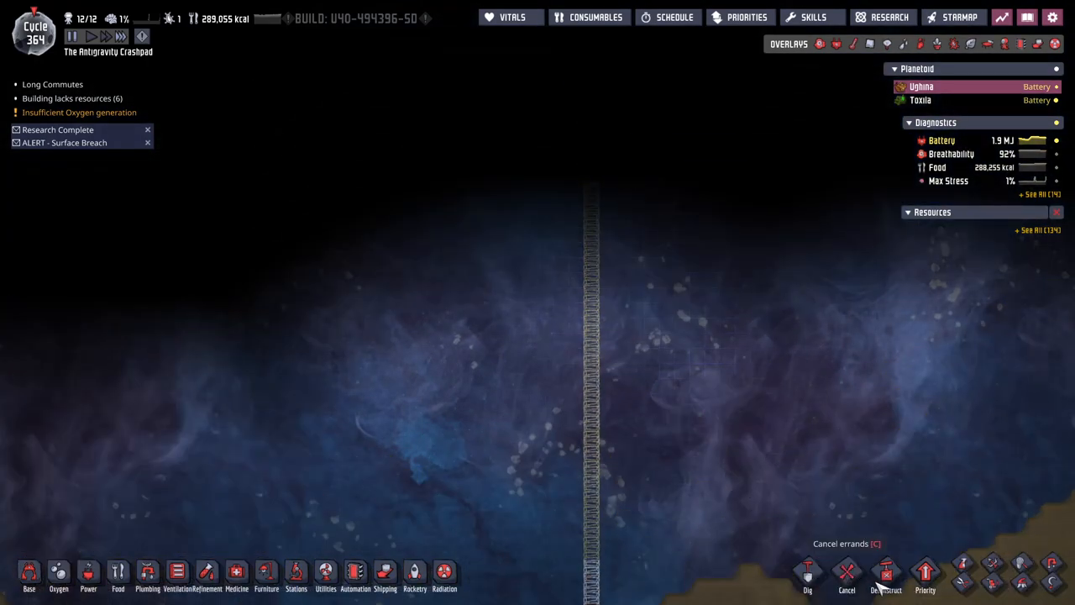
{"action": "left_click", "coordinate": [924, 575]}
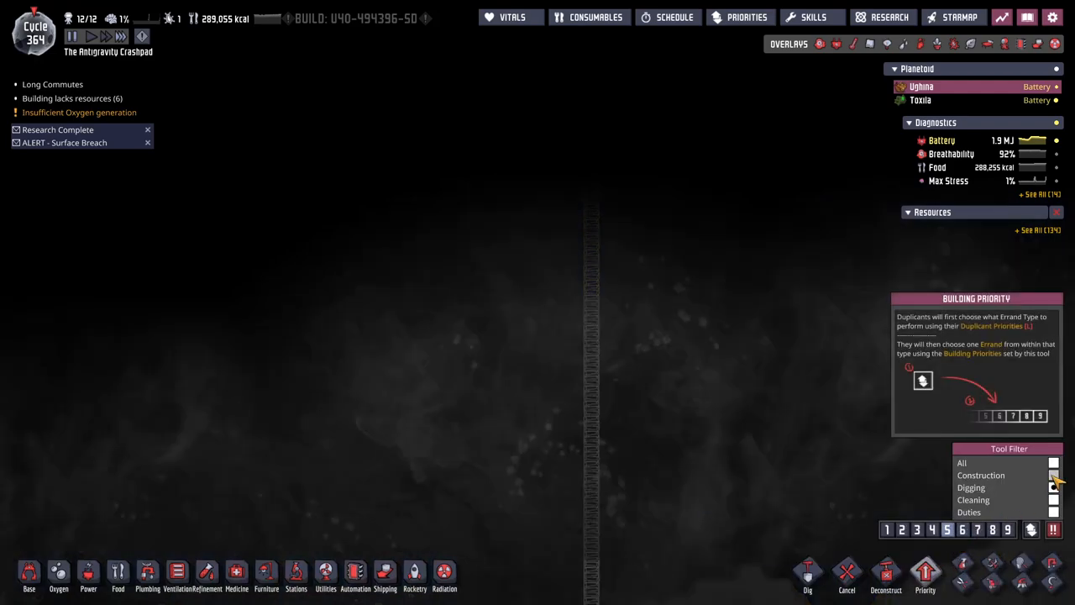
{"action": "left_click", "coordinate": [1053, 473]}
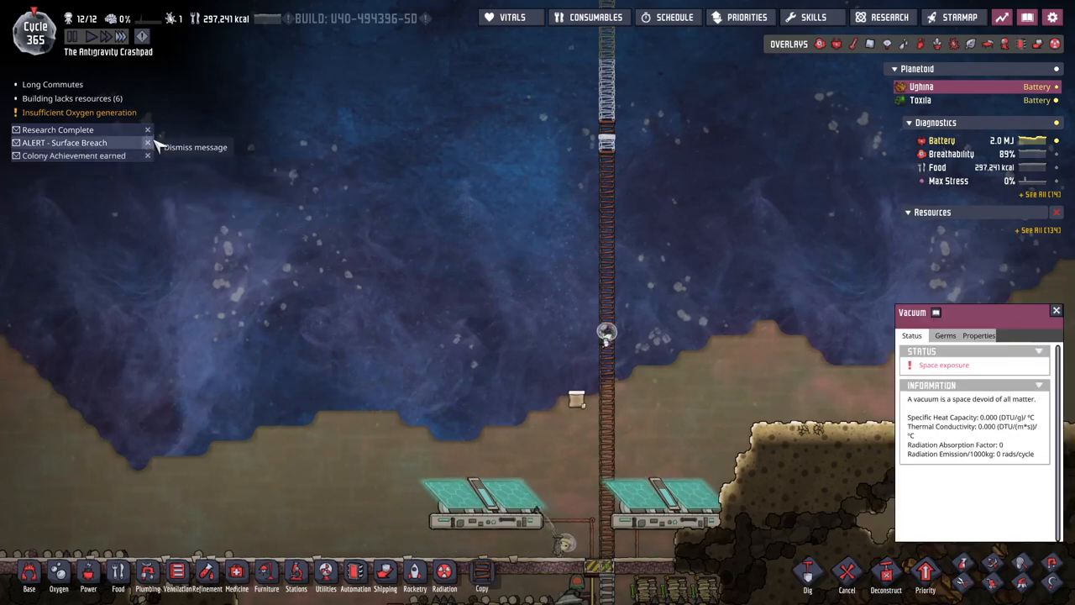
{"action": "left_click", "coordinate": [148, 129]}
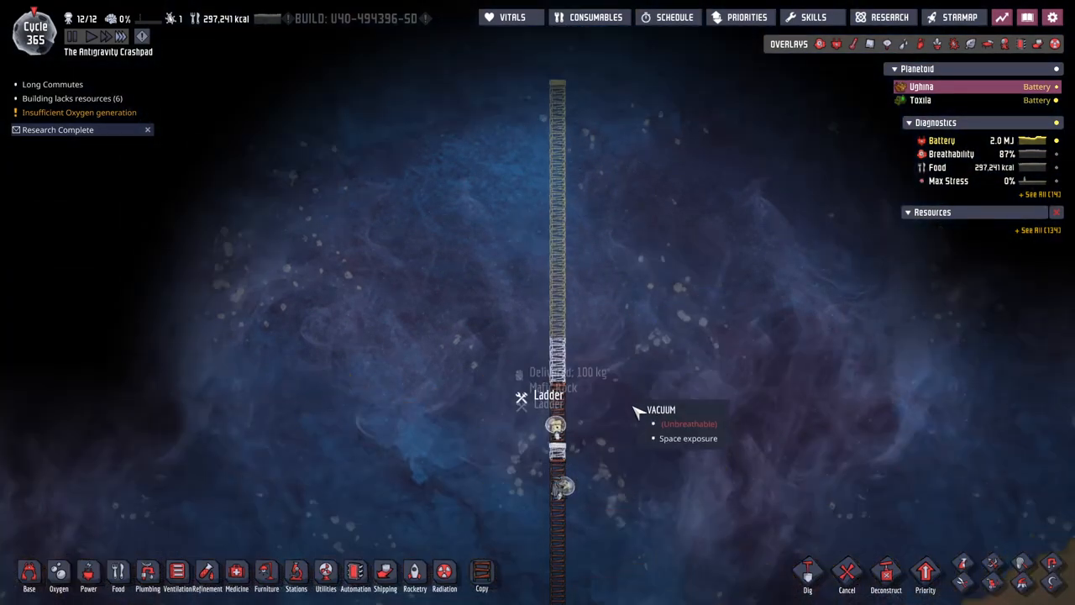
- Extend the ladder up into space, raise its priority and order digging along its path
{"action": "left_click", "coordinate": [28, 574]}
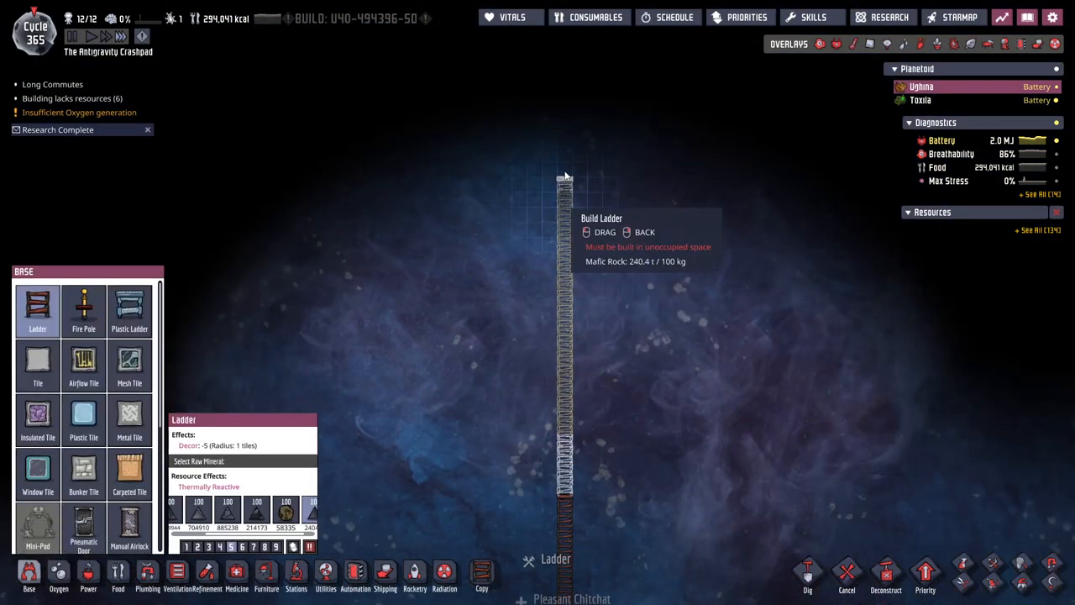
{"action": "left_click", "coordinate": [923, 575]}
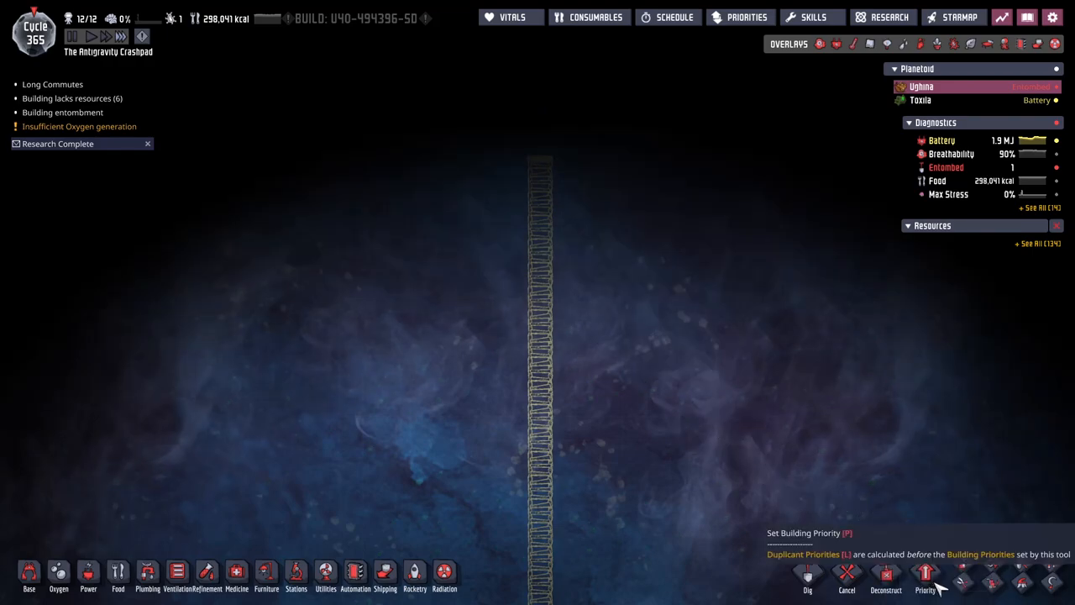
{"action": "left_click", "coordinate": [924, 575]}
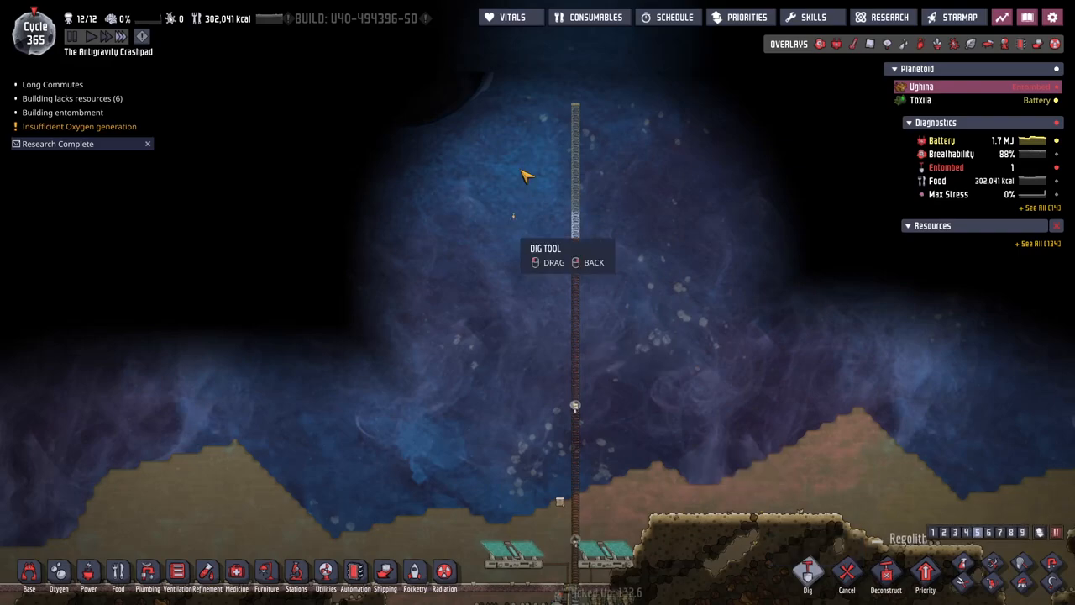
{"action": "left_click_drag", "start_coordinate": [524, 174], "coordinate": [349, 517]}
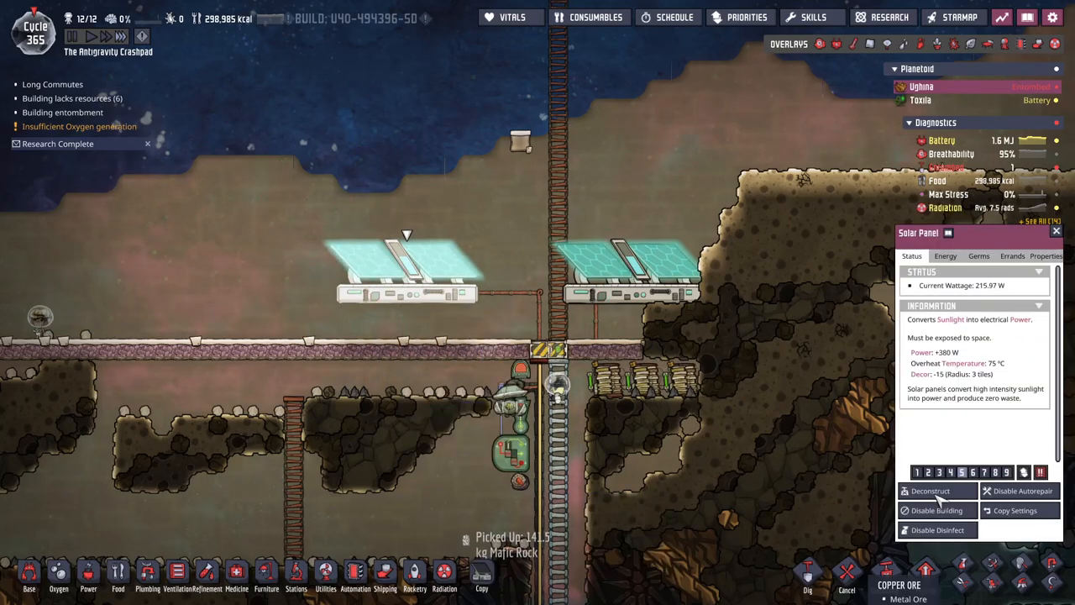
- Mark the left surface solar panel for deconstruction and return to the surface view
{"action": "left_click", "coordinate": [930, 490]}
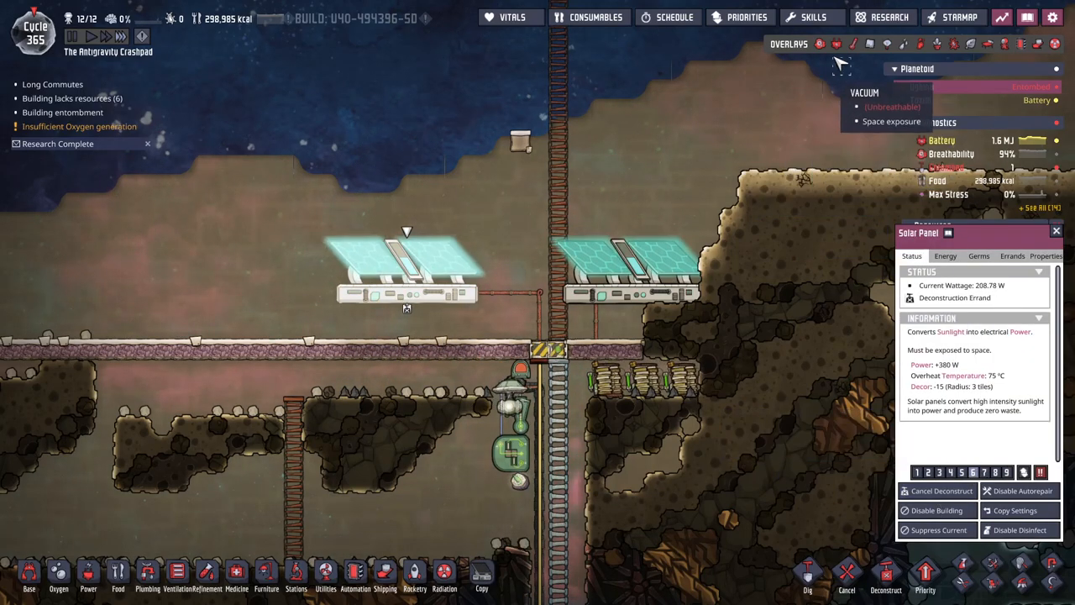
{"action": "left_click", "coordinate": [837, 44]}
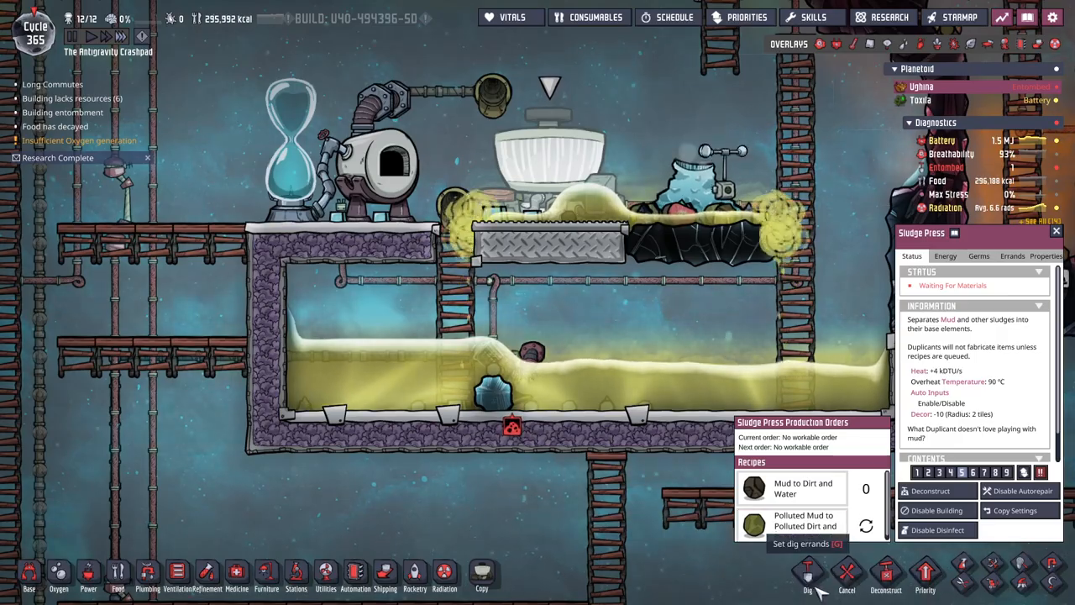
{"action": "left_click", "coordinate": [806, 575]}
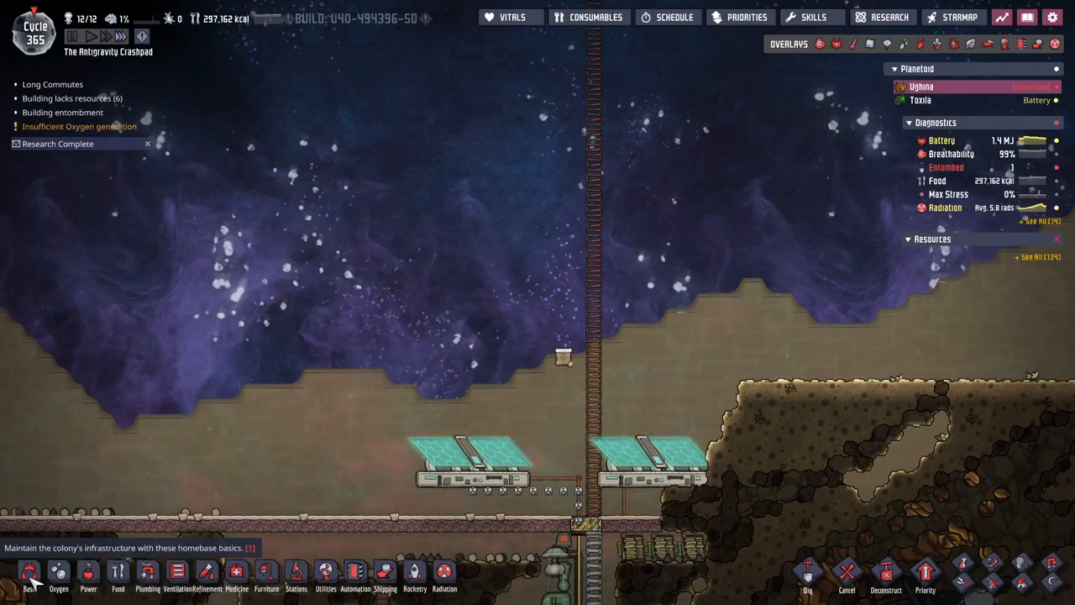
- Plan a long insulated tile row above the solar panels with a rocket platform on top
{"action": "left_click", "coordinate": [28, 577]}
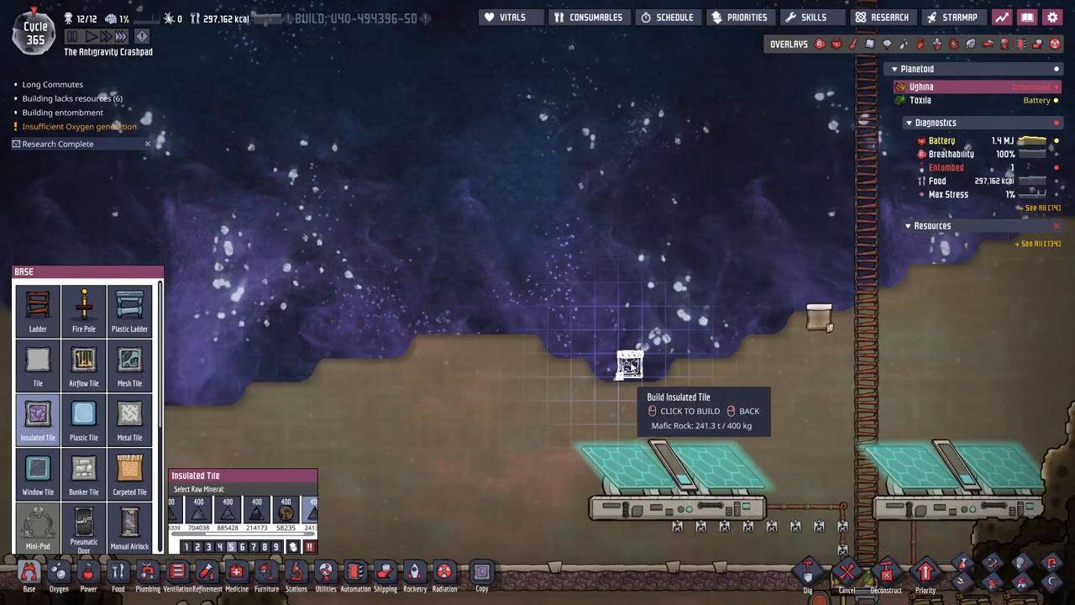
{"action": "mouse_move", "coordinate": [440, 344]}
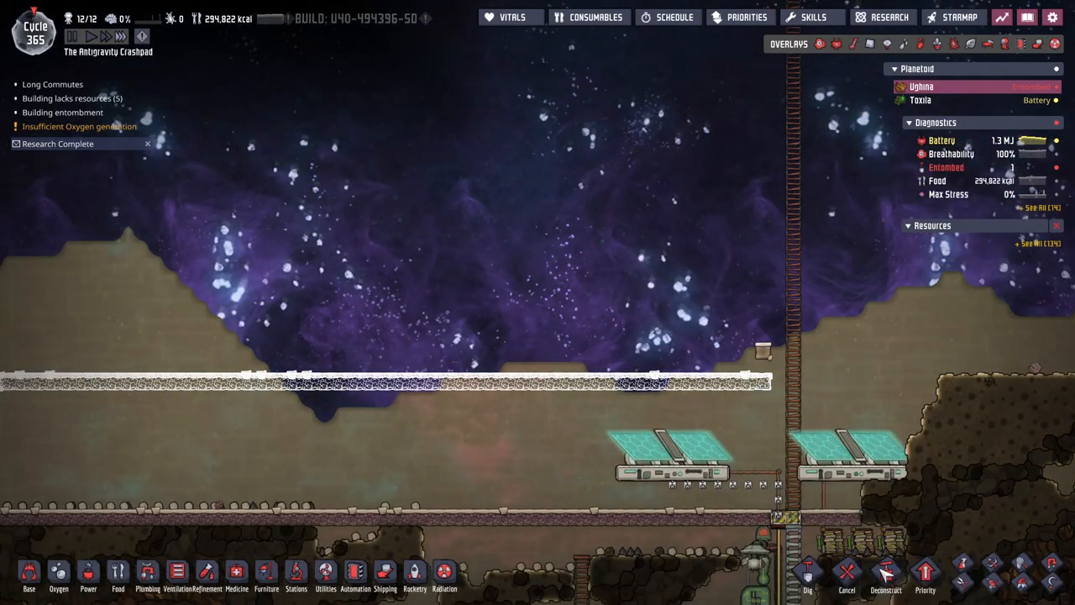
{"action": "left_click", "coordinate": [924, 574]}
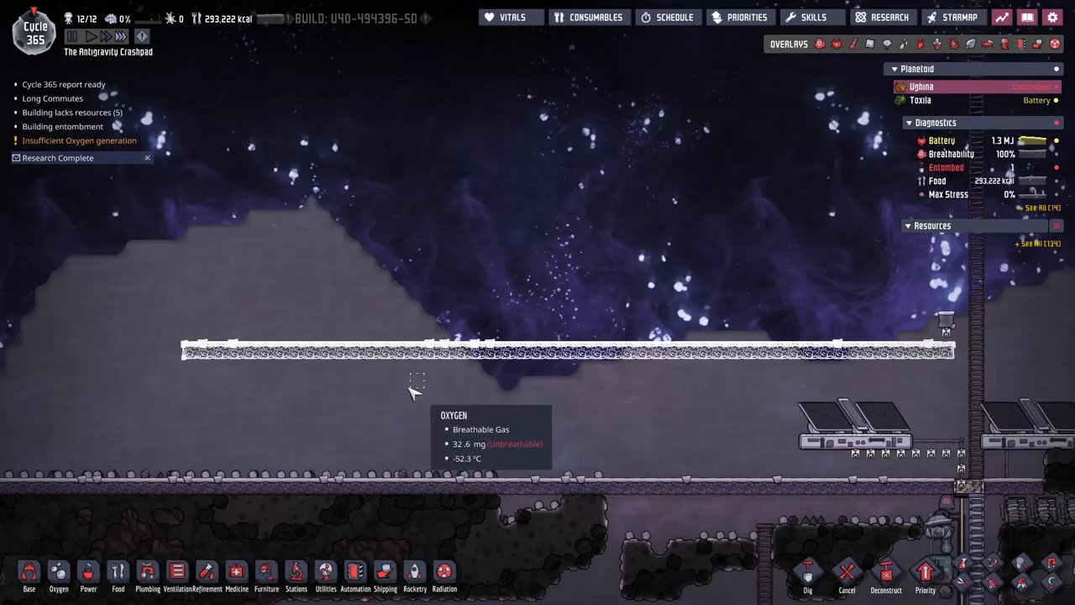
{"action": "left_click", "coordinate": [414, 575]}
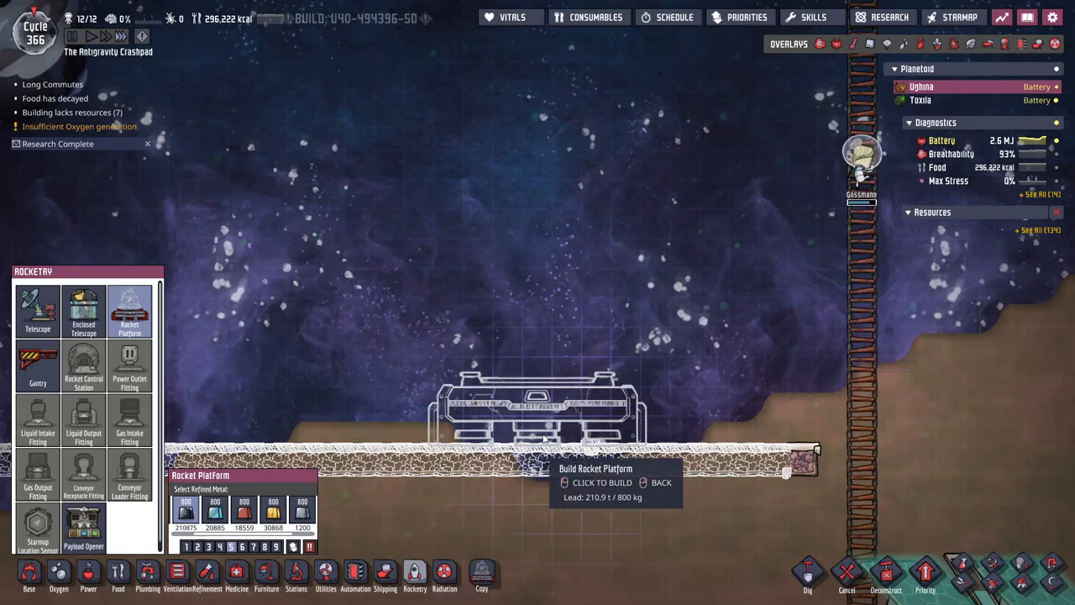
{"action": "mouse_move", "coordinate": [362, 411]}
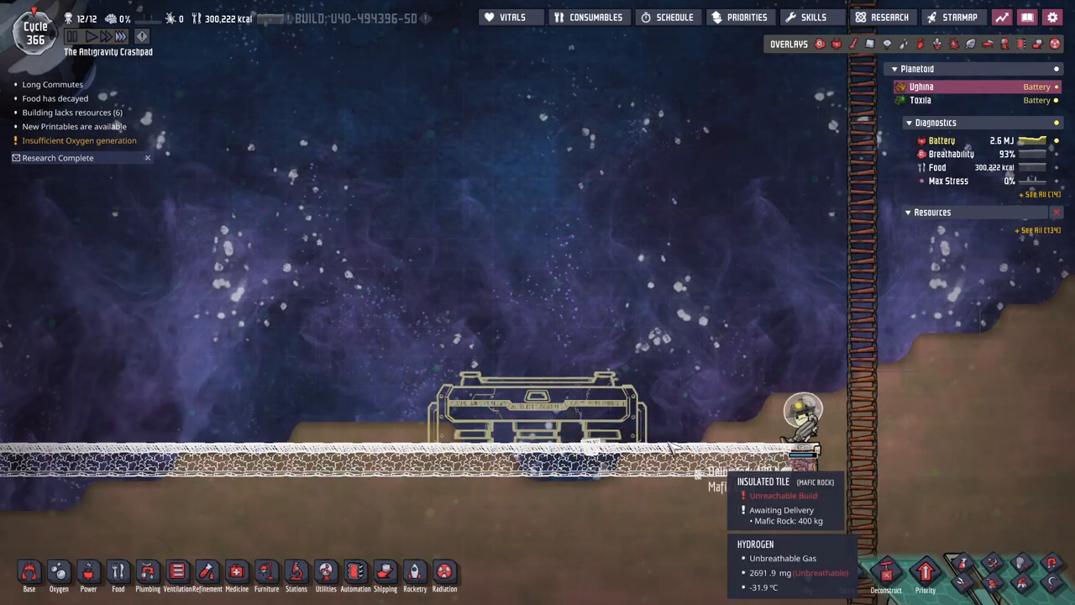
{"action": "left_click", "coordinate": [415, 574]}
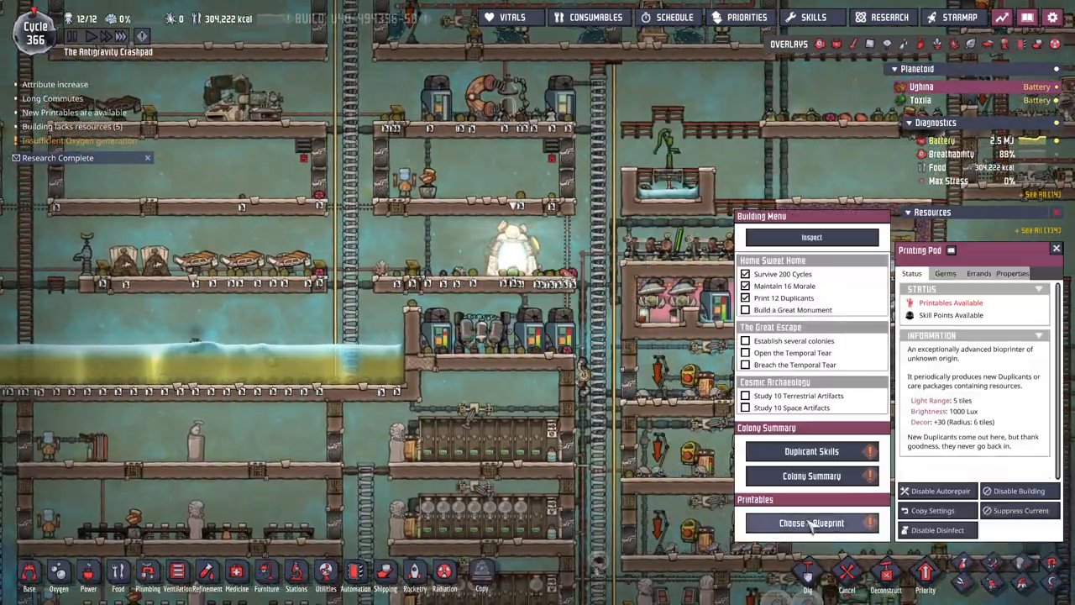
- Print the Wort Seed care package from the Printing Pod's blueprint list
{"action": "left_click", "coordinate": [809, 522]}
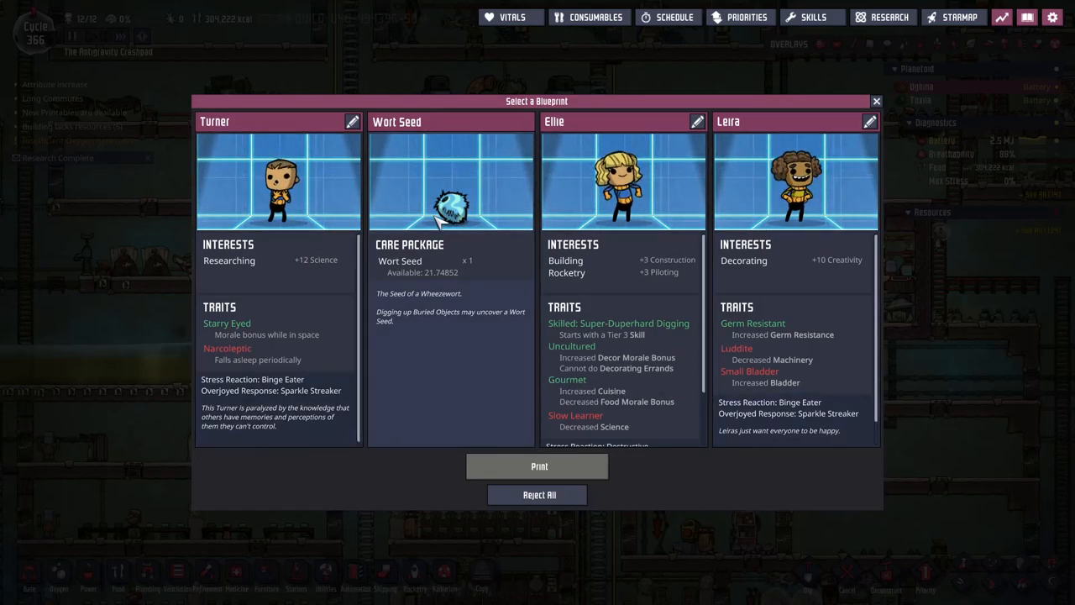
{"action": "left_click", "coordinate": [450, 181]}
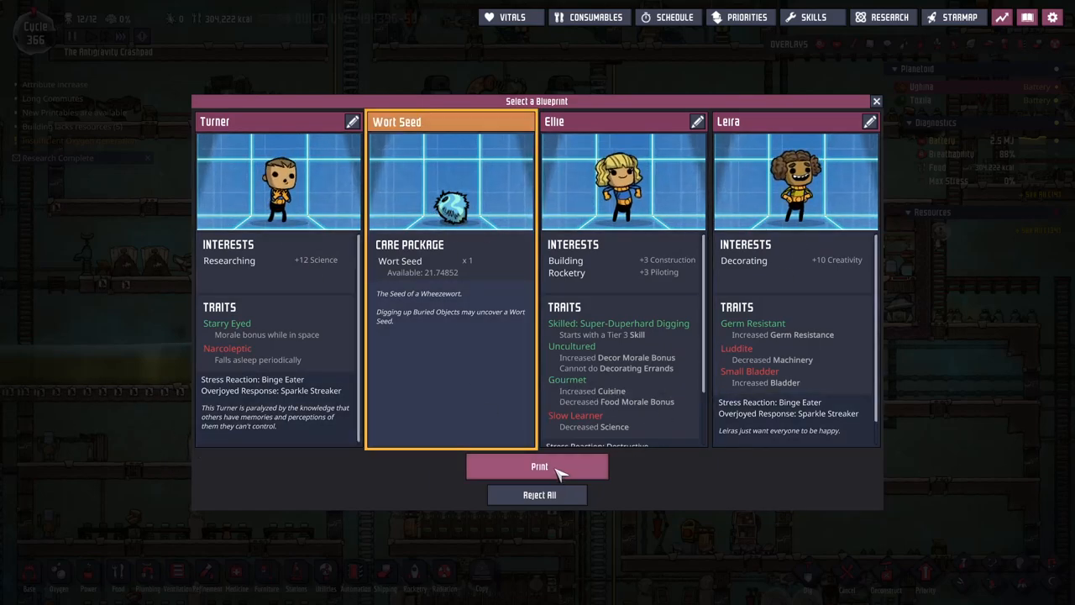
{"action": "left_click", "coordinate": [538, 467]}
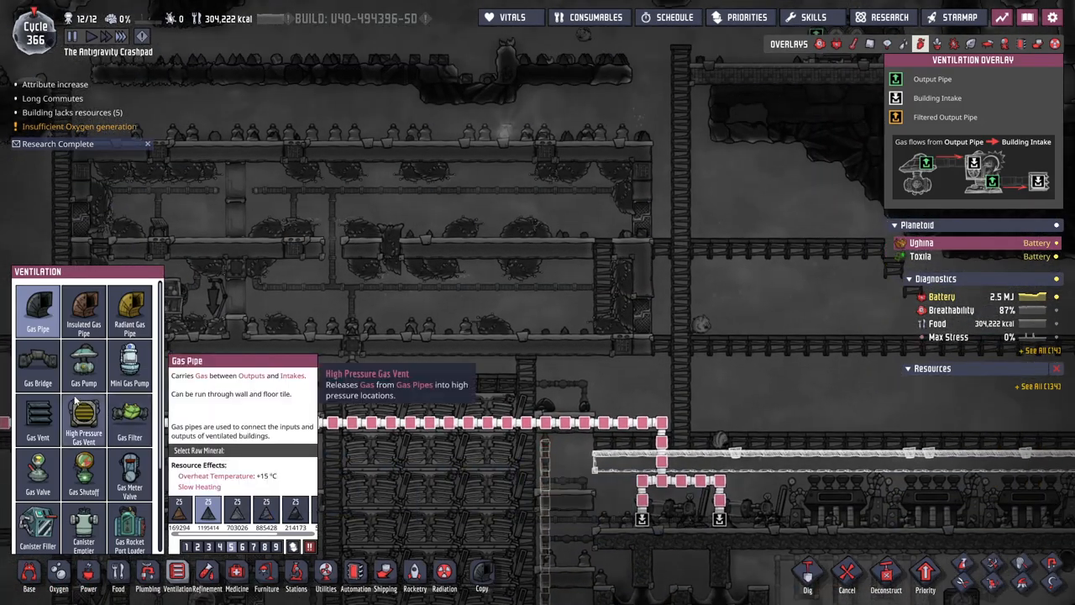
- Start a new rocket on the platform with a Carbon Dioxide Engine and a Spacefarer Module above it
{"action": "left_click", "coordinate": [37, 364]}
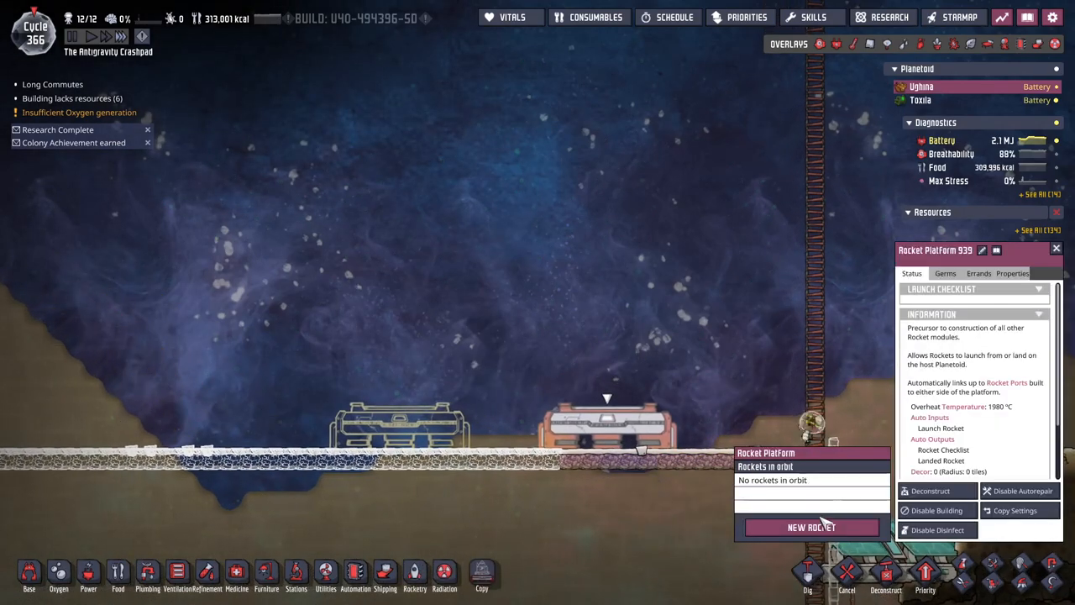
{"action": "left_click", "coordinate": [811, 528]}
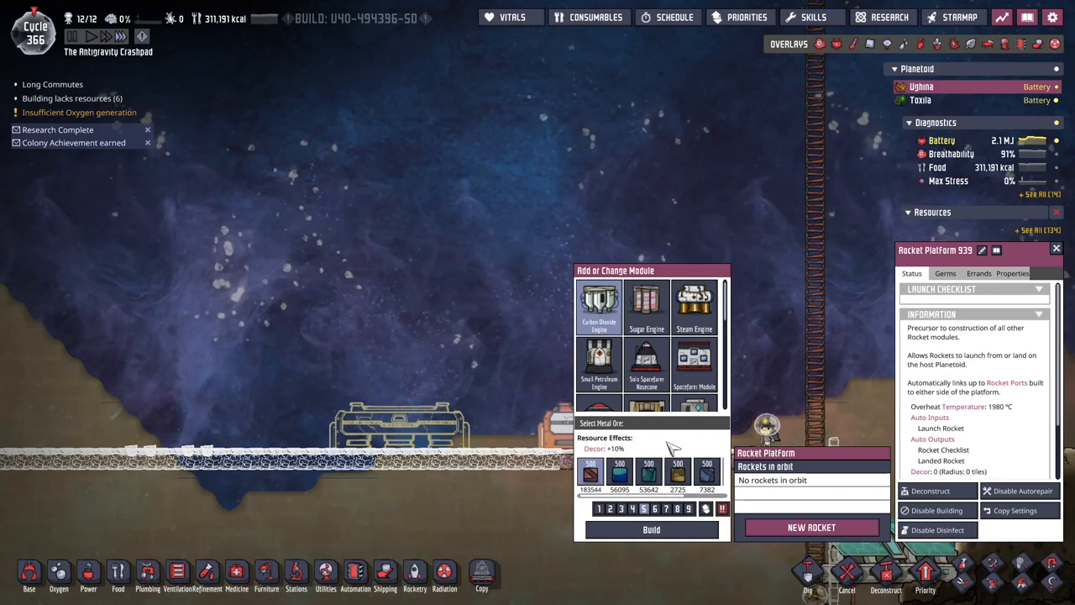
{"action": "left_click", "coordinate": [598, 348]}
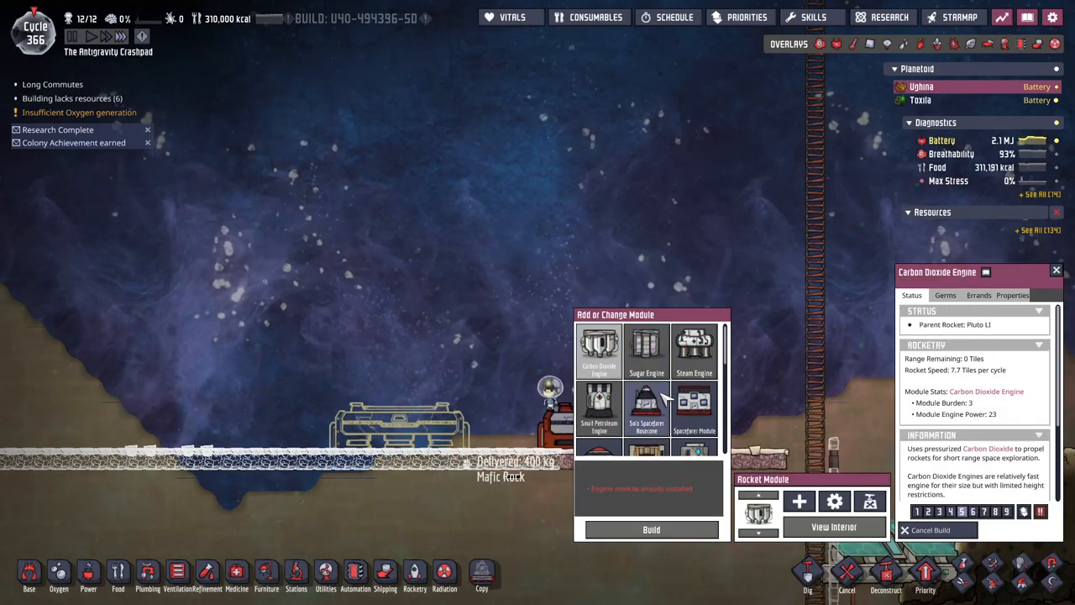
{"action": "left_click", "coordinate": [694, 412]}
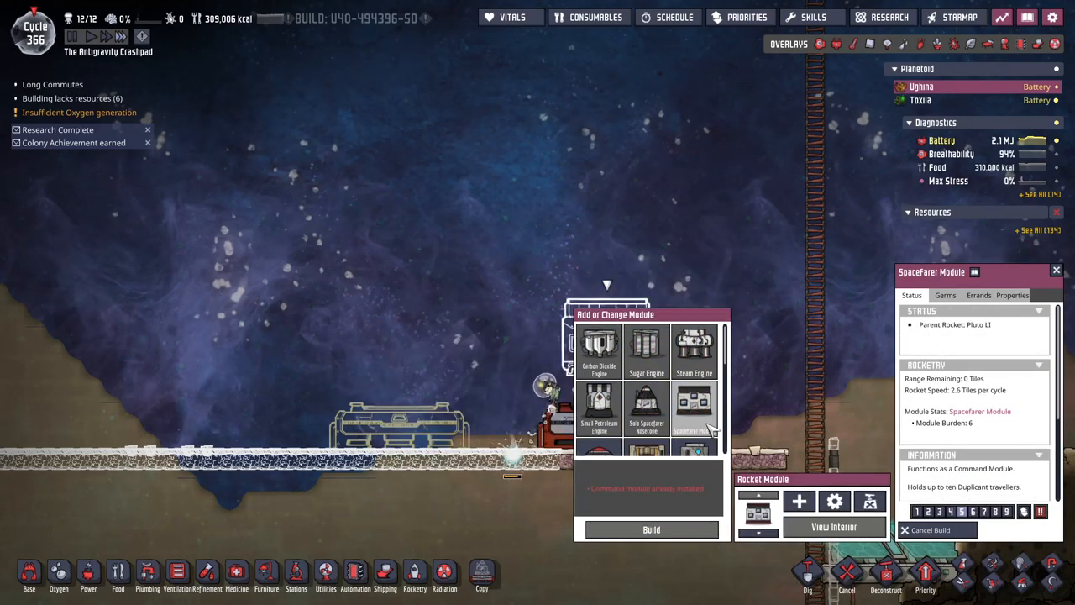
{"action": "left_click", "coordinate": [693, 191]}
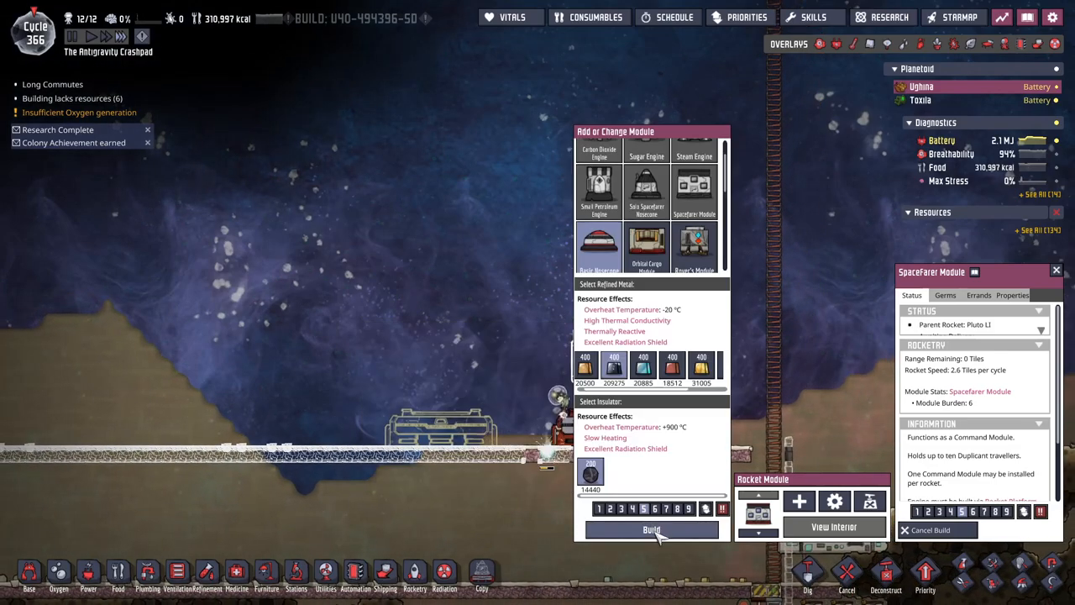
{"action": "left_click", "coordinate": [652, 527]}
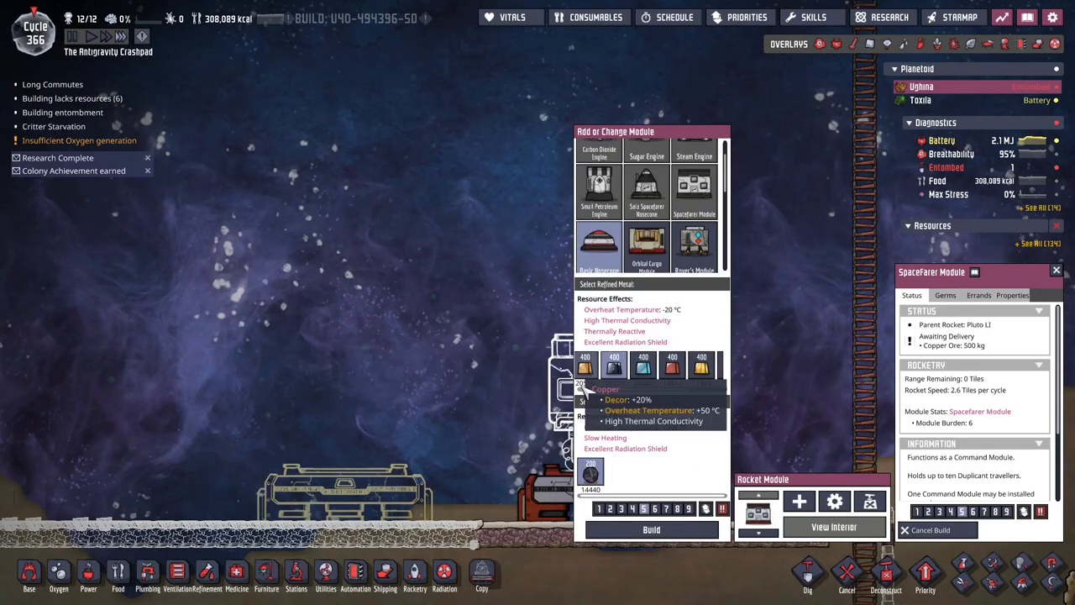
{"action": "left_click", "coordinate": [703, 363]}
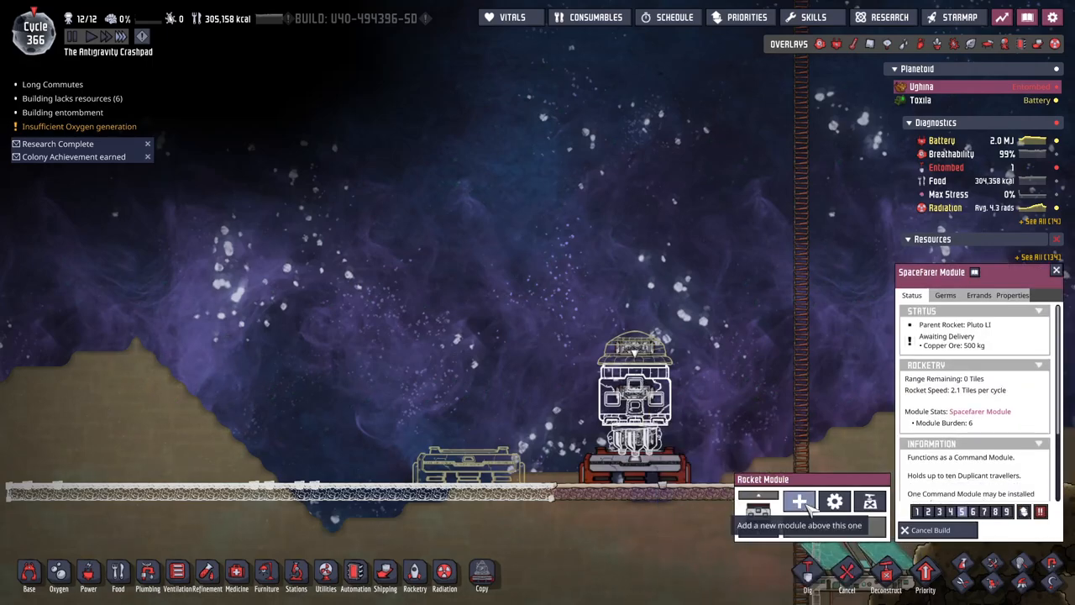
- Stack a Gas Cargo Canister and Solar Panel Module on top, then pick Ladder for access
{"action": "left_click", "coordinate": [799, 500]}
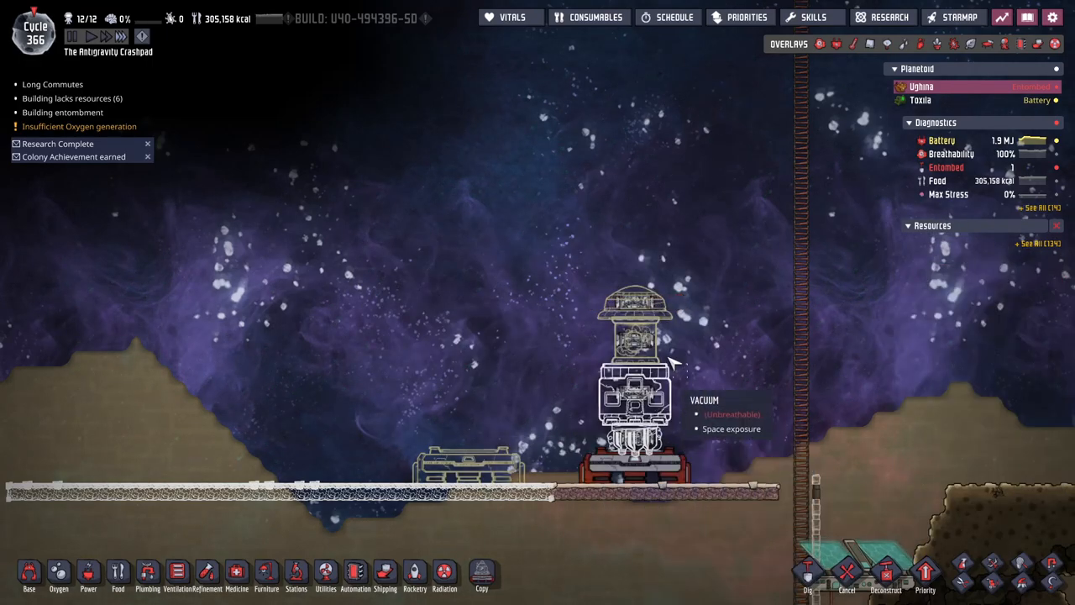
{"action": "left_click", "coordinate": [635, 403]}
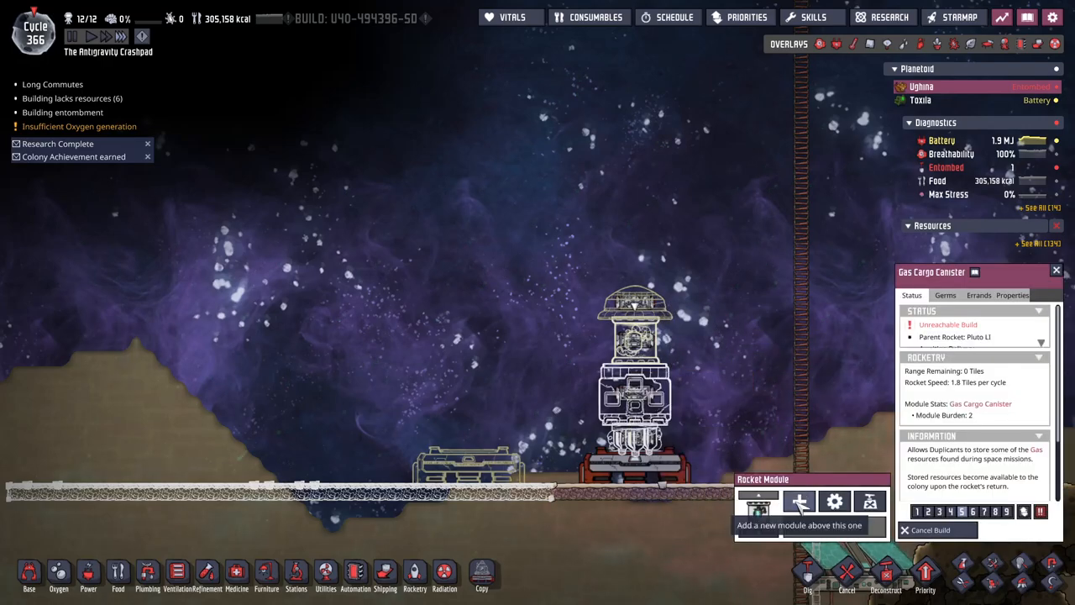
{"action": "left_click", "coordinate": [799, 500]}
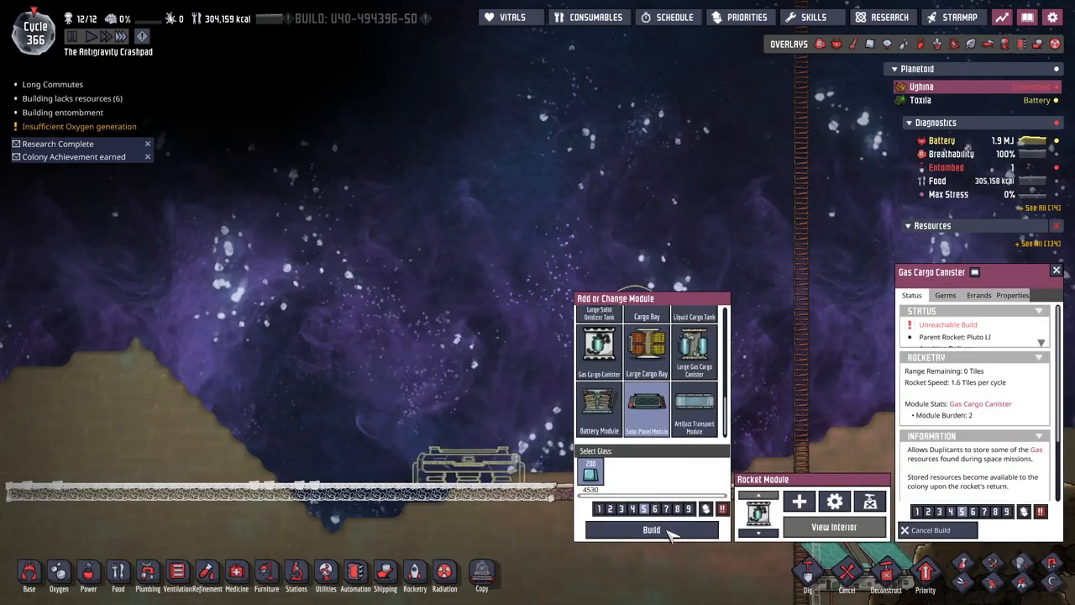
{"action": "left_click", "coordinate": [647, 410]}
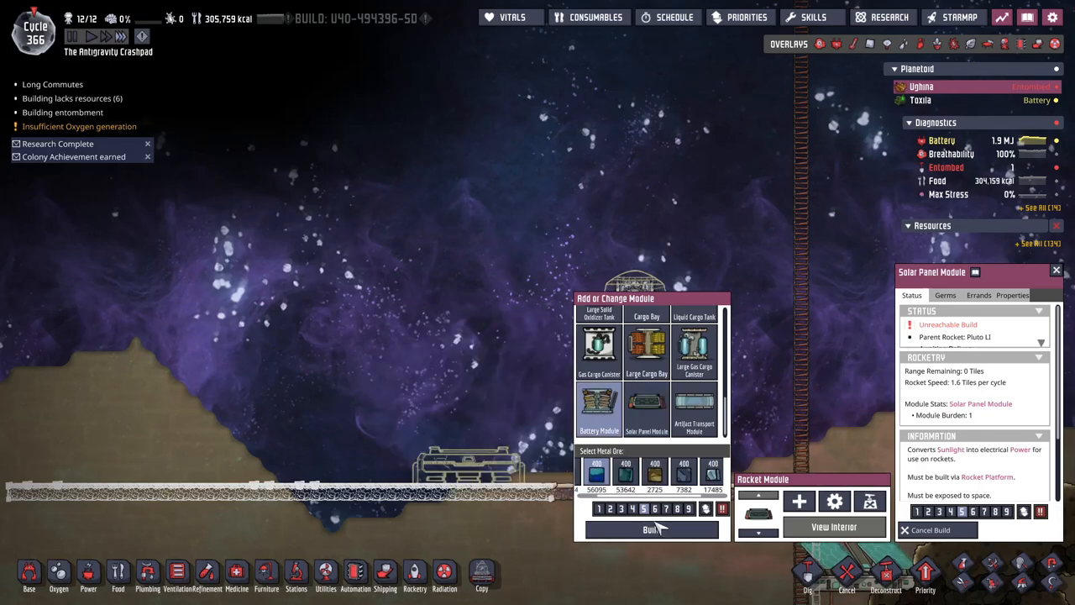
{"action": "left_click", "coordinate": [652, 527]}
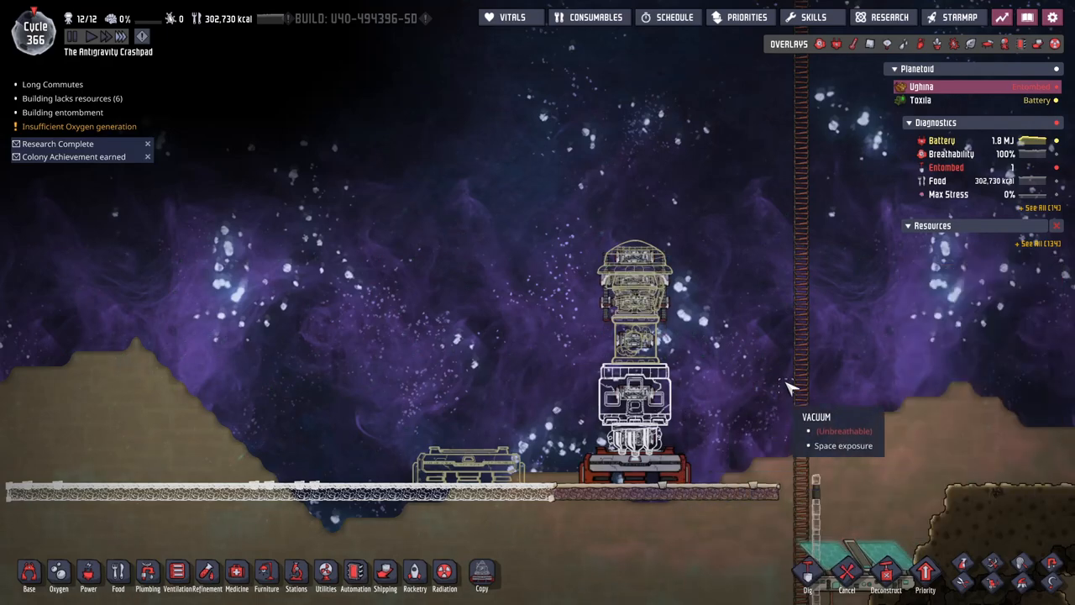
{"action": "left_click", "coordinate": [29, 574]}
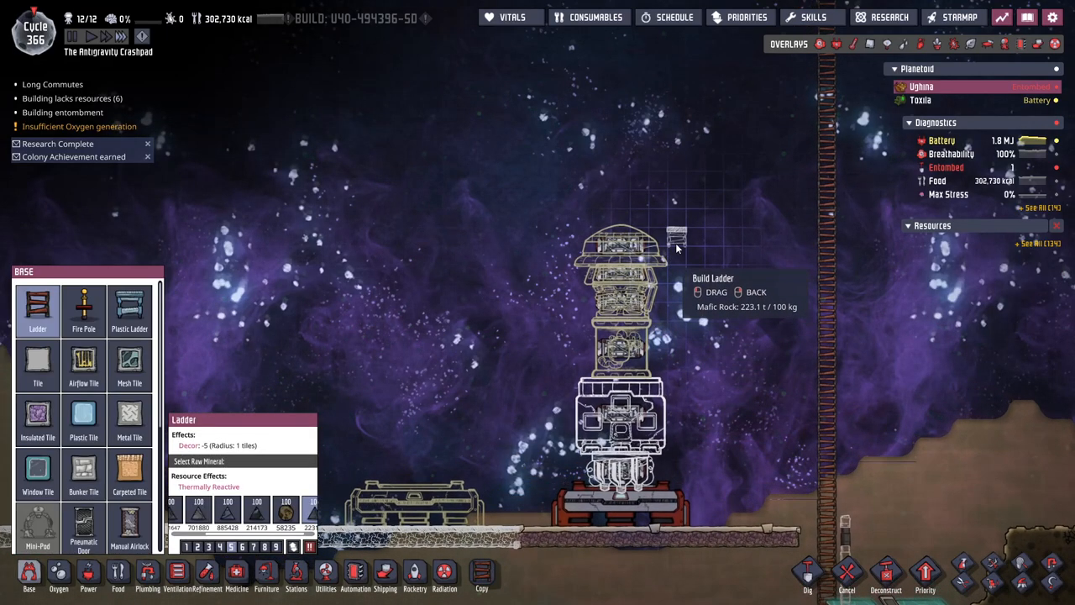
{"action": "mouse_move", "coordinate": [702, 504]}
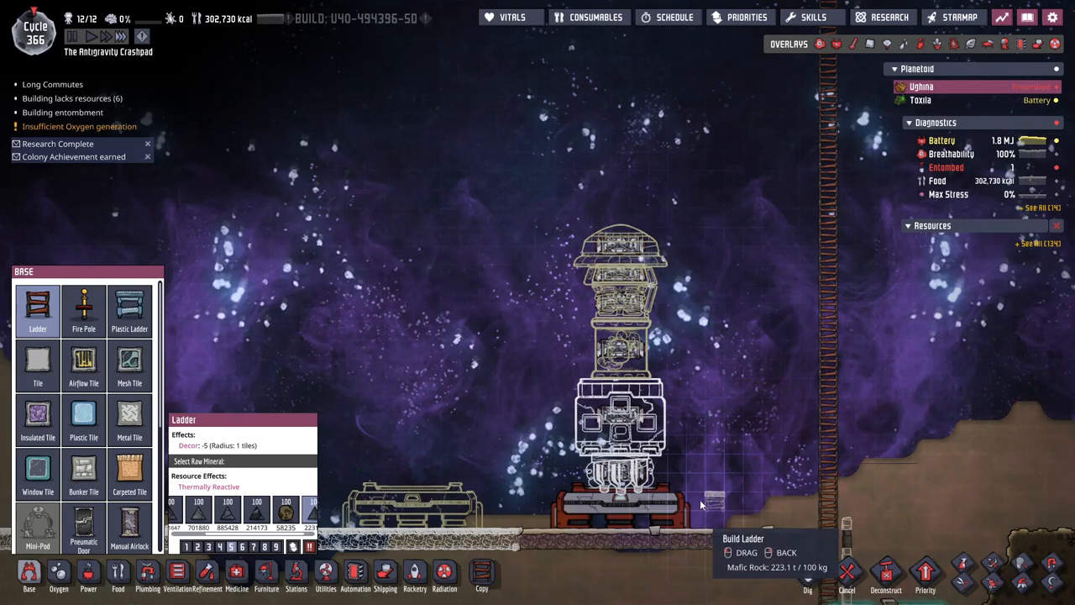
{"action": "mouse_move", "coordinate": [712, 443]}
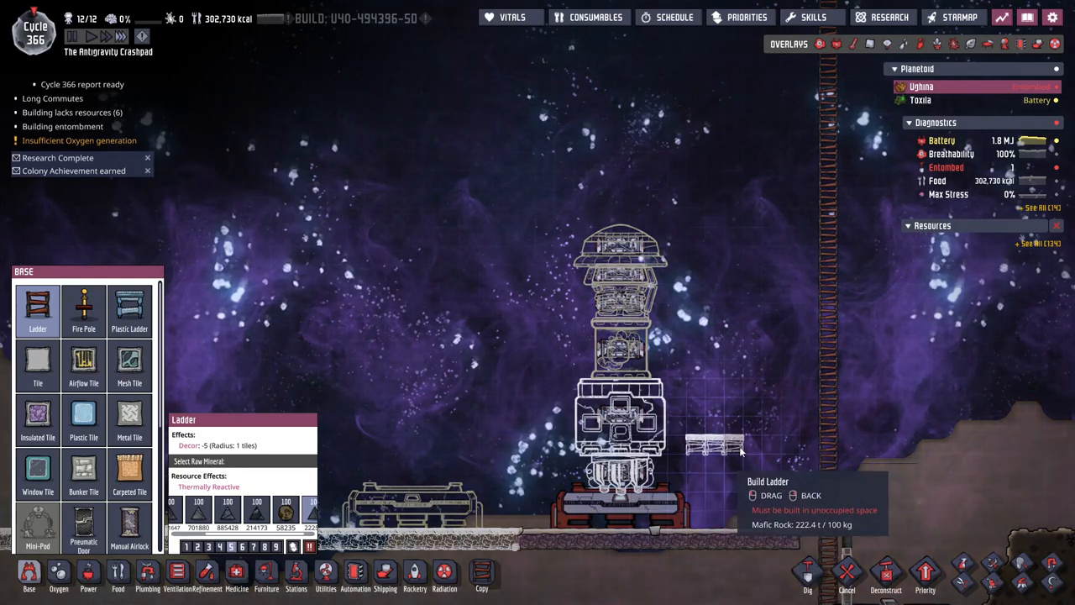
{"action": "mouse_move", "coordinate": [679, 385]}
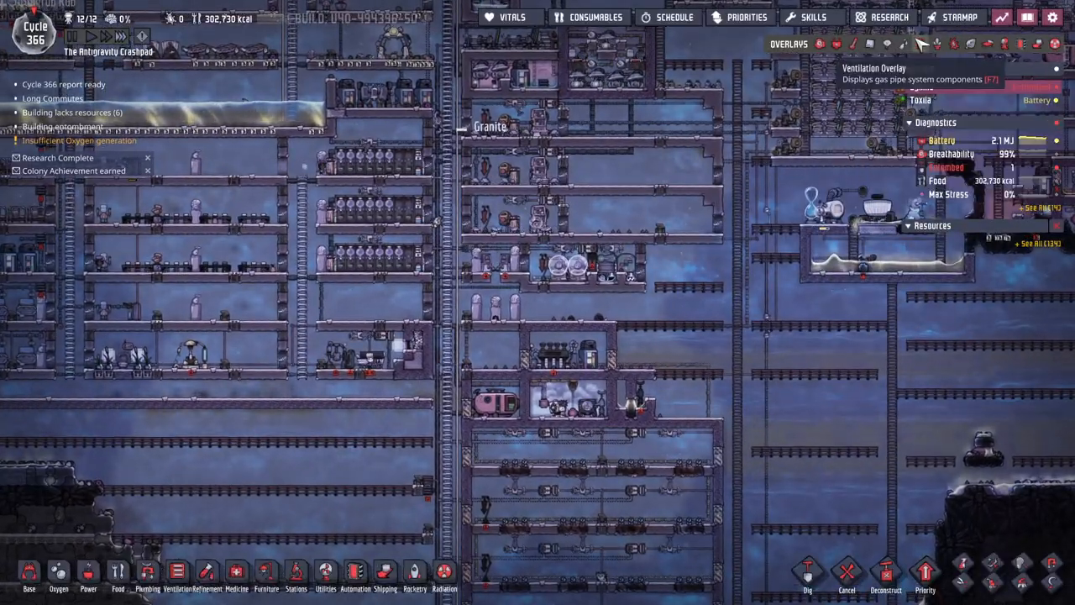
- Show the Ventilation overlay and mark a stretch of the base's gas pipe for removal
{"action": "left_click", "coordinate": [921, 44]}
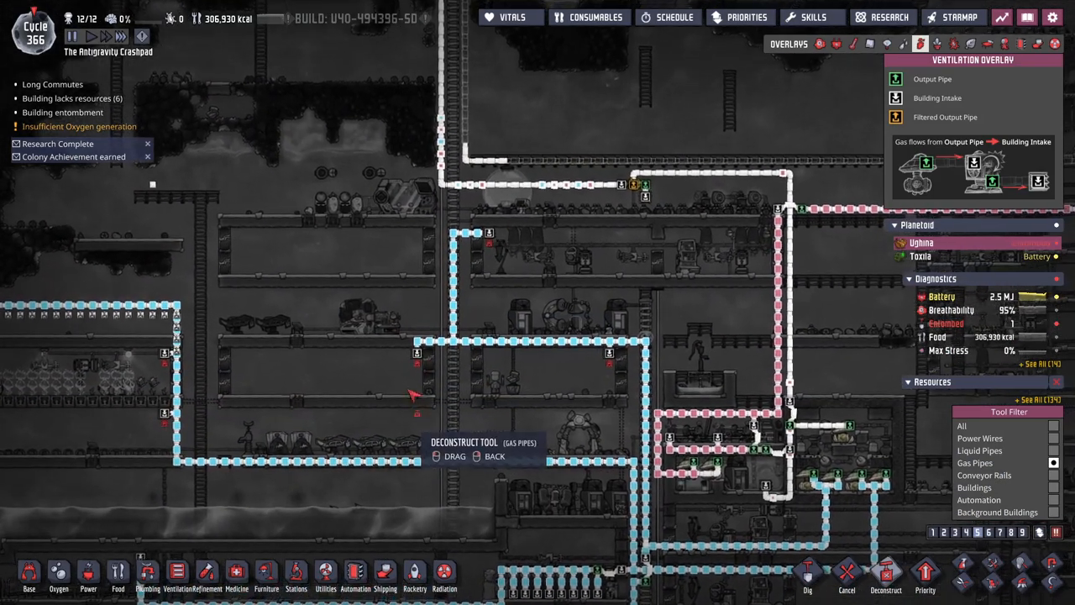
{"action": "left_click_drag", "start_coordinate": [411, 395], "coordinate": [638, 450]}
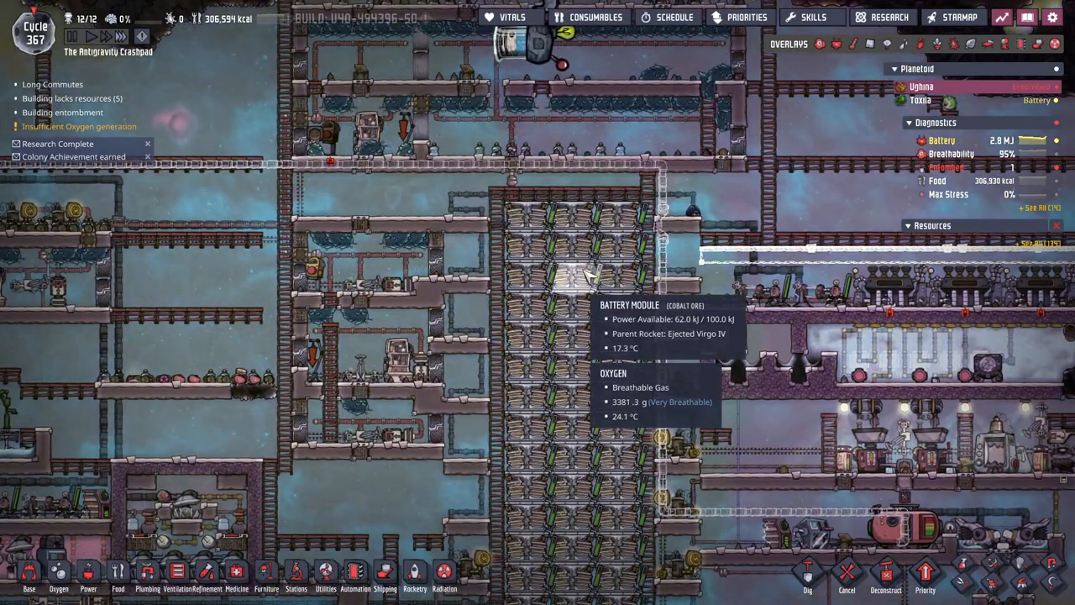
{"action": "mouse_move", "coordinate": [445, 369]}
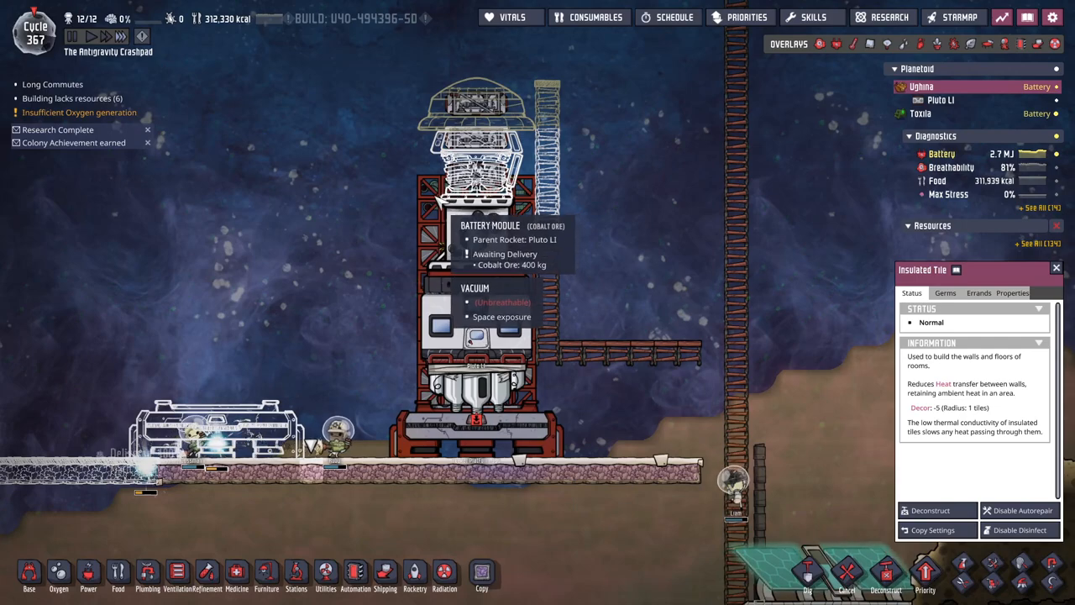
{"action": "mouse_move", "coordinate": [361, 334]}
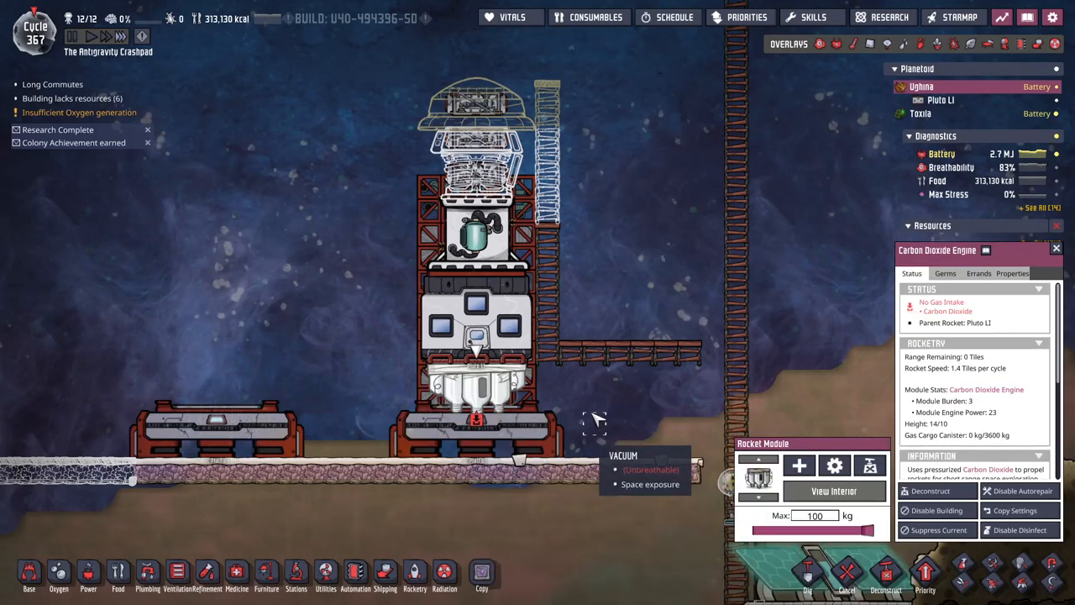
- Inspect the rocket's Carbon Dioxide Engine status, which shows no carbon dioxide fuel
{"action": "left_click", "coordinate": [920, 44]}
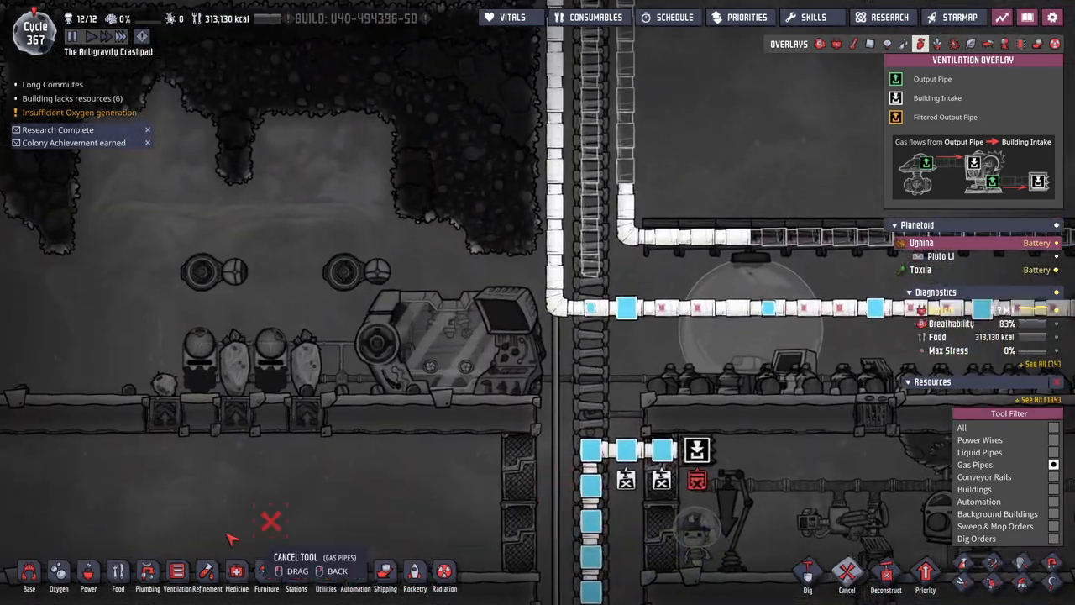
- Cancel the pending gas pipe removal and place a Gas Bridge over the pipe crossing
{"action": "left_click", "coordinate": [176, 575]}
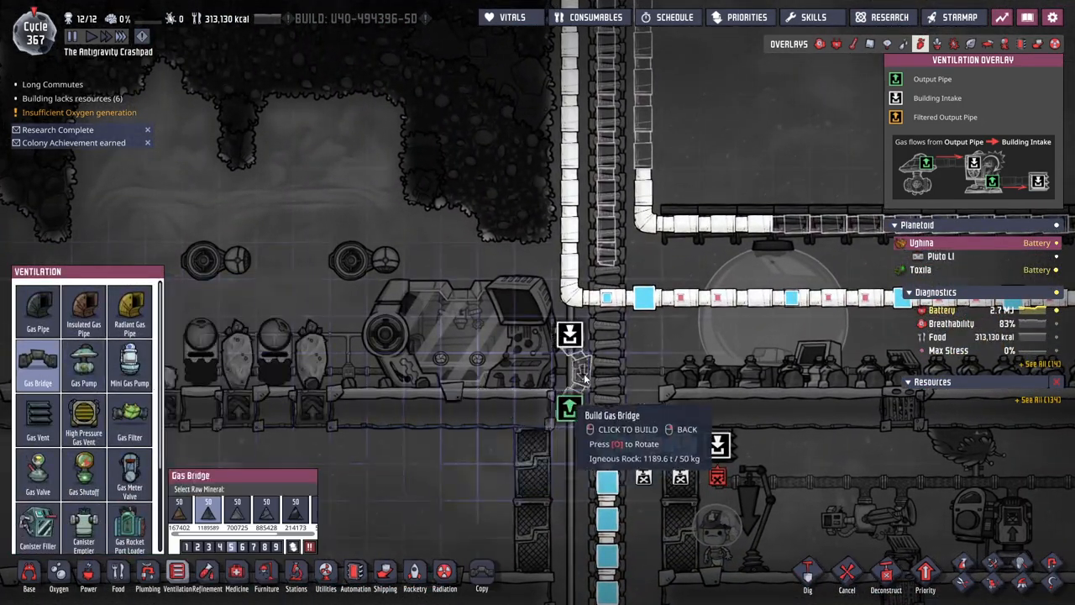
{"action": "left_click", "coordinate": [37, 306]}
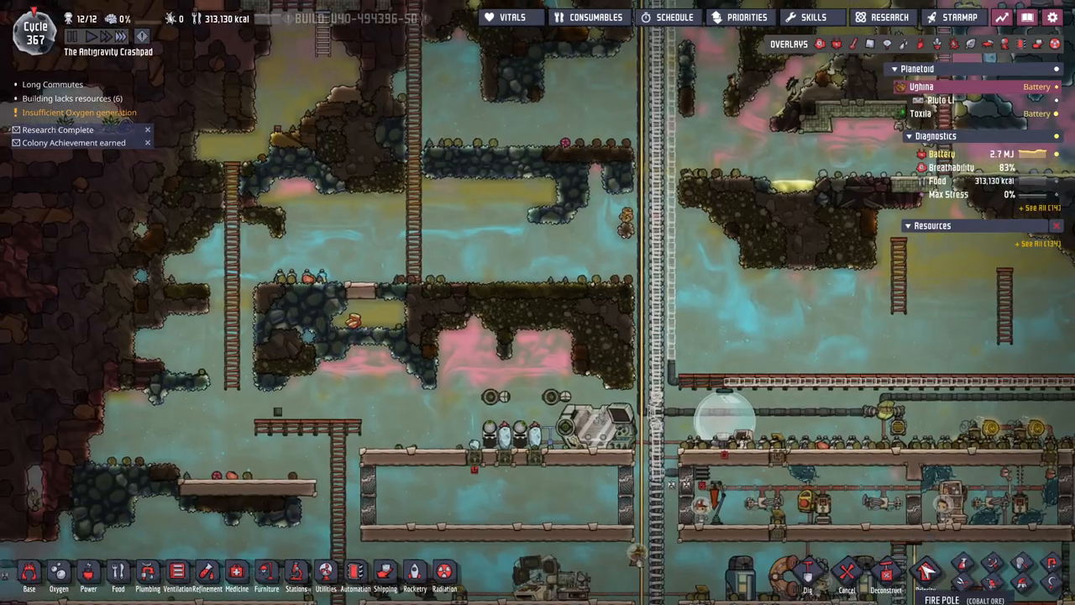
{"action": "left_click", "coordinate": [746, 16]}
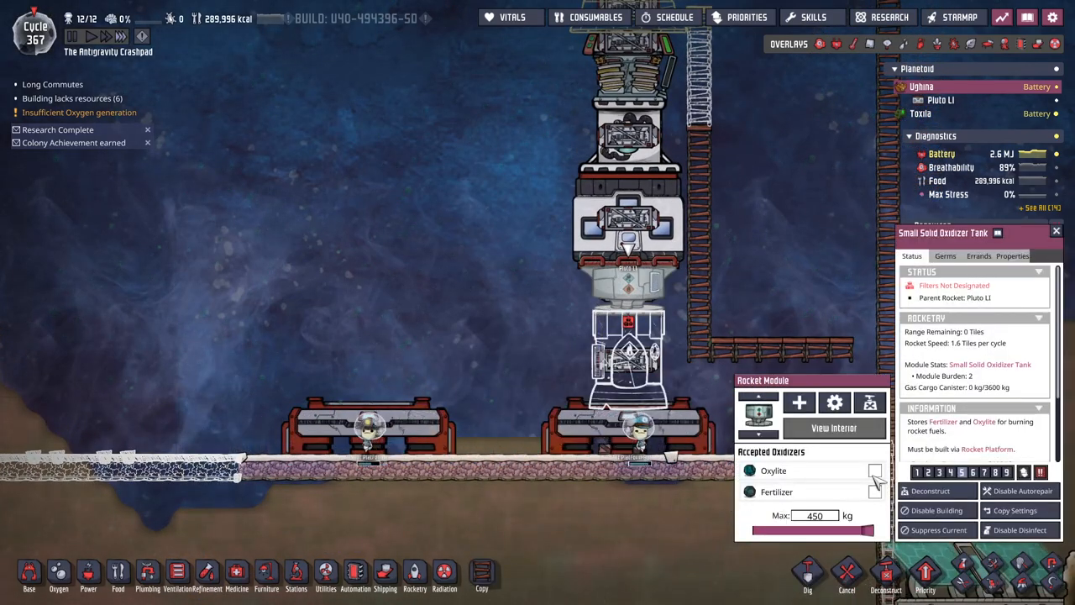
- Toggle the Small Solid Oxidizer Tank's accepted oxidizers and build another module on the rocket
{"action": "left_click", "coordinate": [873, 471]}
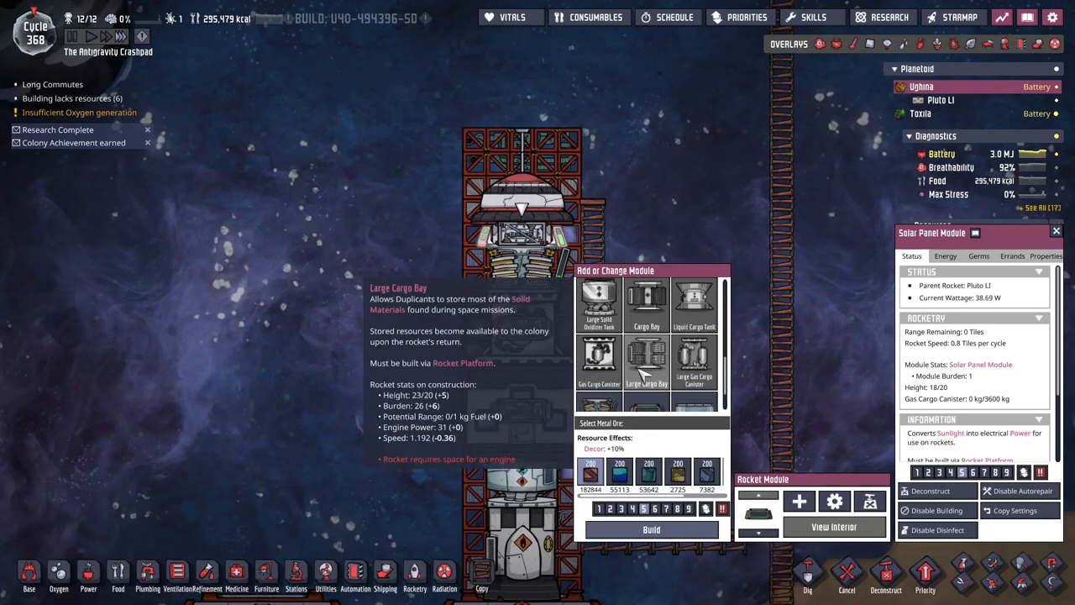
{"action": "left_click", "coordinate": [646, 411]}
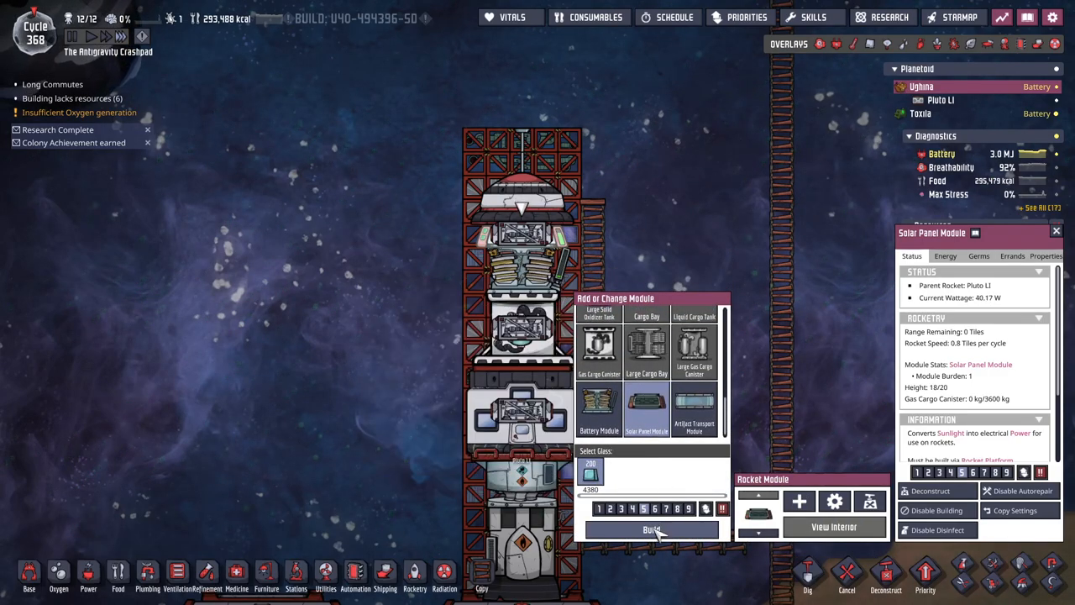
{"action": "left_click", "coordinate": [652, 529]}
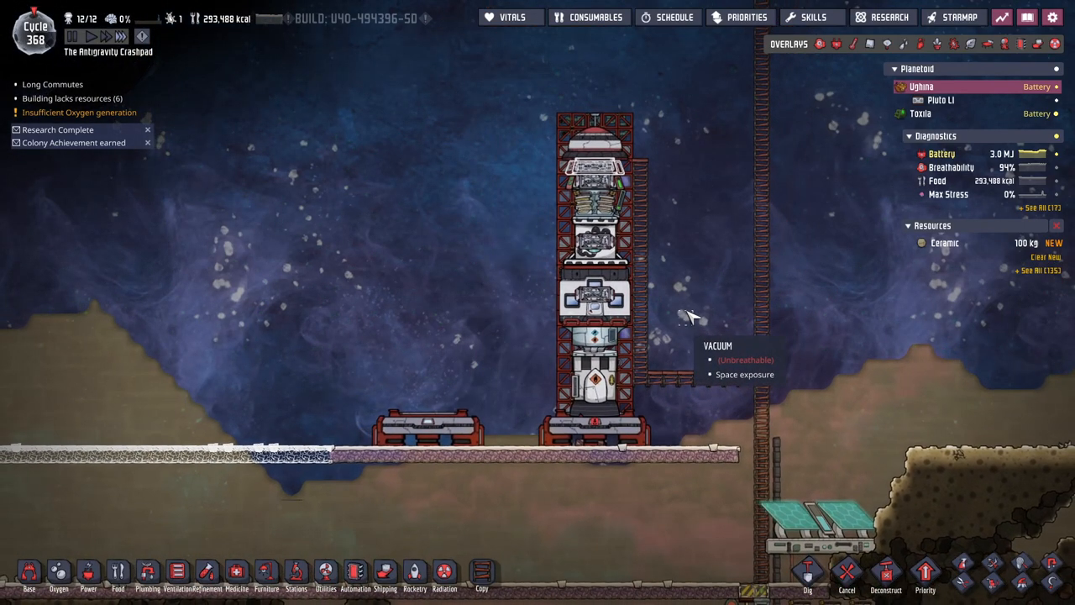
{"action": "mouse_move", "coordinate": [642, 231]}
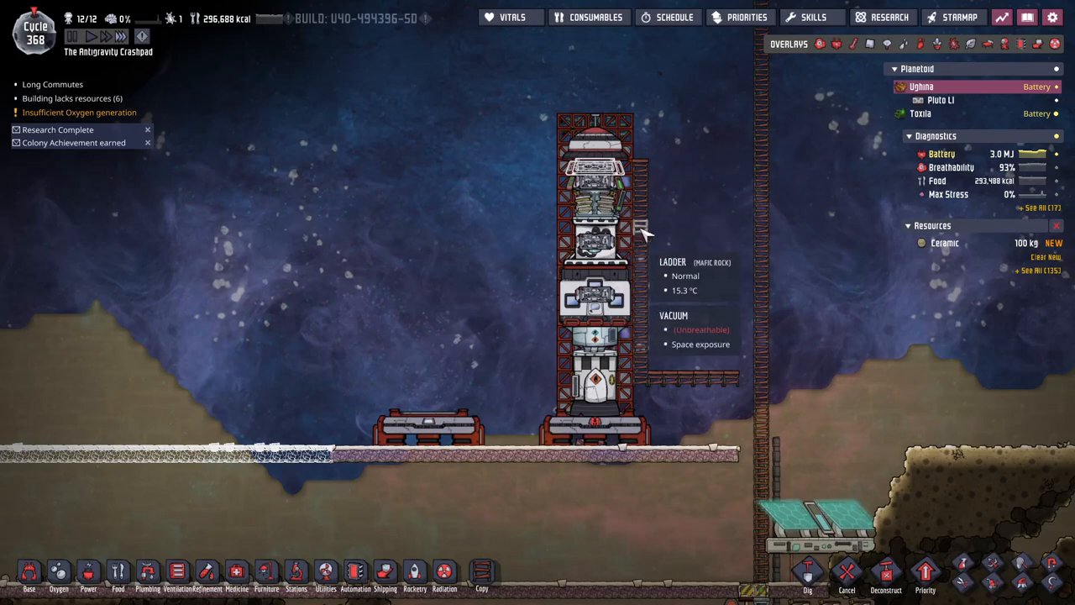
- Start adding a module above the top solar panel, then choose Gas Pipe from Ventilation
{"action": "left_click", "coordinate": [594, 160]}
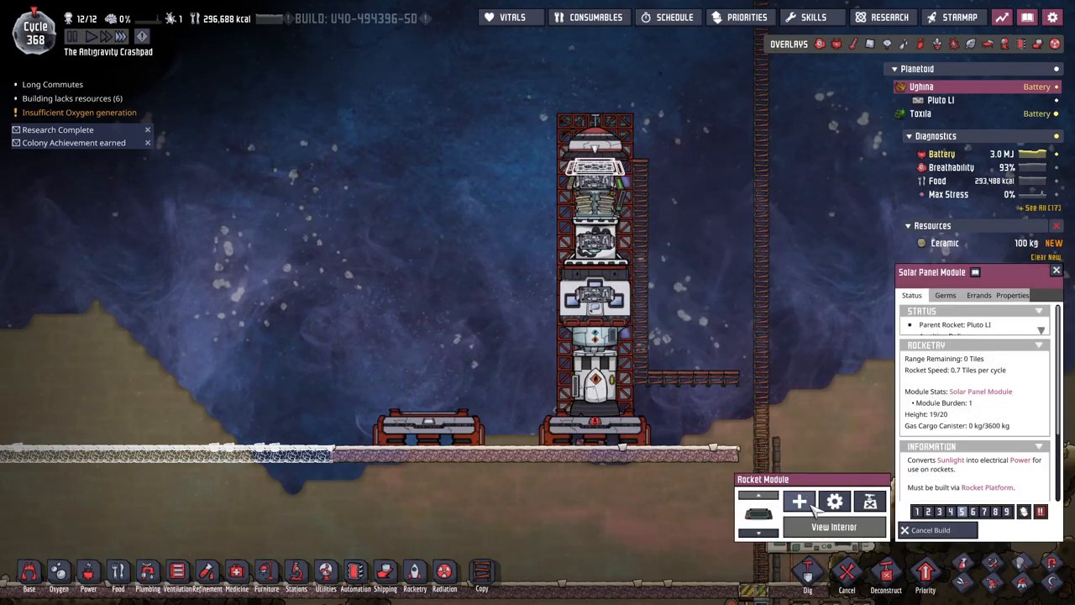
{"action": "left_click", "coordinate": [800, 501]}
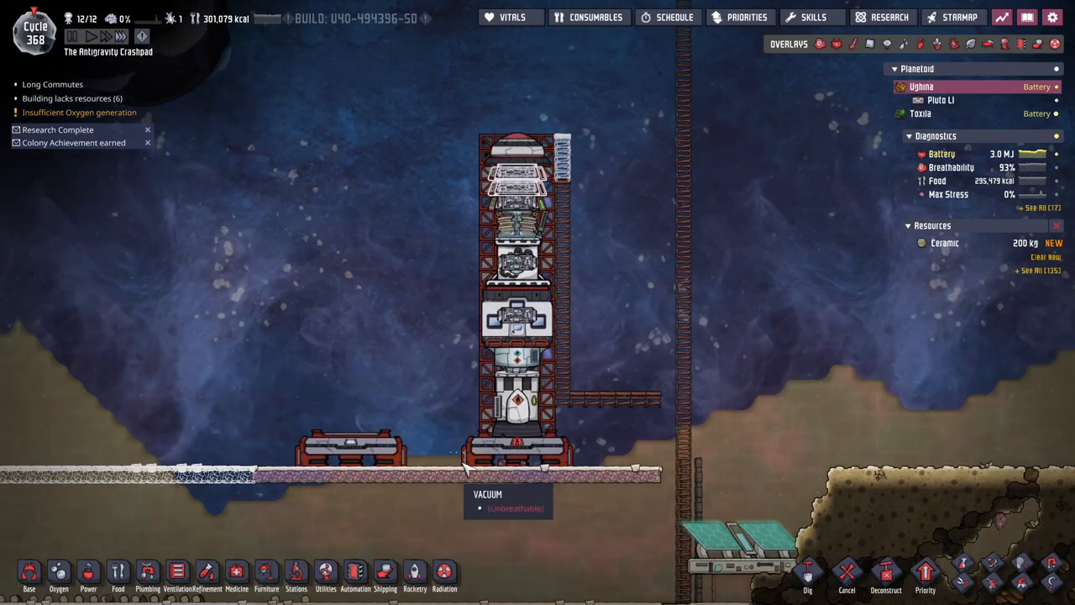
{"action": "left_click", "coordinate": [178, 574]}
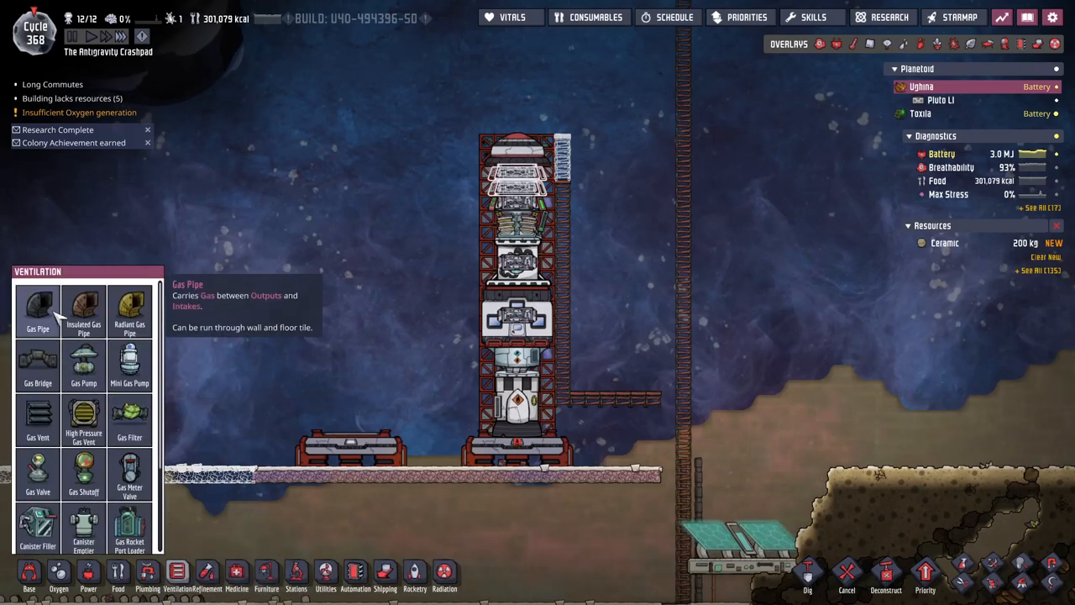
{"action": "left_click", "coordinate": [37, 310]}
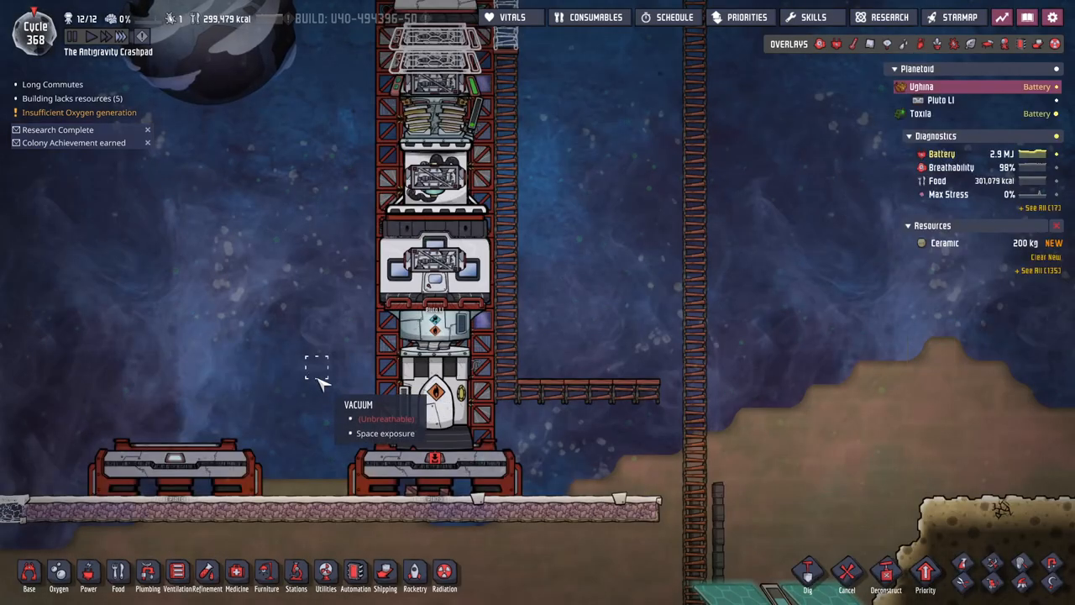
{"action": "mouse_move", "coordinate": [30, 413]}
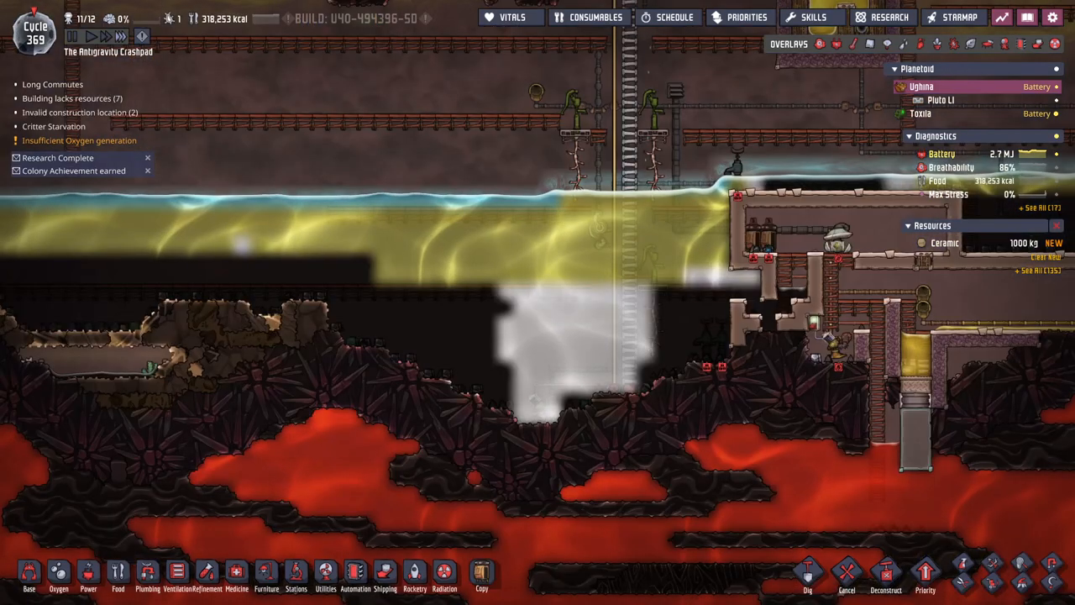
{"action": "mouse_move", "coordinate": [353, 437]}
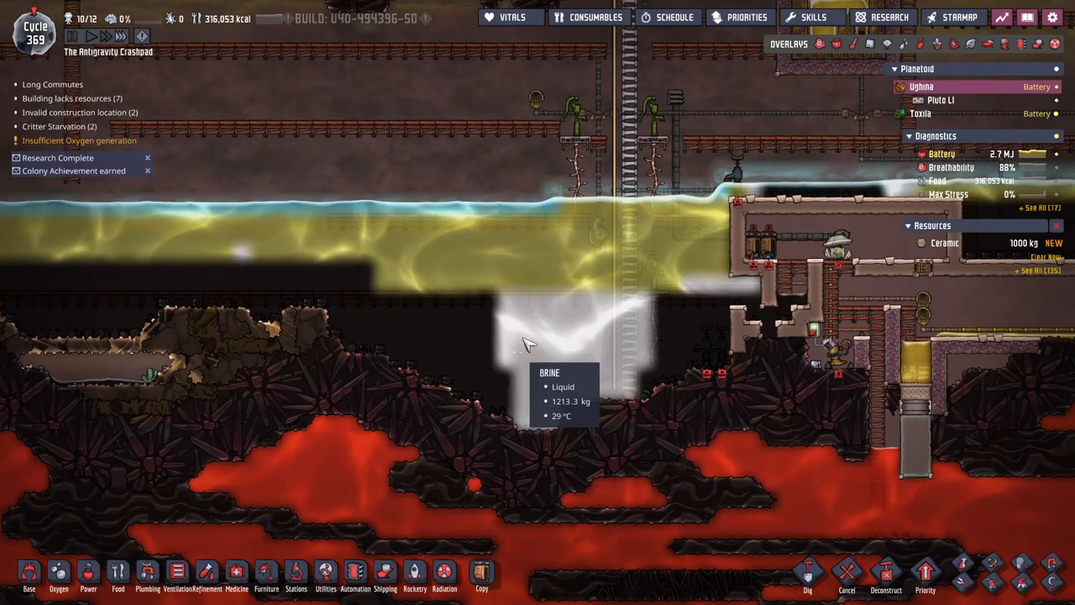
{"action": "mouse_move", "coordinate": [496, 318]}
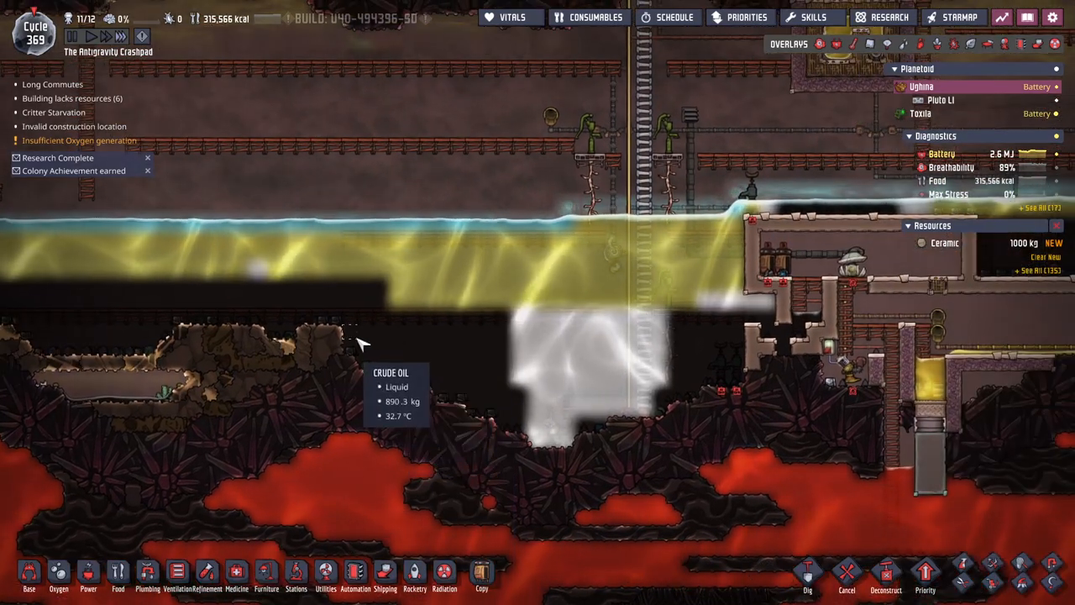
{"action": "mouse_move", "coordinate": [601, 345]}
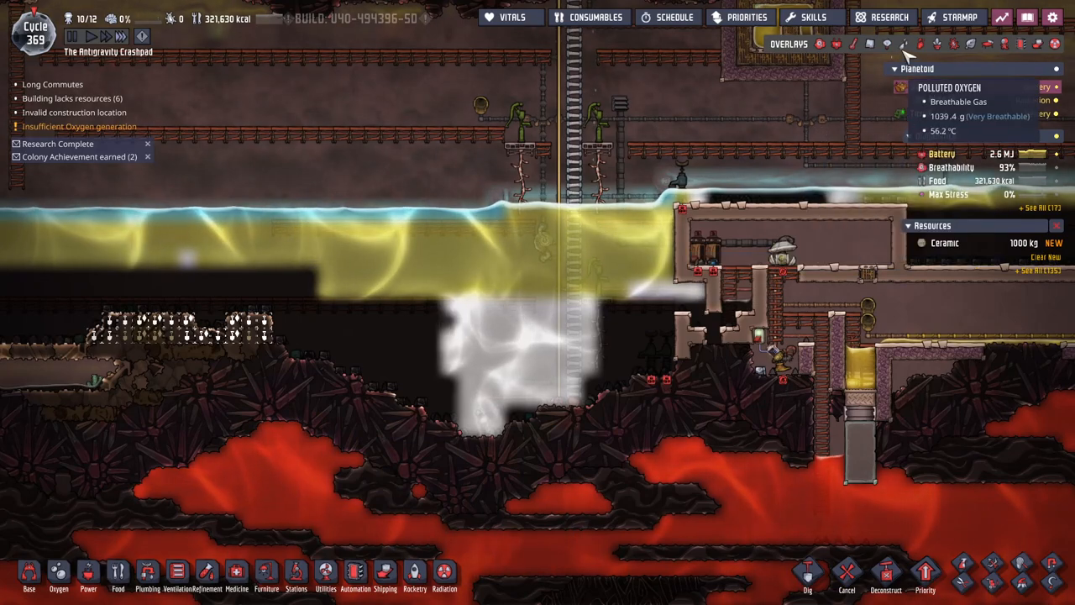
{"action": "left_click", "coordinate": [903, 44]}
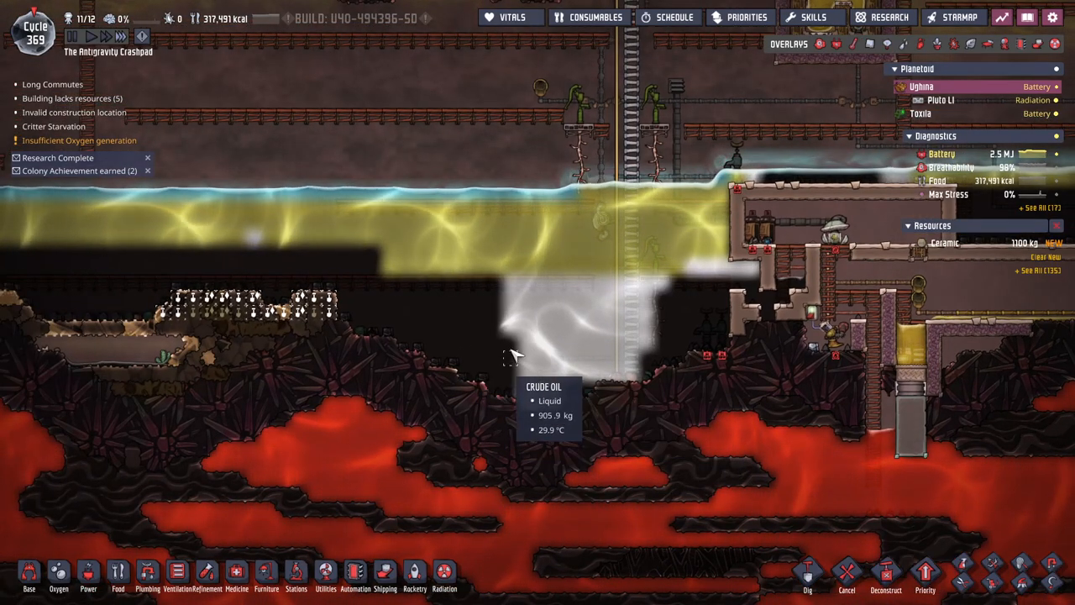
{"action": "mouse_move", "coordinate": [662, 370]}
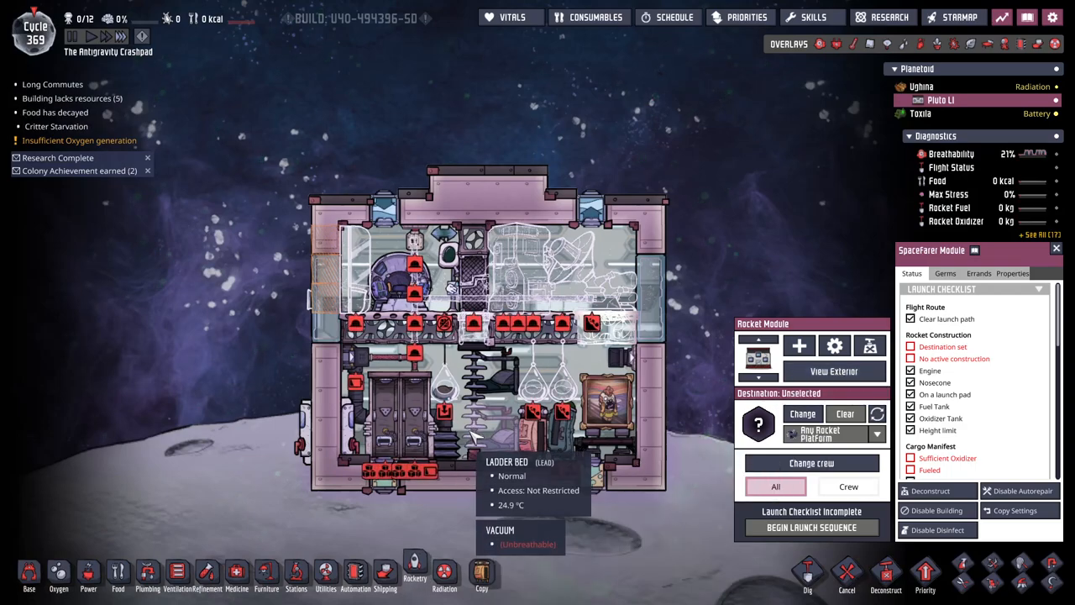
{"action": "mouse_move", "coordinate": [524, 470]}
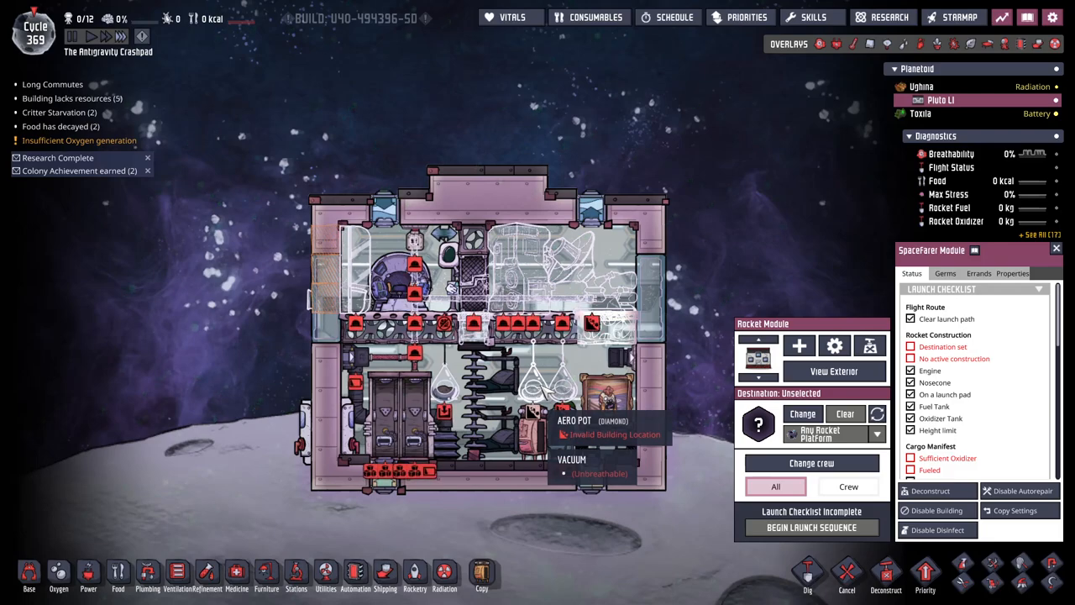
- Close the launch panel and pick a Bliss Burst Seed for the cabin's Aero Pot
{"action": "left_click", "coordinate": [1055, 249]}
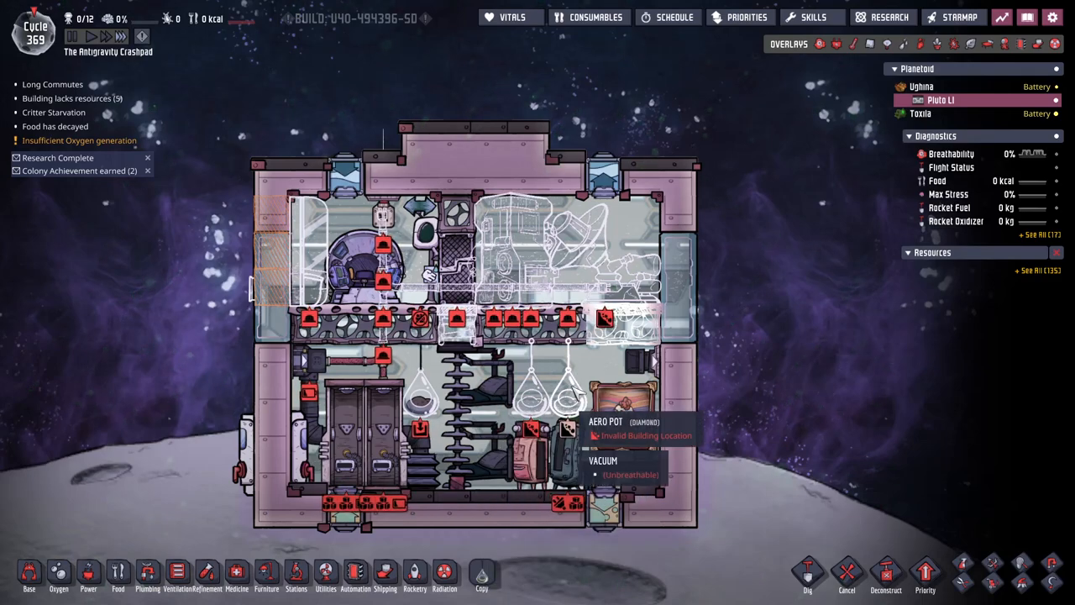
{"action": "left_click", "coordinate": [622, 412]}
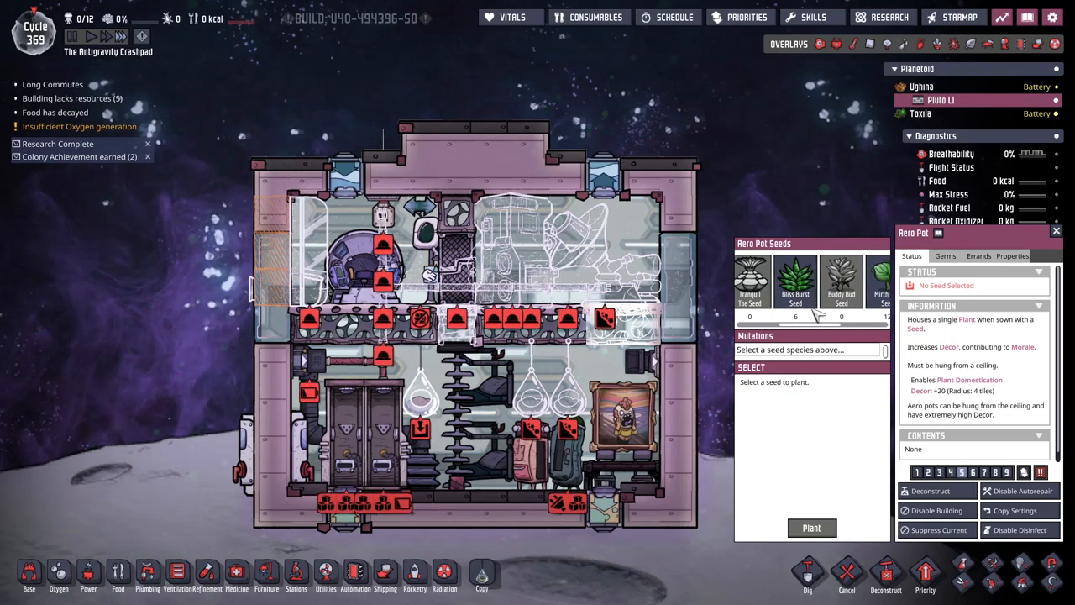
{"action": "left_click", "coordinate": [795, 279]}
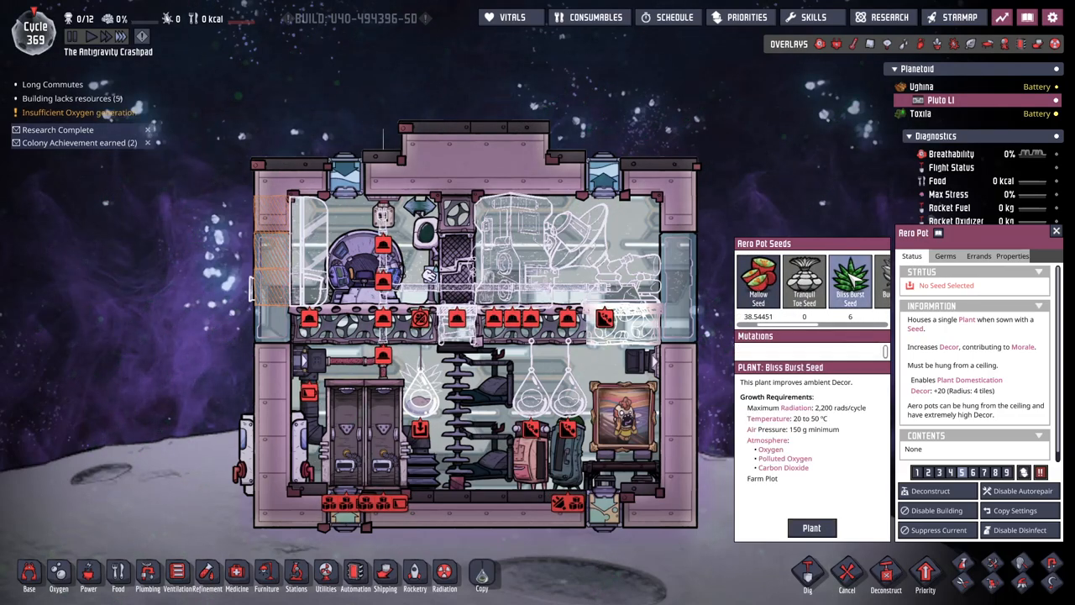
{"action": "scroll", "scroll_direction": "right", "scroll_amount": 3}
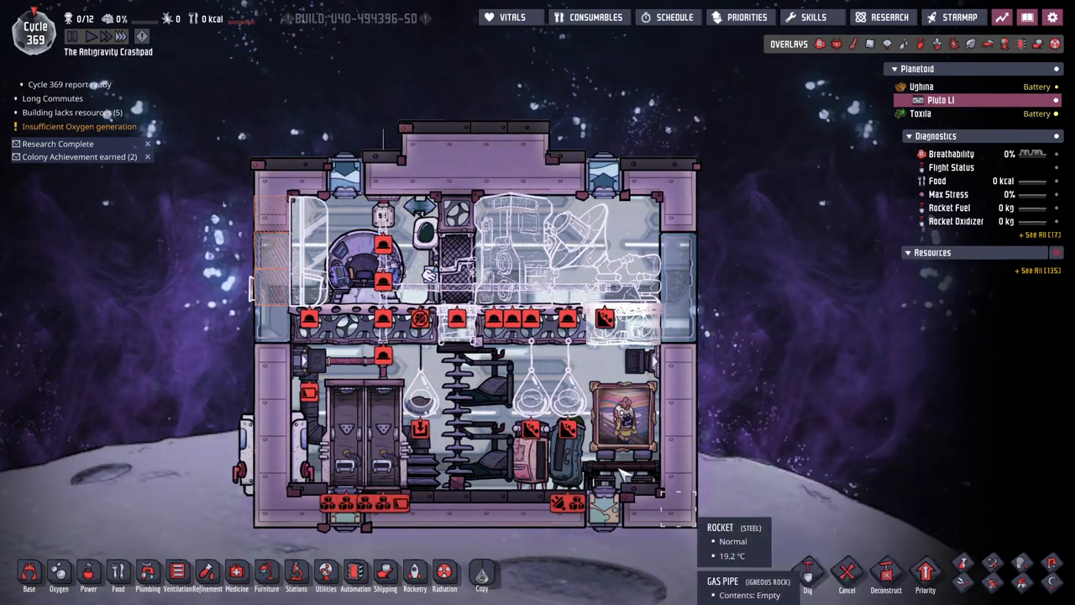
{"action": "left_click", "coordinate": [618, 416]}
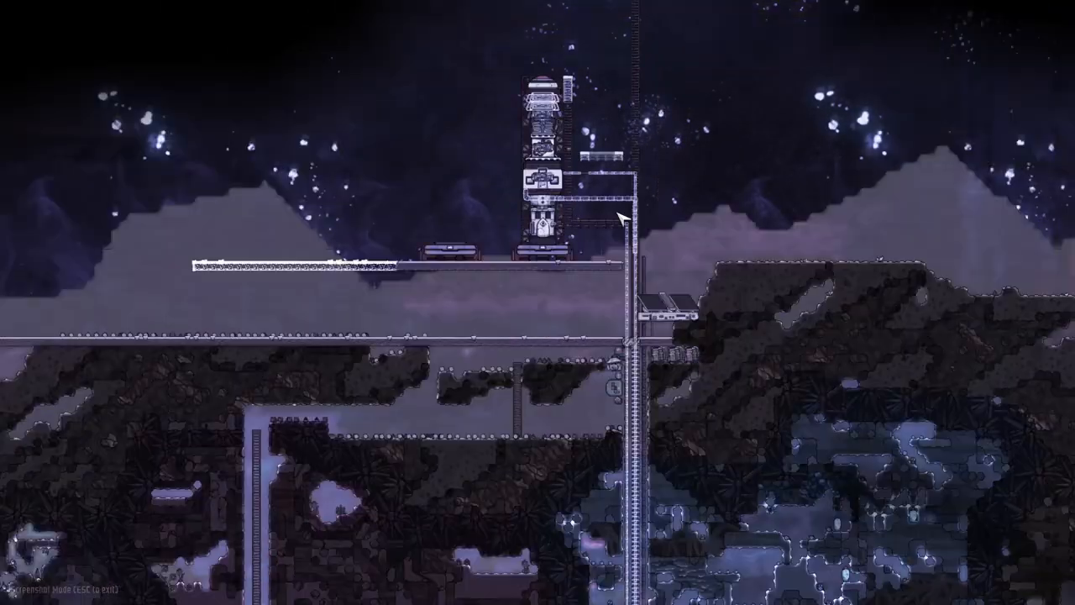
{"action": "key", "text": "Escape"}
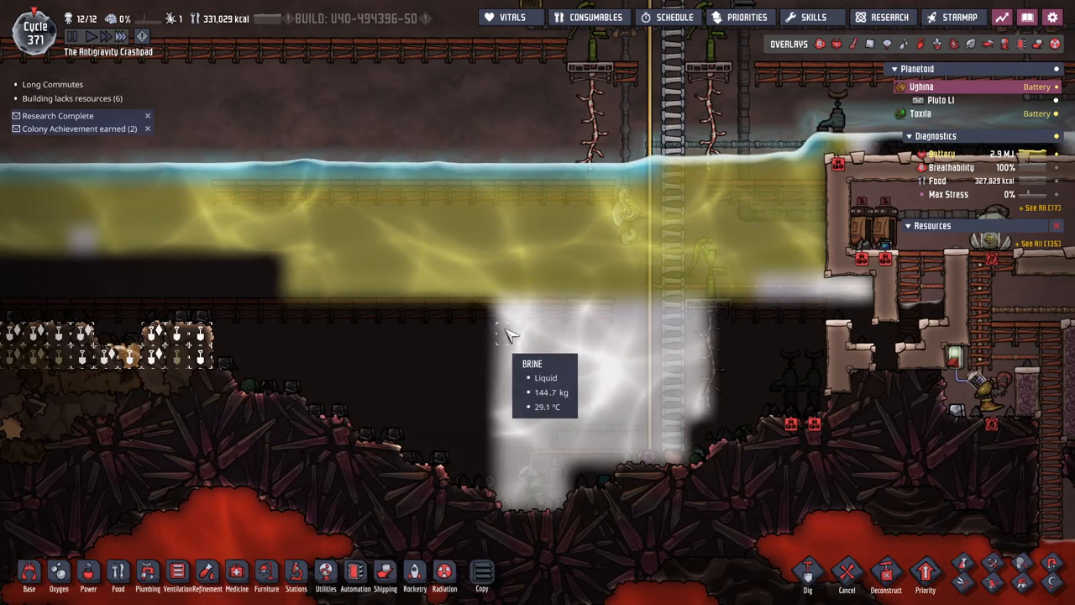
{"action": "mouse_move", "coordinate": [485, 356]}
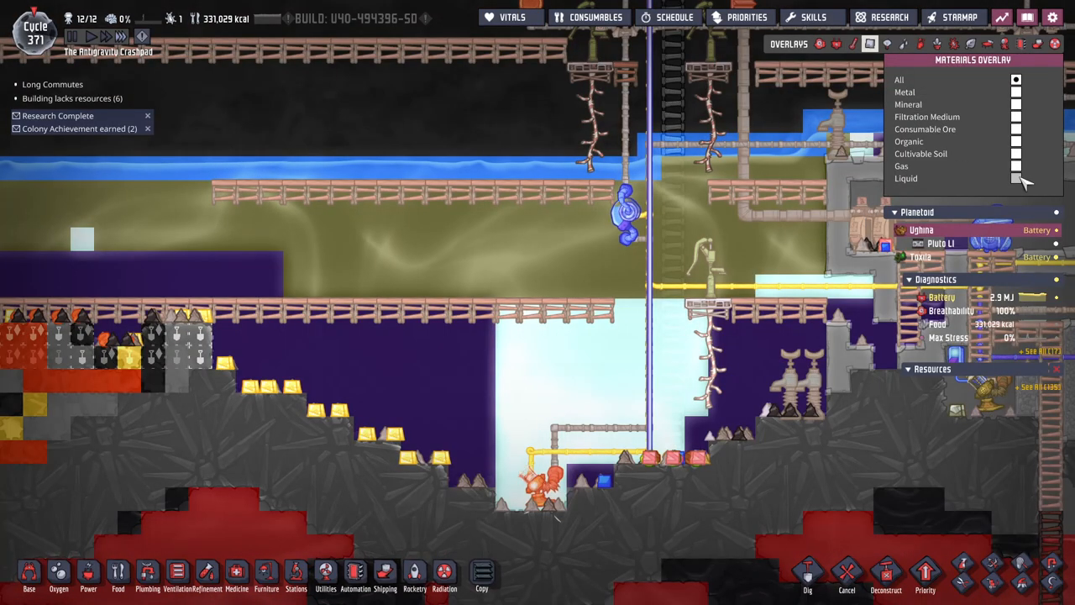
{"action": "left_click", "coordinate": [1014, 178]}
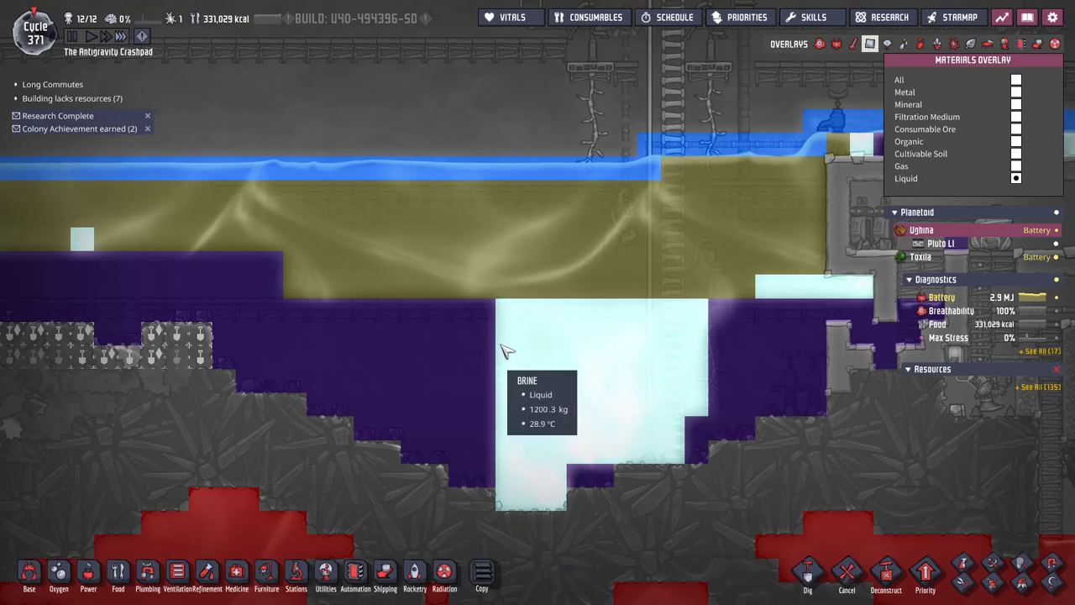
{"action": "mouse_move", "coordinate": [479, 314]}
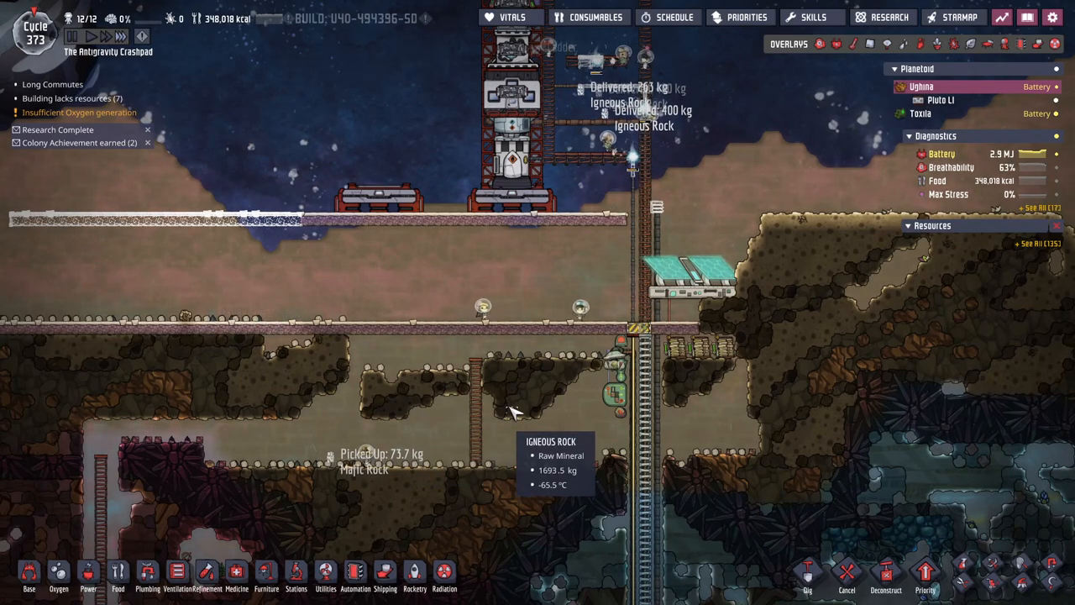
- Show the Plumbing overlay and scroll to inspect the insulated petroleum pipe at base
{"action": "left_click", "coordinate": [904, 44]}
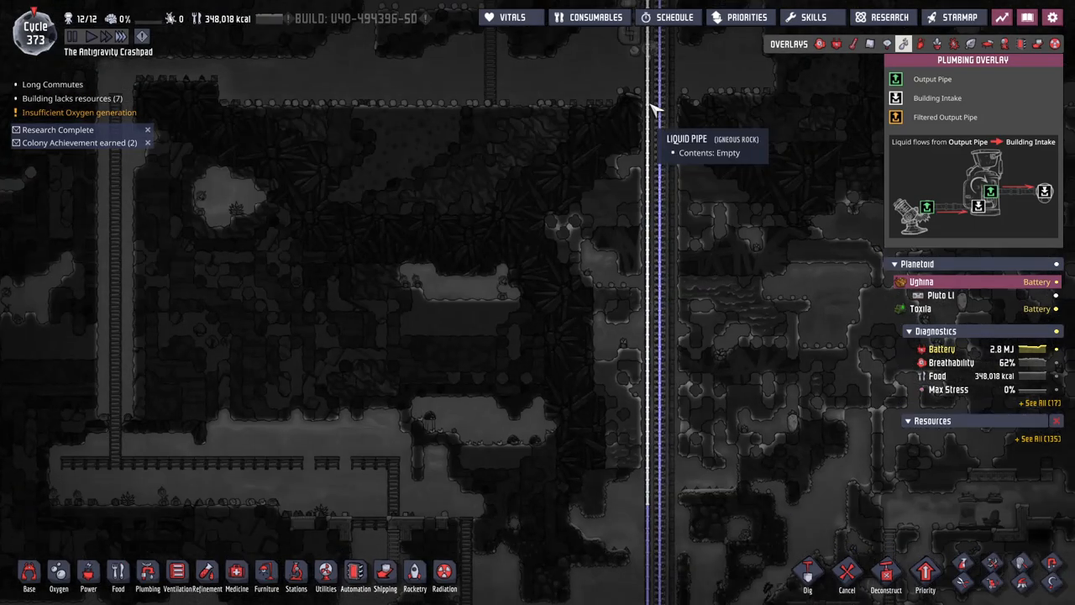
{"action": "scroll", "scroll_direction": "down", "scroll_amount": 3}
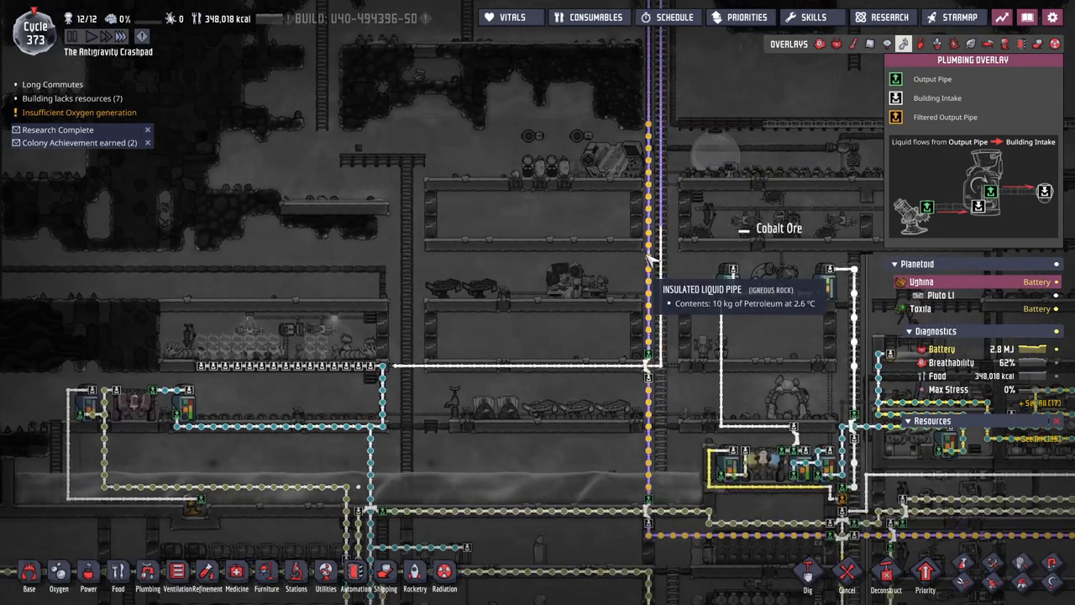
{"action": "mouse_move", "coordinate": [652, 210]}
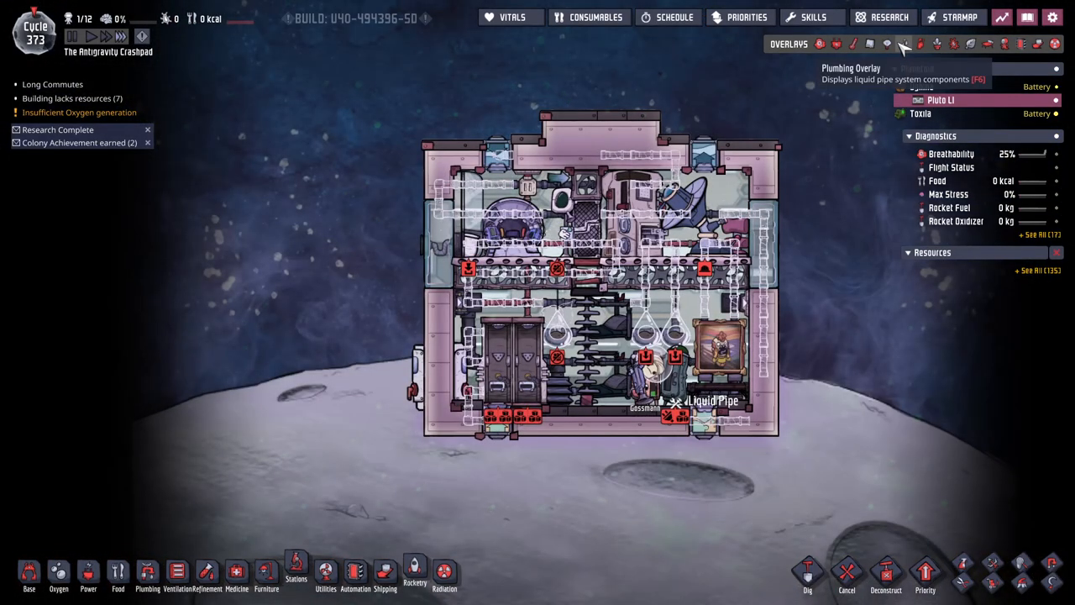
- Check the cabin's oxygen pipe layout using the Ventilation and Materials overlays
{"action": "left_click", "coordinate": [706, 361]}
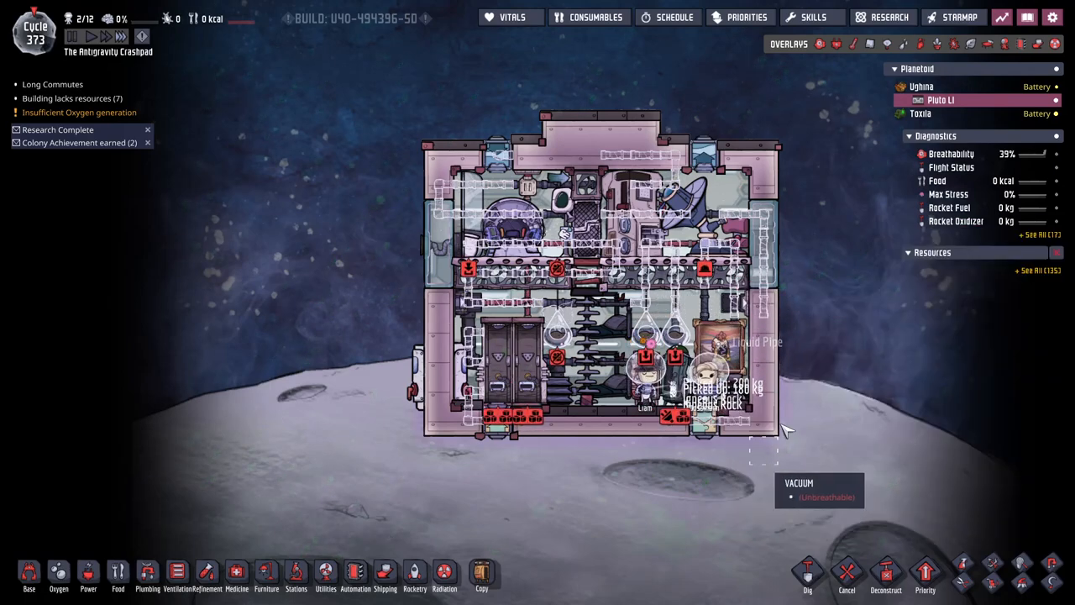
{"action": "left_click", "coordinate": [921, 44]}
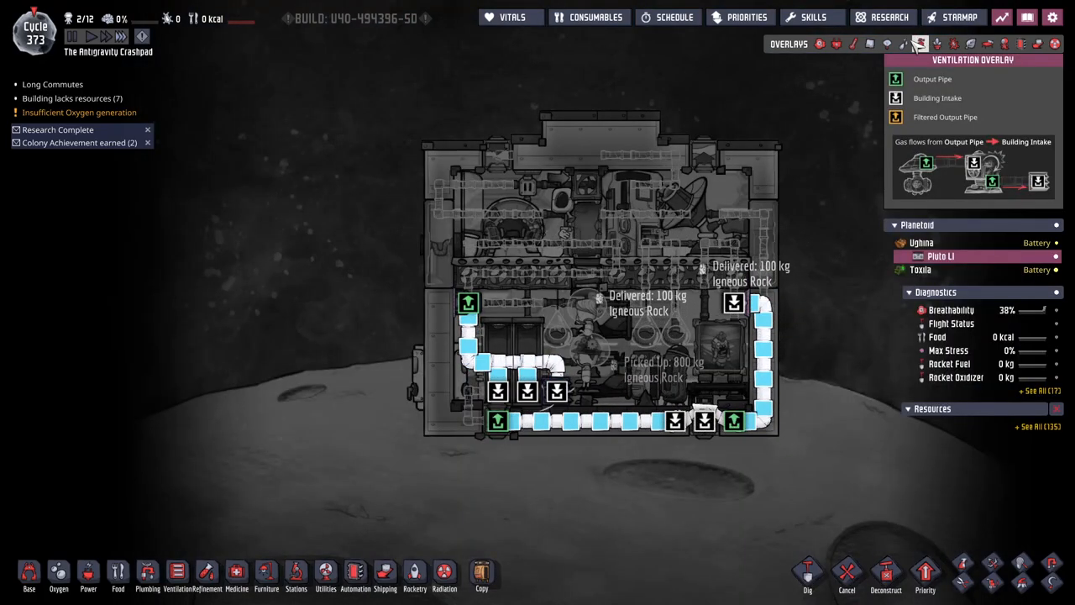
{"action": "left_click", "coordinate": [870, 44]}
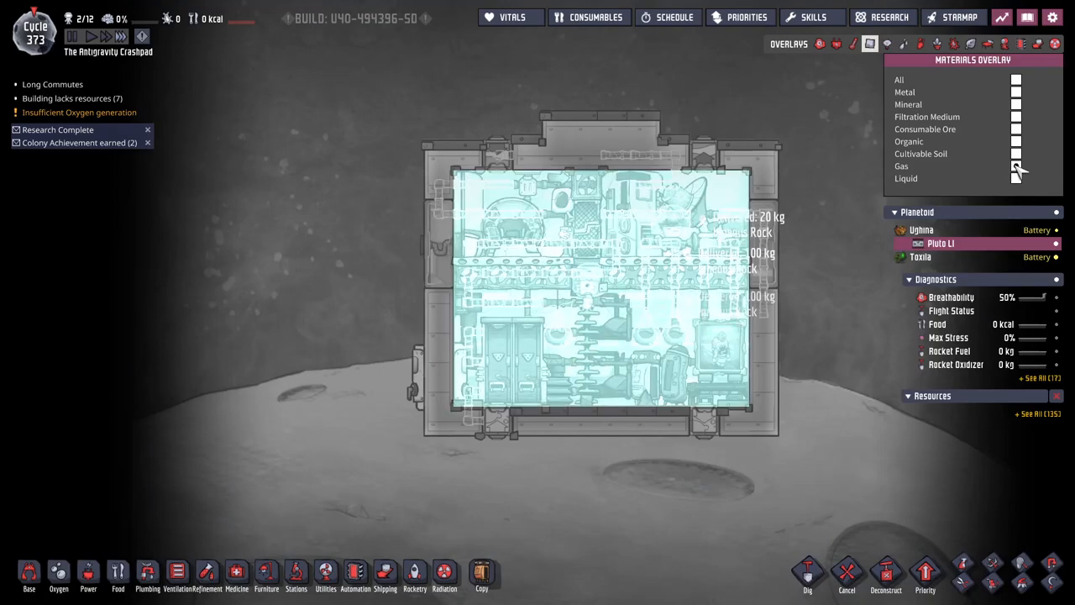
{"action": "left_click", "coordinate": [921, 44]}
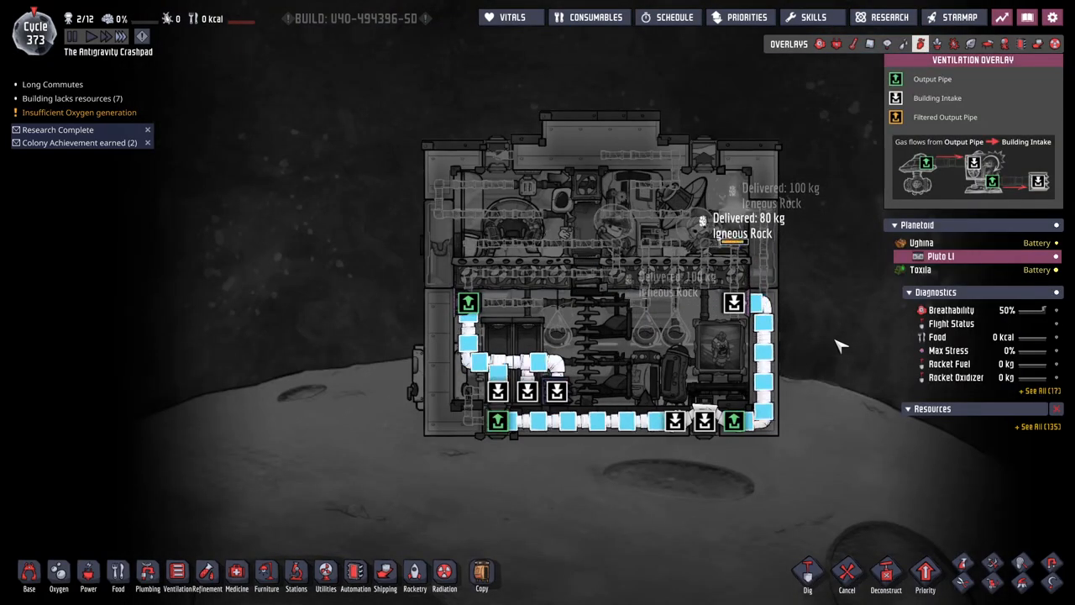
{"action": "mouse_move", "coordinate": [568, 420]}
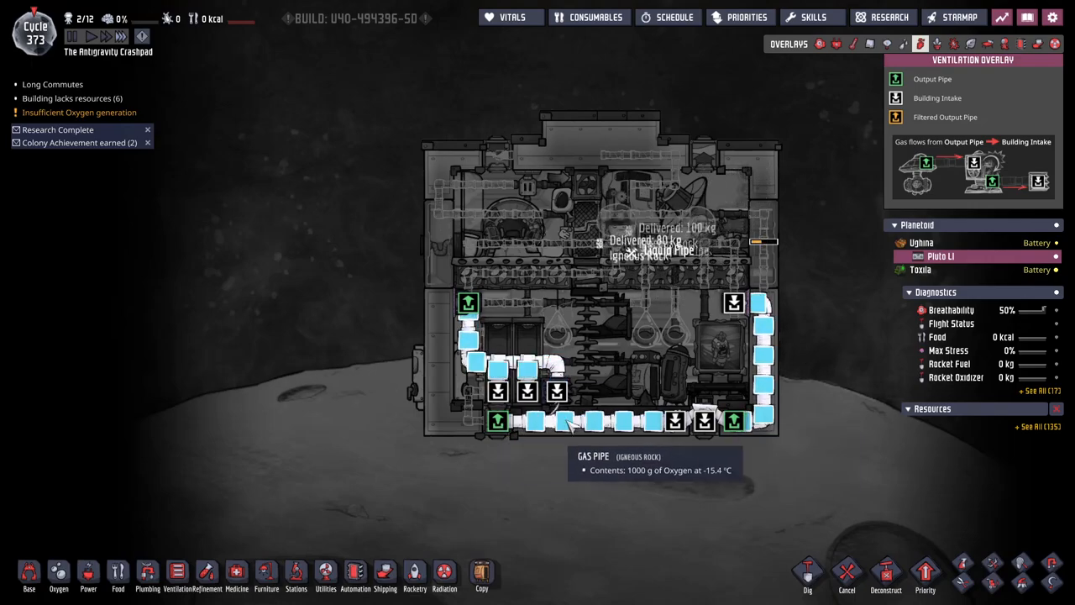
{"action": "mouse_move", "coordinate": [580, 302]}
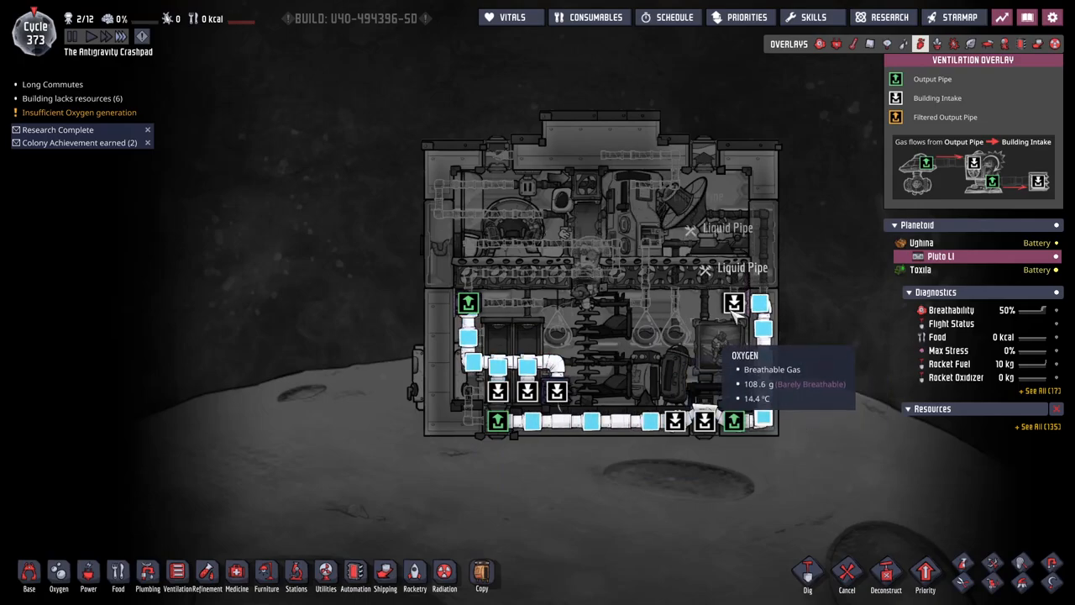
- View the cabin's liquid pipes, jump to the launch pad rocket and bring up the Small Petroleum Engine details
{"action": "left_click", "coordinate": [732, 302]}
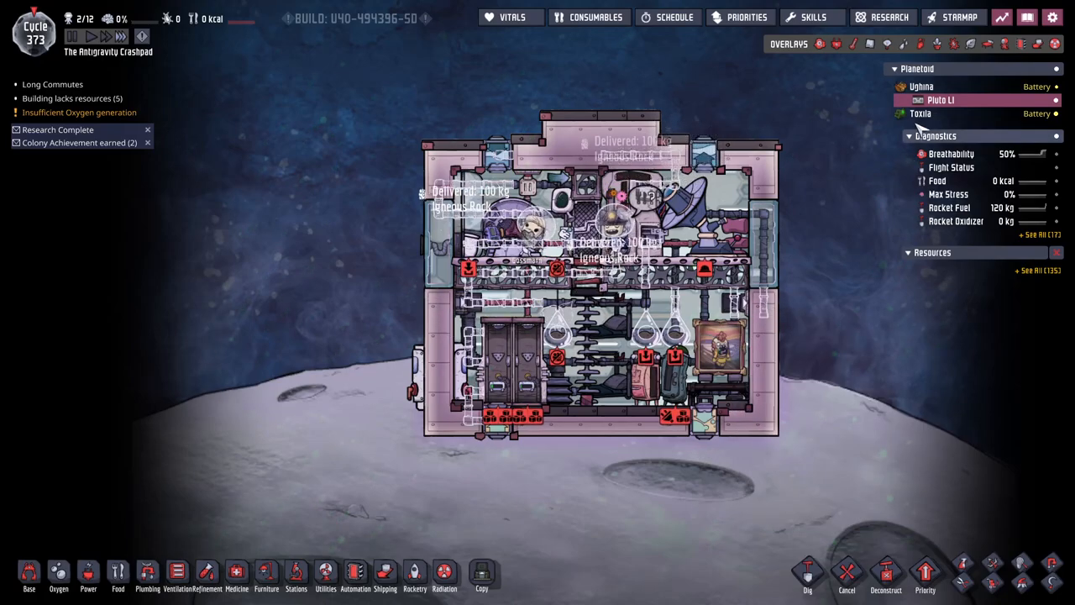
{"action": "left_click", "coordinate": [903, 43]}
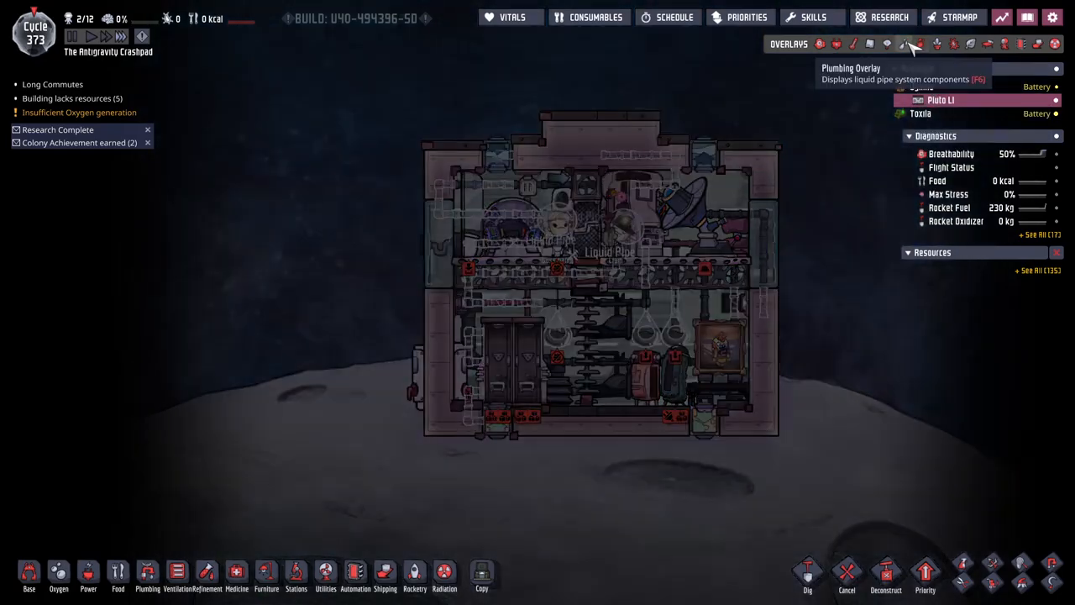
{"action": "left_click", "coordinate": [920, 43]}
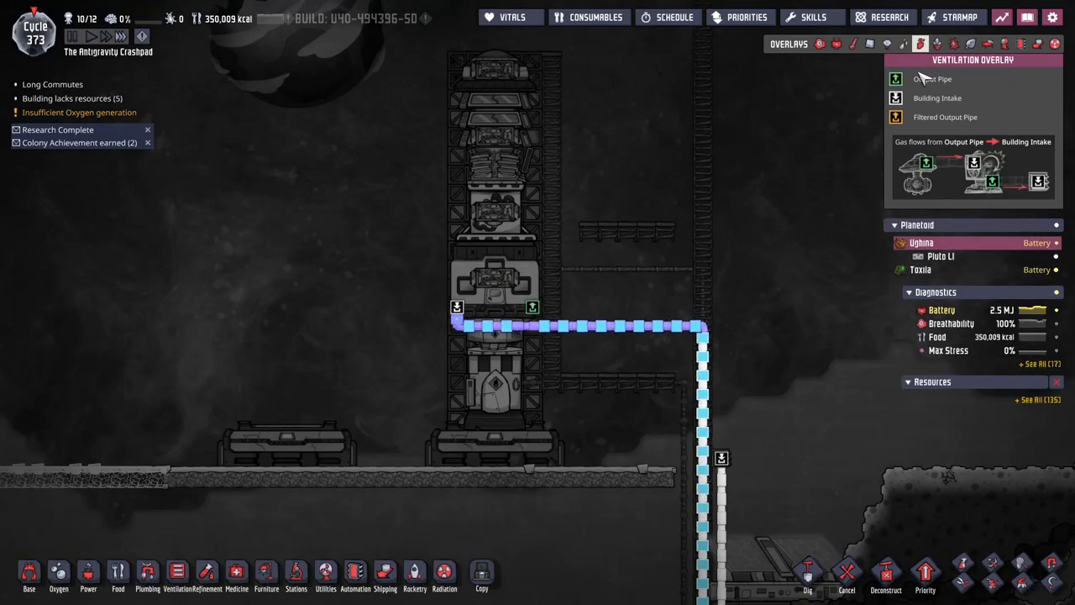
{"action": "left_click", "coordinate": [904, 44]}
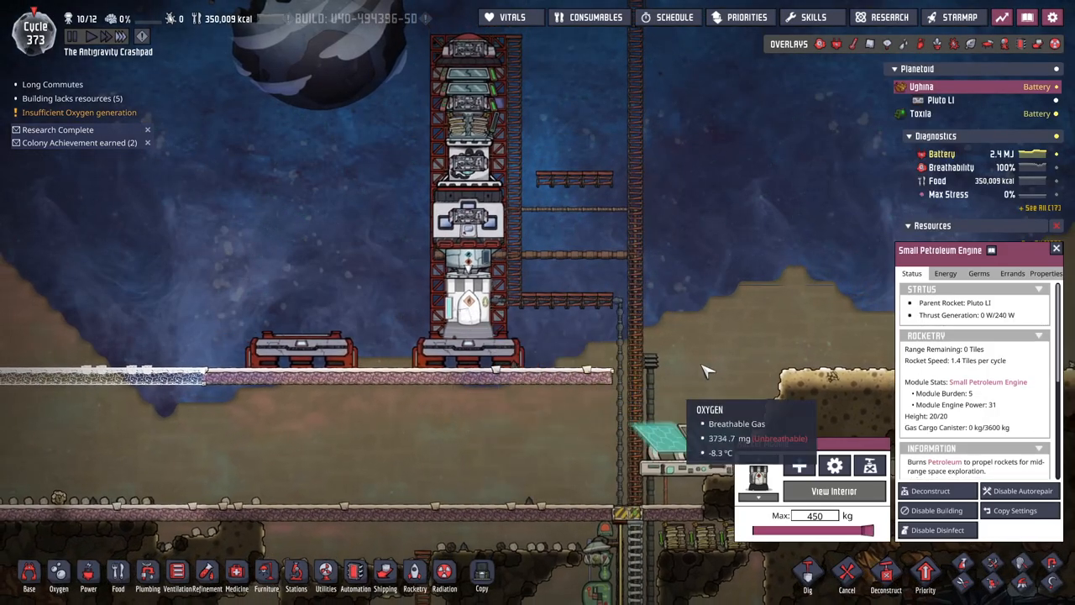
- Inspect the crude oil pool at base, holding about 935 kg at 28.9 °C
{"action": "left_click", "coordinate": [904, 44]}
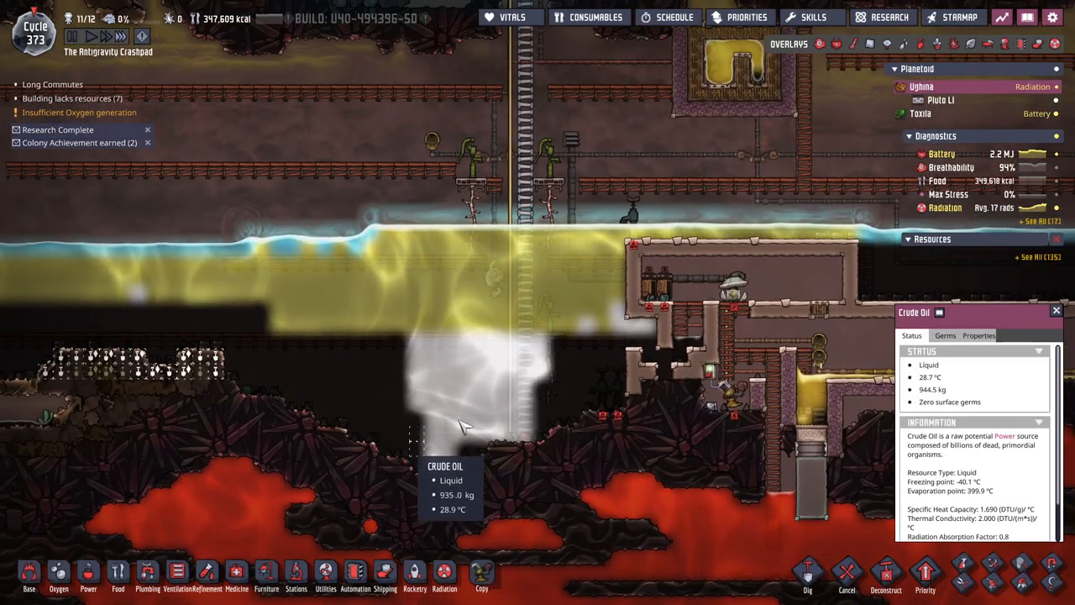
{"action": "mouse_move", "coordinate": [905, 43]}
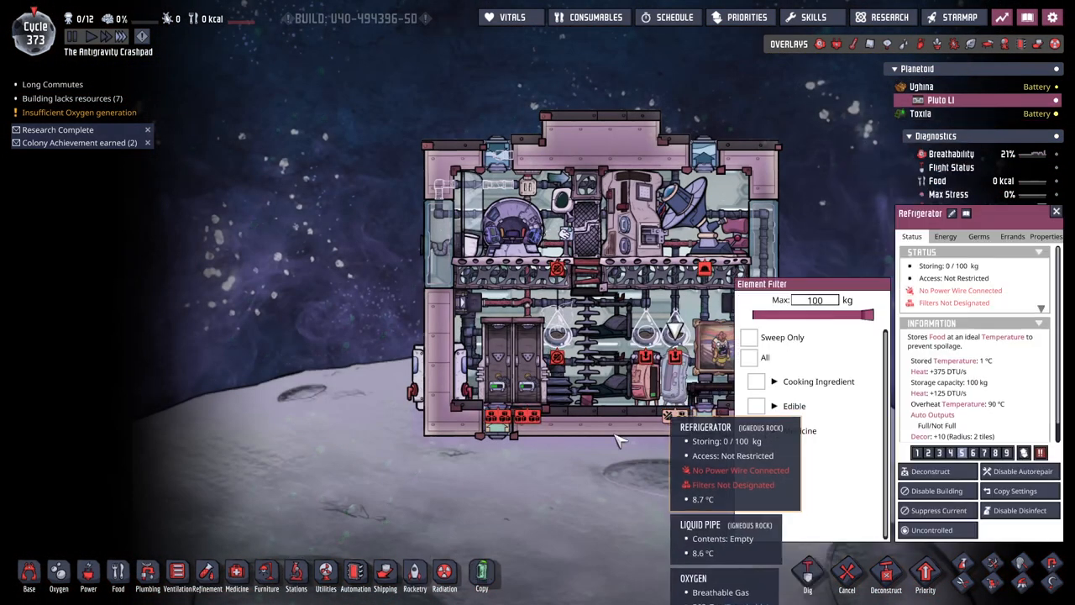
- Look over the fridge's accepted foods, then cancel the Aero Pot's pending Mirth Leaf seed delivery
{"action": "left_click", "coordinate": [755, 405]}
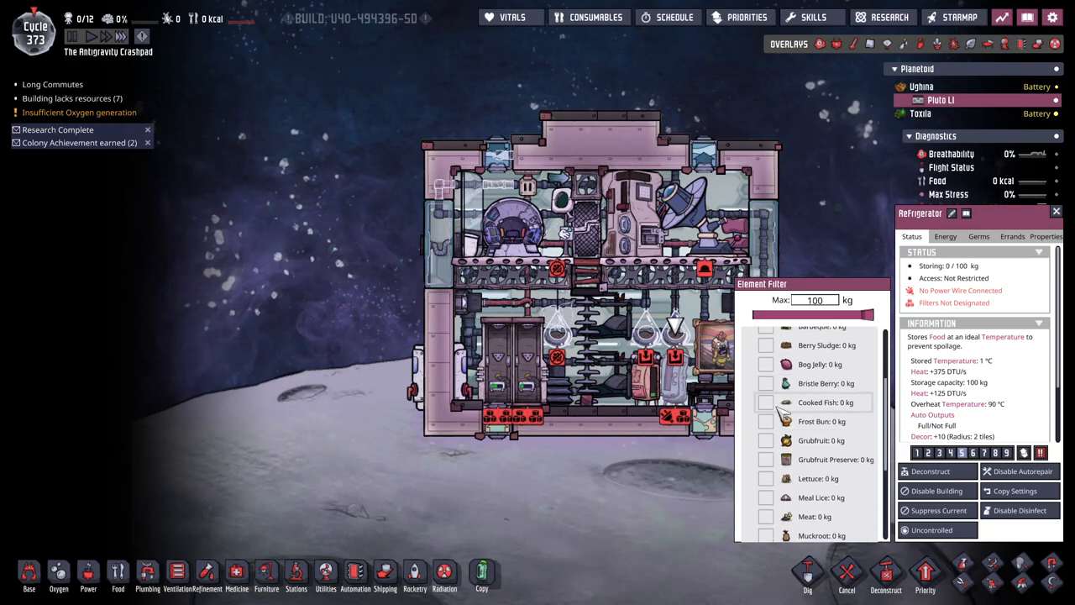
{"action": "left_click", "coordinate": [766, 378]}
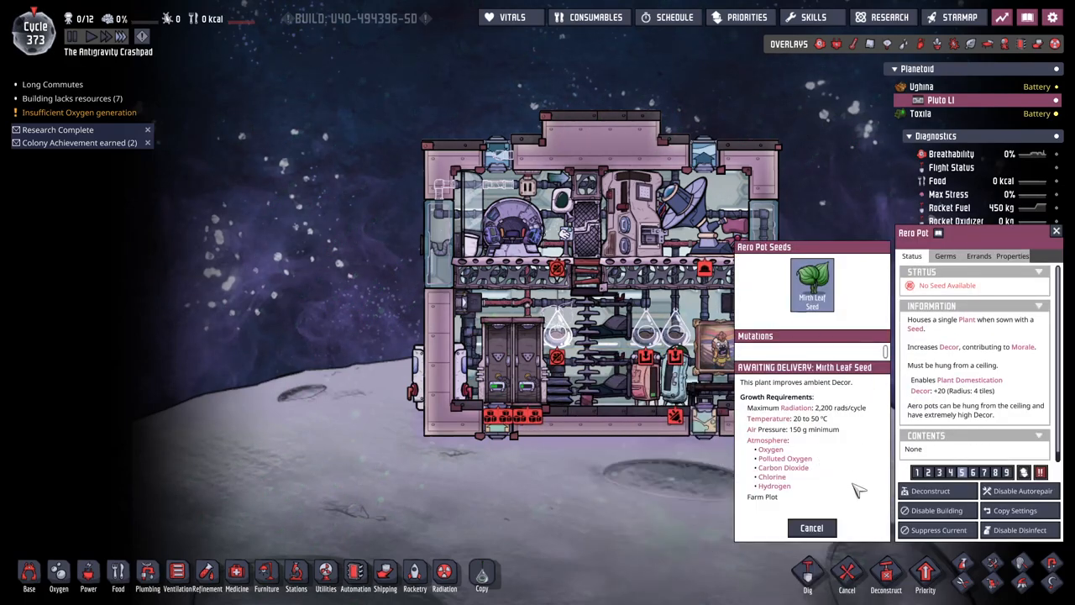
{"action": "left_click", "coordinate": [832, 282]}
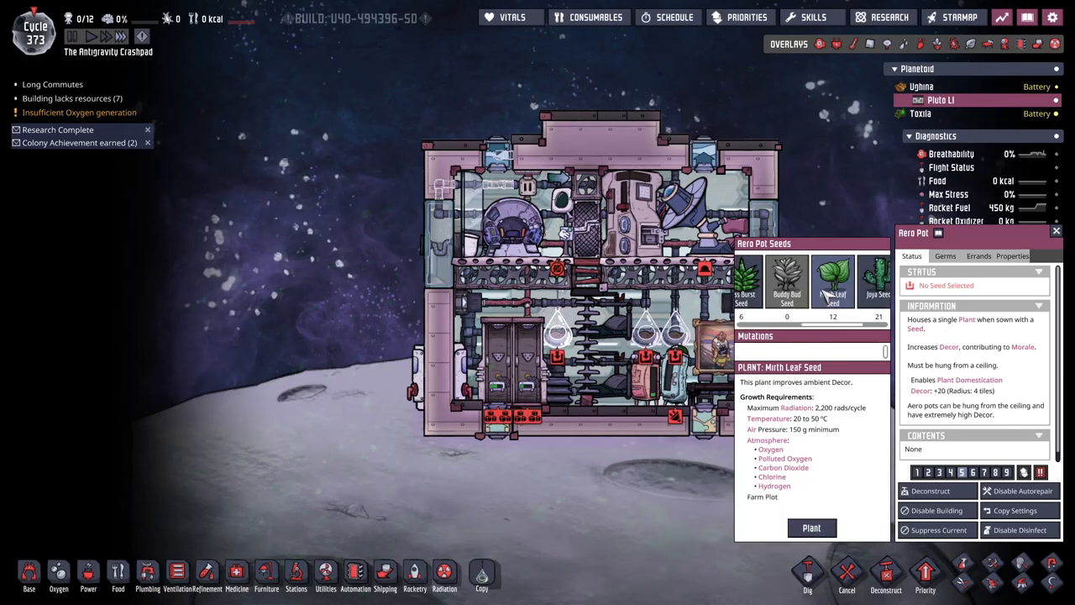
- Order a Bliss Burst Seed planted in the Aero Pot, then get ready to lay liquid pipe at base
{"action": "left_click", "coordinate": [810, 528]}
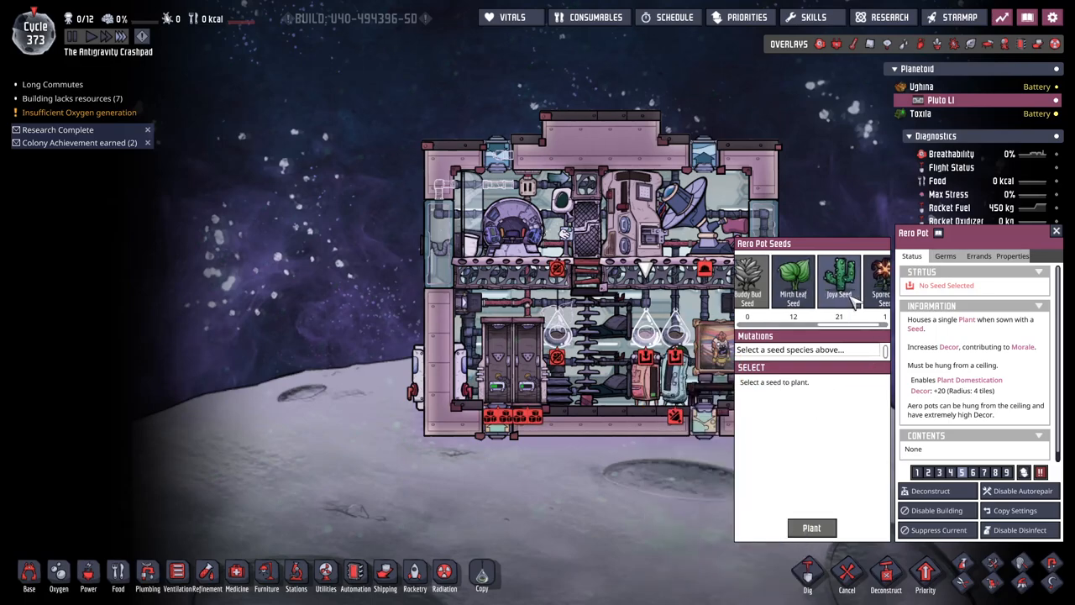
{"action": "left_click", "coordinate": [811, 527]}
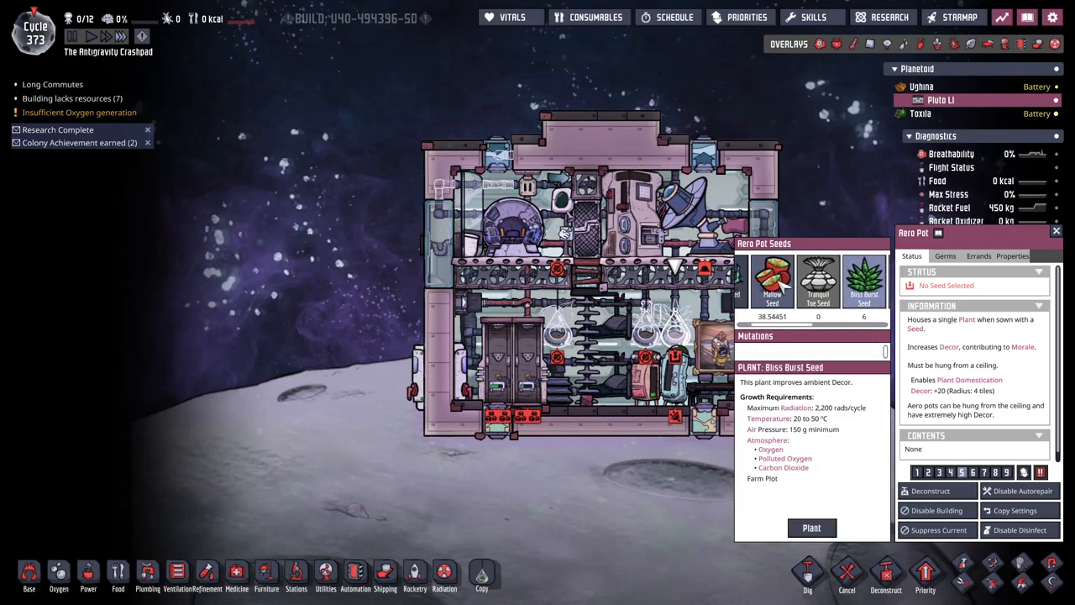
{"action": "left_click", "coordinate": [773, 282]}
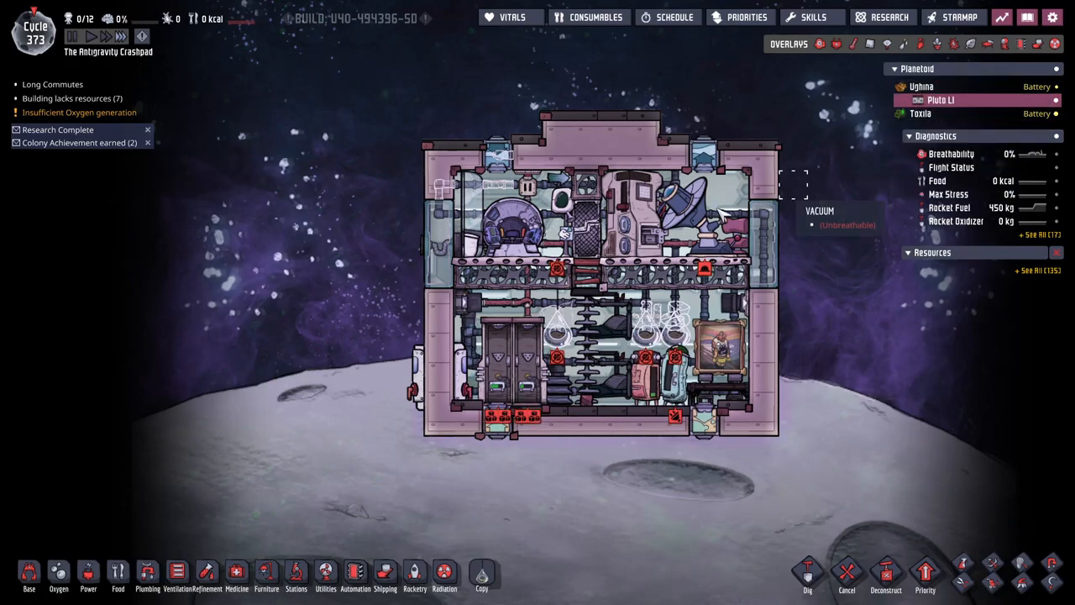
{"action": "left_click", "coordinate": [904, 44]}
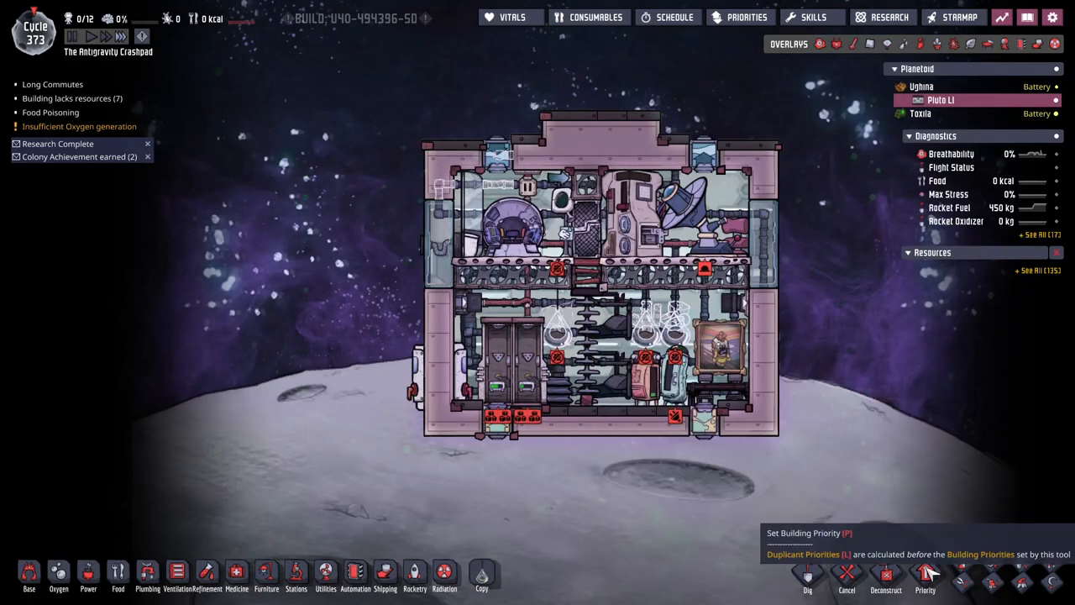
{"action": "left_click", "coordinate": [924, 574]}
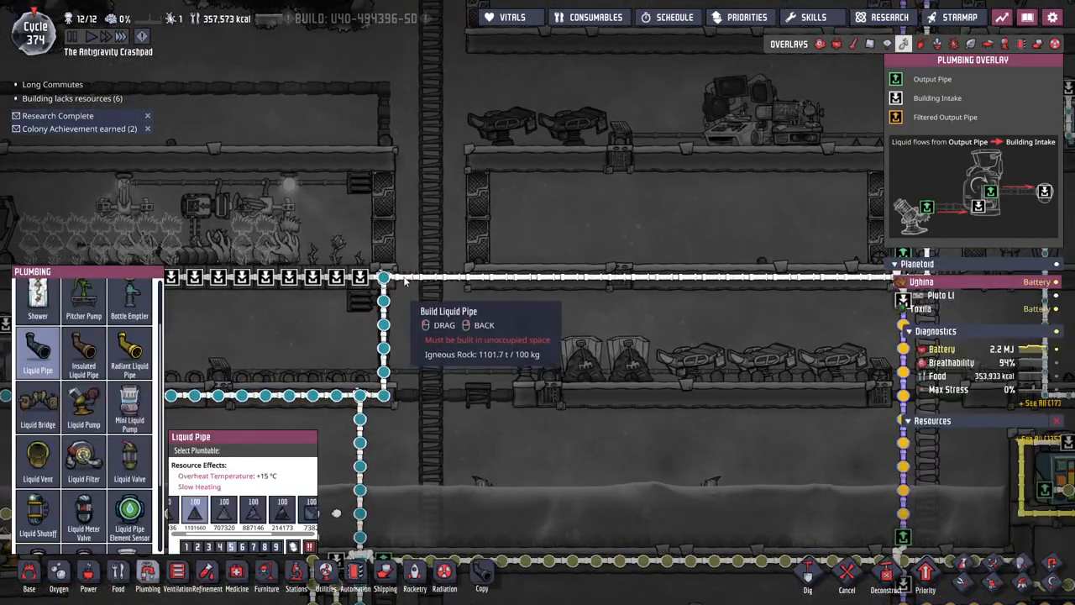
- Zoom out over the base's plumbing to place the new liquid pipe run
{"action": "scroll", "scroll_direction": "down", "scroll_amount": 3}
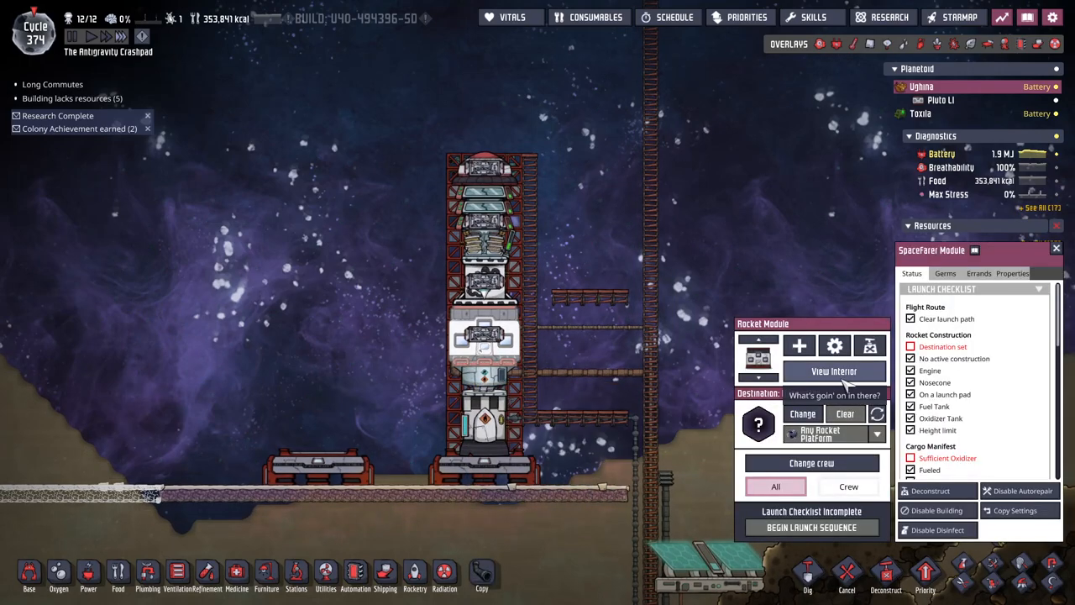
- Plant a Bliss Burst seed in the cabin's aero pot and pick a suit station to build inside
{"action": "left_click", "coordinate": [834, 372]}
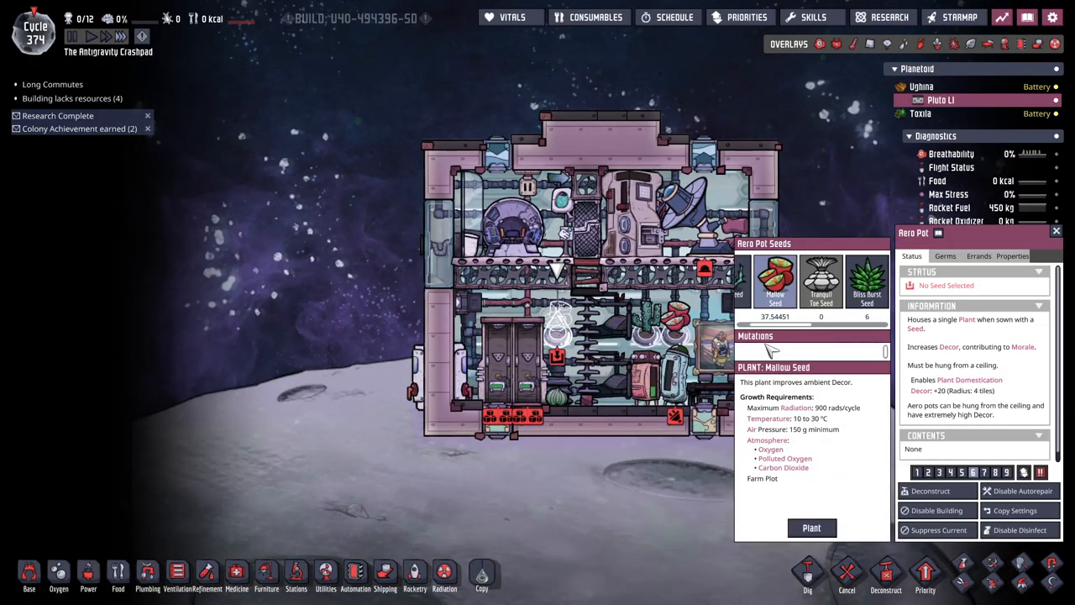
{"action": "left_click", "coordinate": [866, 282]}
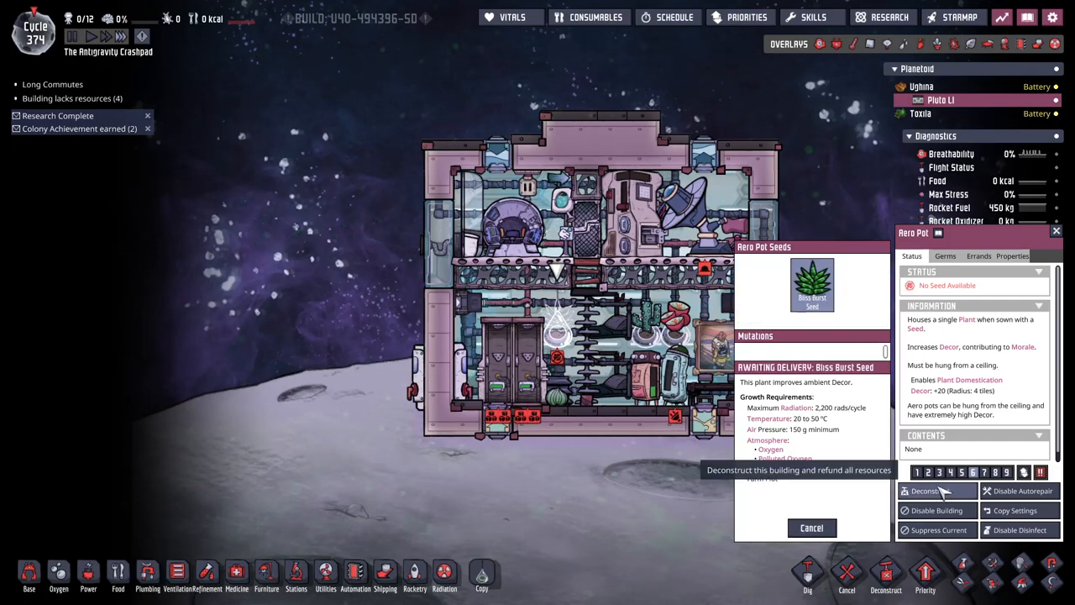
{"action": "left_click", "coordinate": [295, 575]}
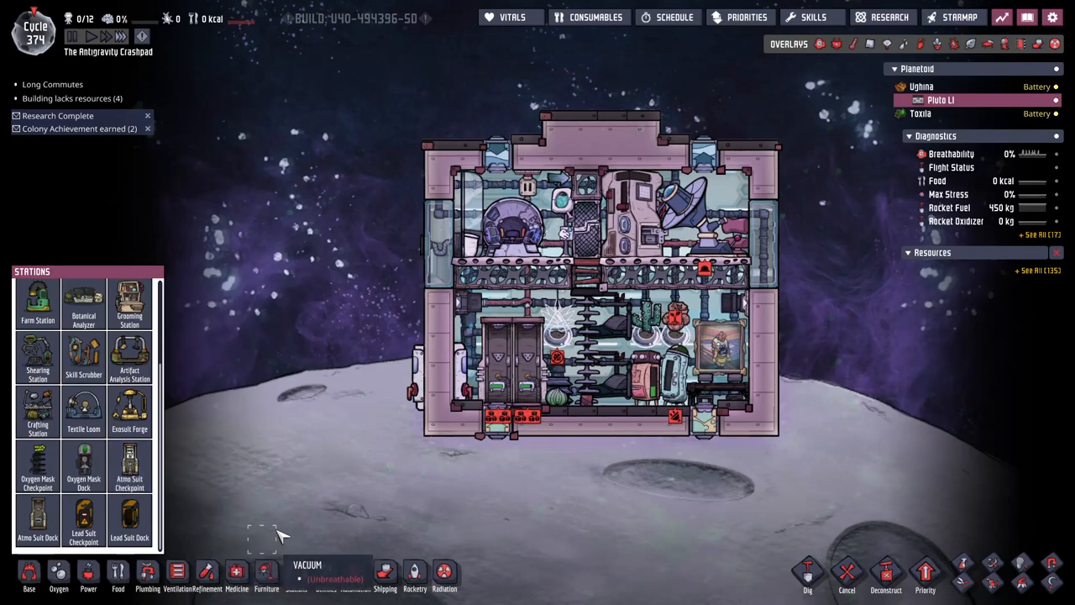
{"action": "left_click", "coordinate": [129, 467]}
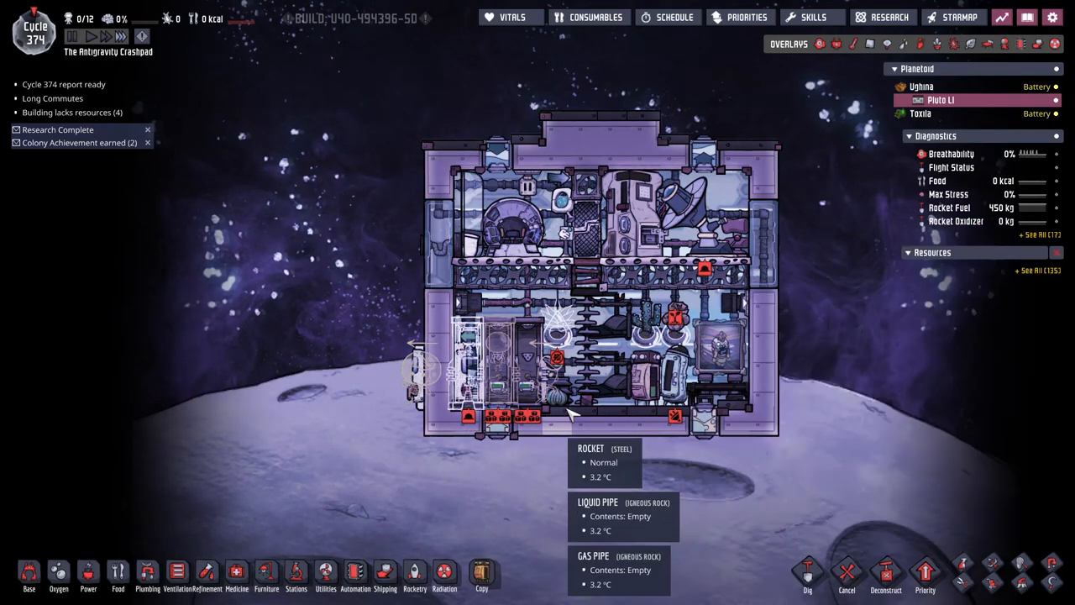
{"action": "mouse_move", "coordinate": [860, 44]}
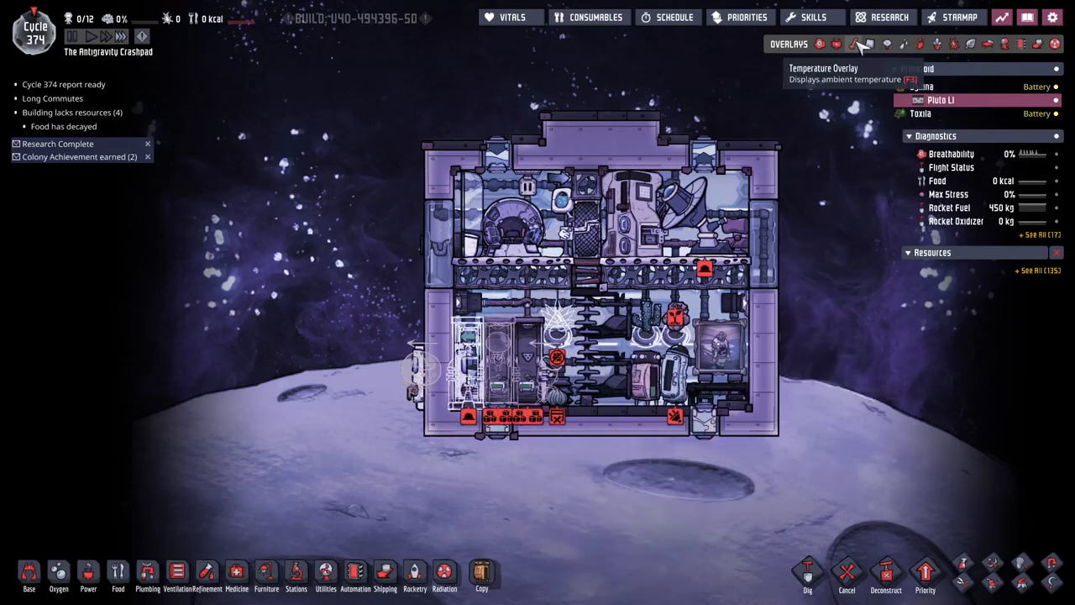
{"action": "mouse_move", "coordinate": [904, 44]}
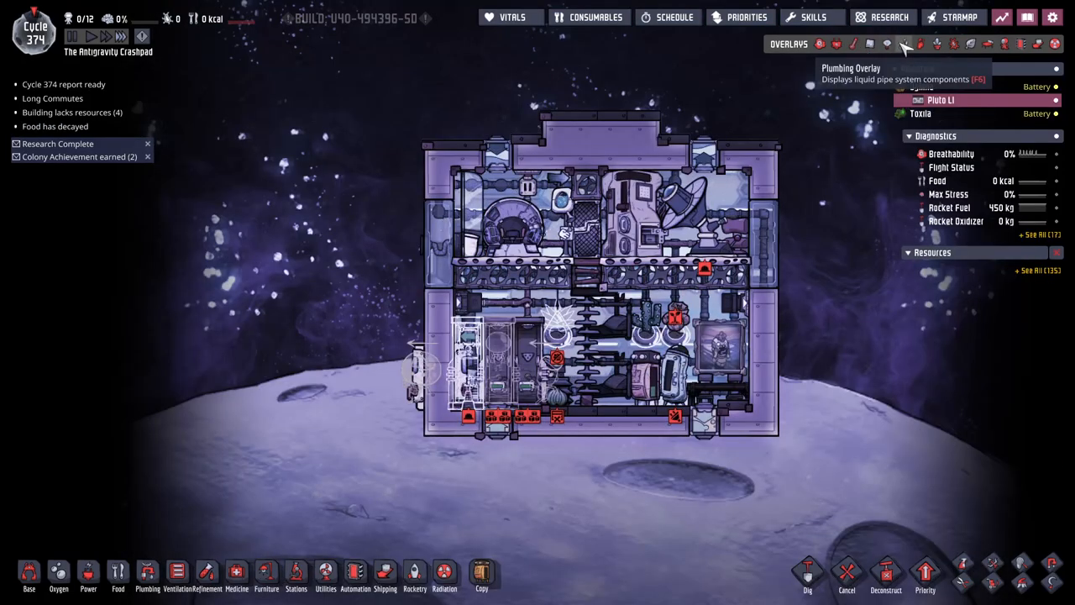
- Toggle the overlay inside the rocket interior while placing the cabin's oxygen and food buildings
{"action": "left_click", "coordinate": [904, 43]}
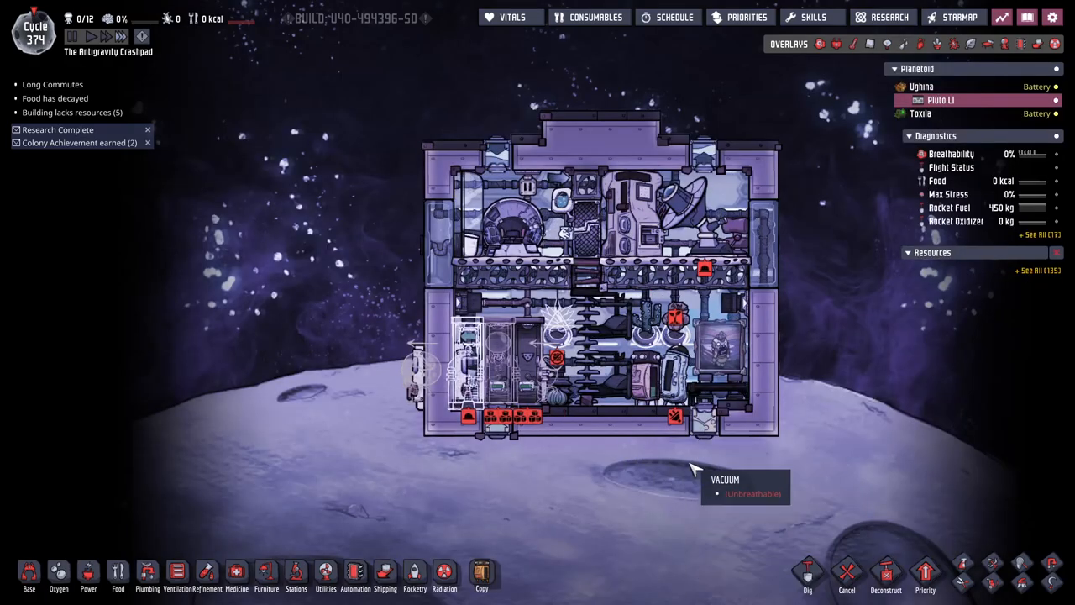
{"action": "mouse_move", "coordinate": [20, 512]}
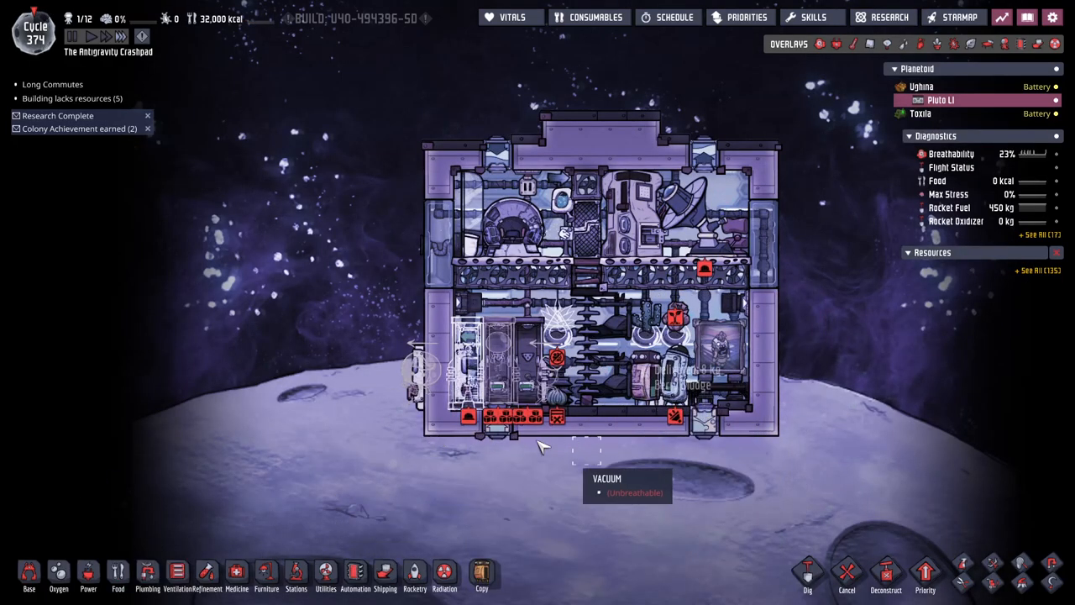
{"action": "left_click", "coordinate": [904, 44]}
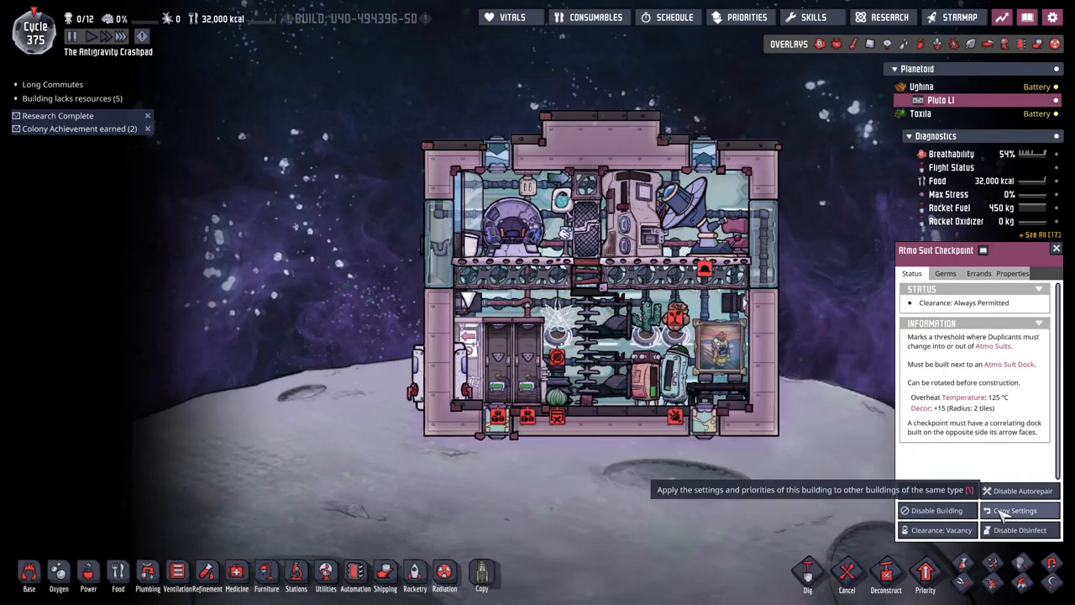
- Copy the Atmo Suit Checkpoint's settings to matching buildings in the cabin
{"action": "left_click", "coordinate": [941, 529]}
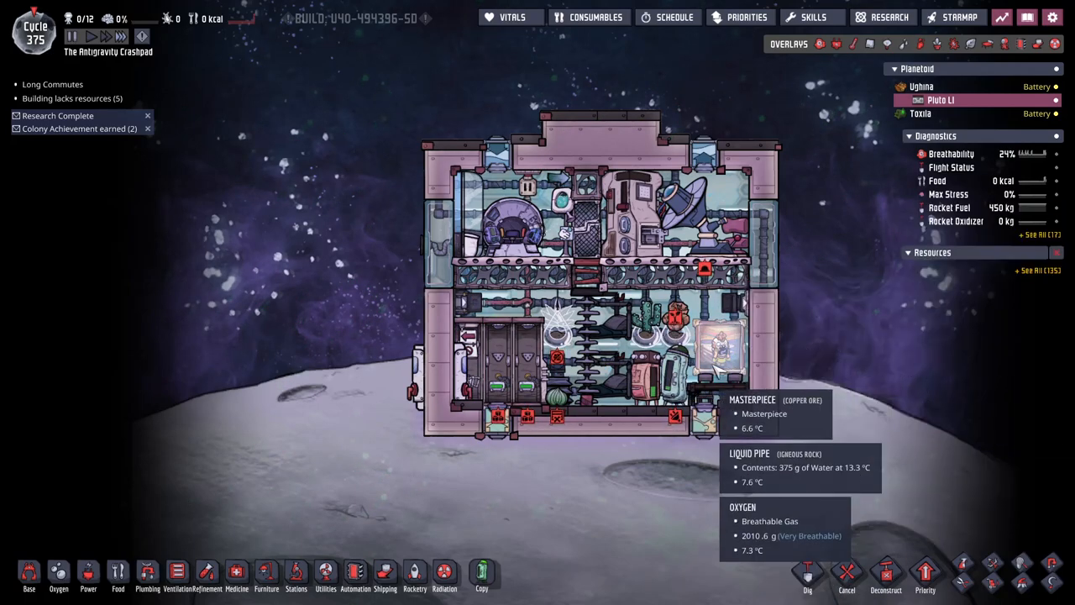
{"action": "mouse_move", "coordinate": [669, 336]}
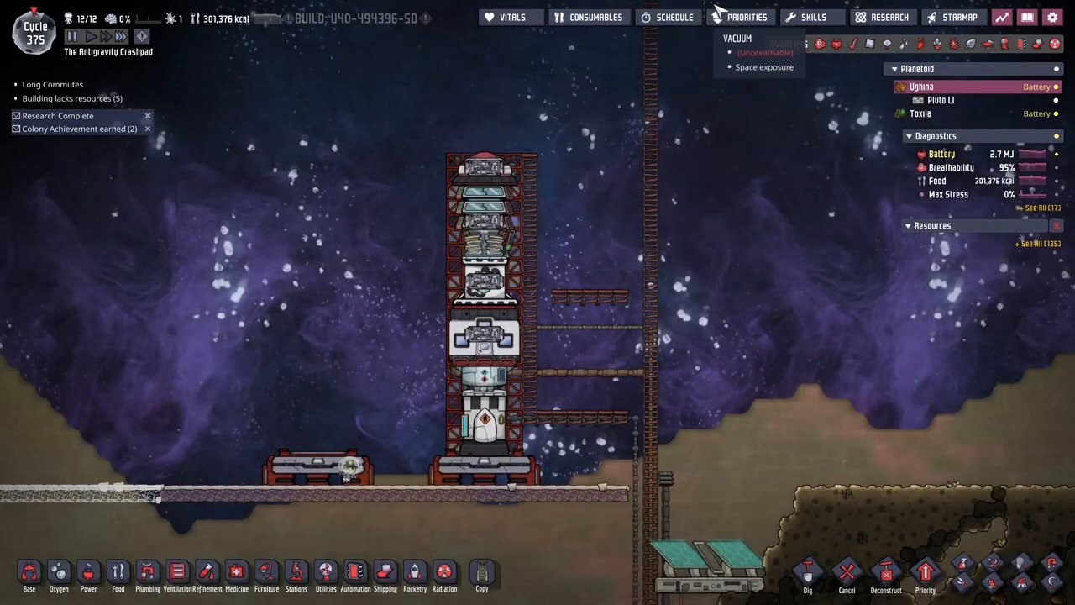
{"action": "mouse_move", "coordinate": [813, 17]}
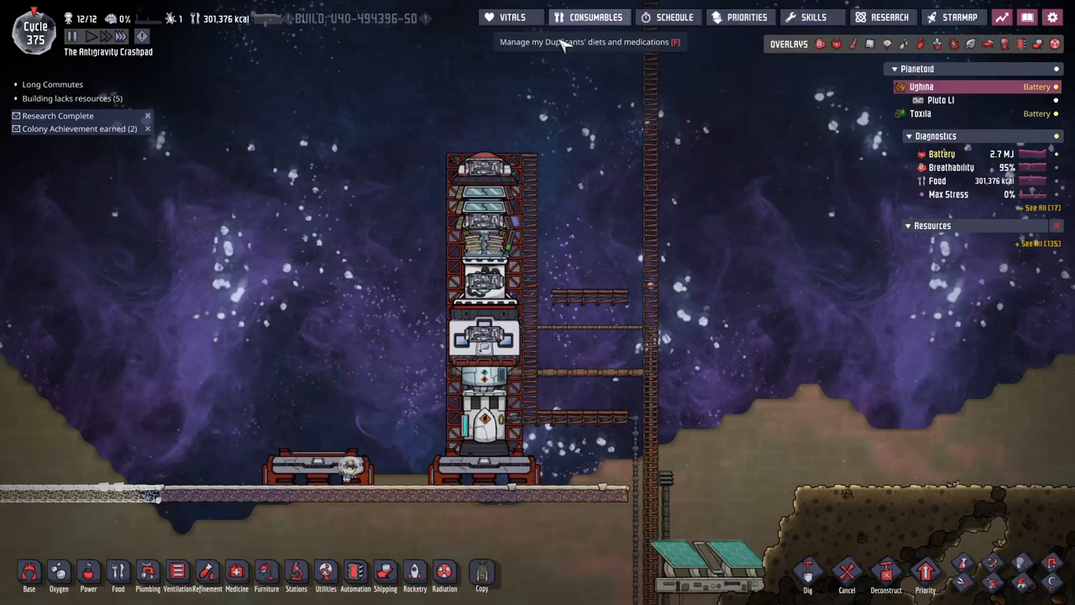
{"action": "left_click", "coordinate": [594, 17]}
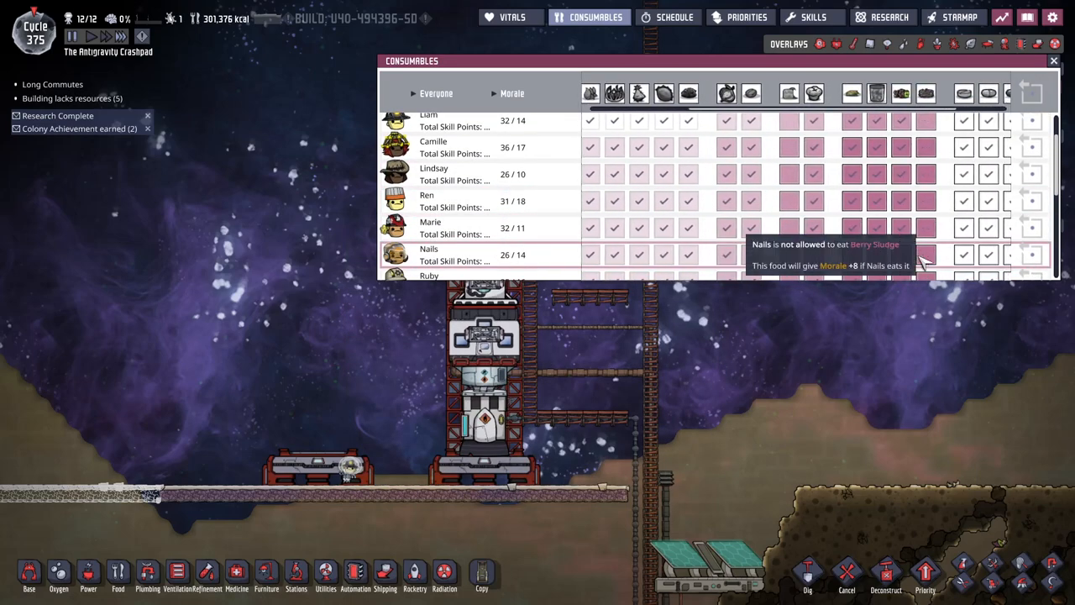
{"action": "mouse_move", "coordinate": [928, 147]}
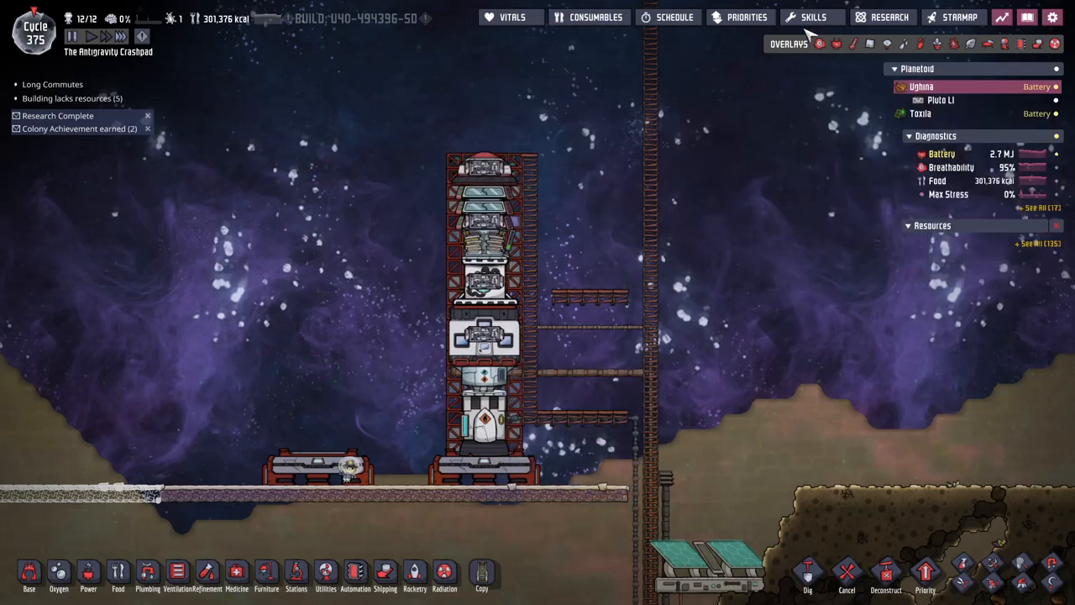
{"action": "left_click", "coordinate": [673, 17]}
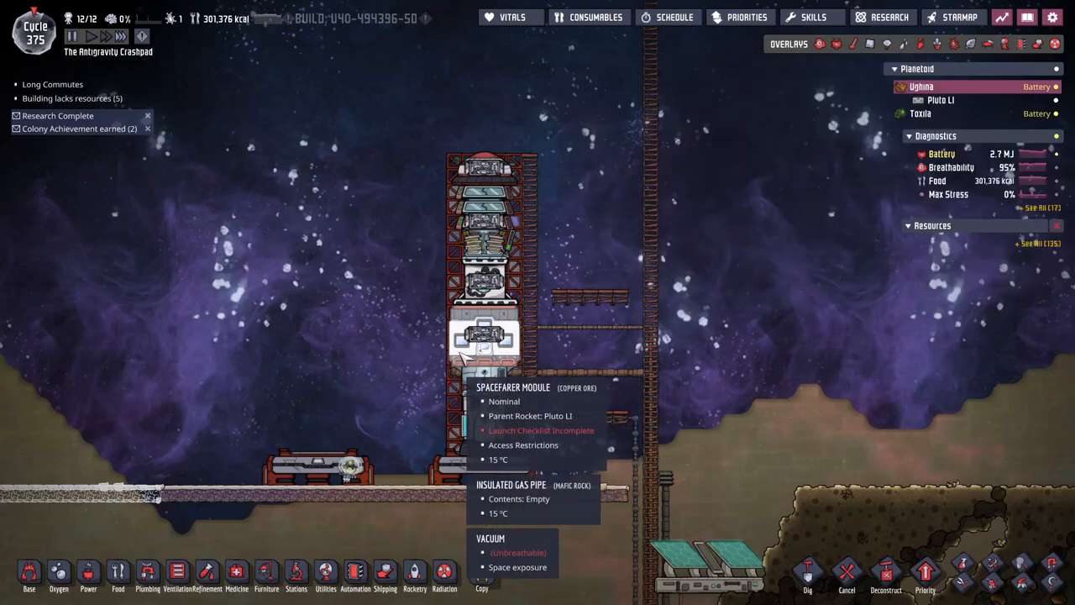
- Select the Spacefarer Module, check its launch checklist and inspect the oxidizer tank entry
{"action": "left_click", "coordinate": [484, 335]}
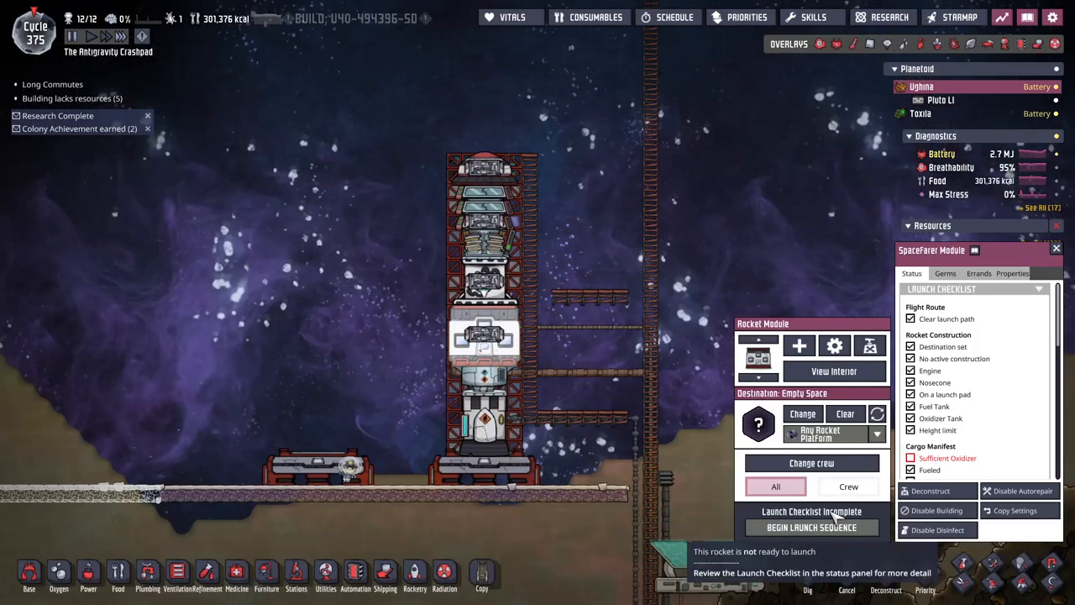
{"action": "left_click", "coordinate": [848, 487]}
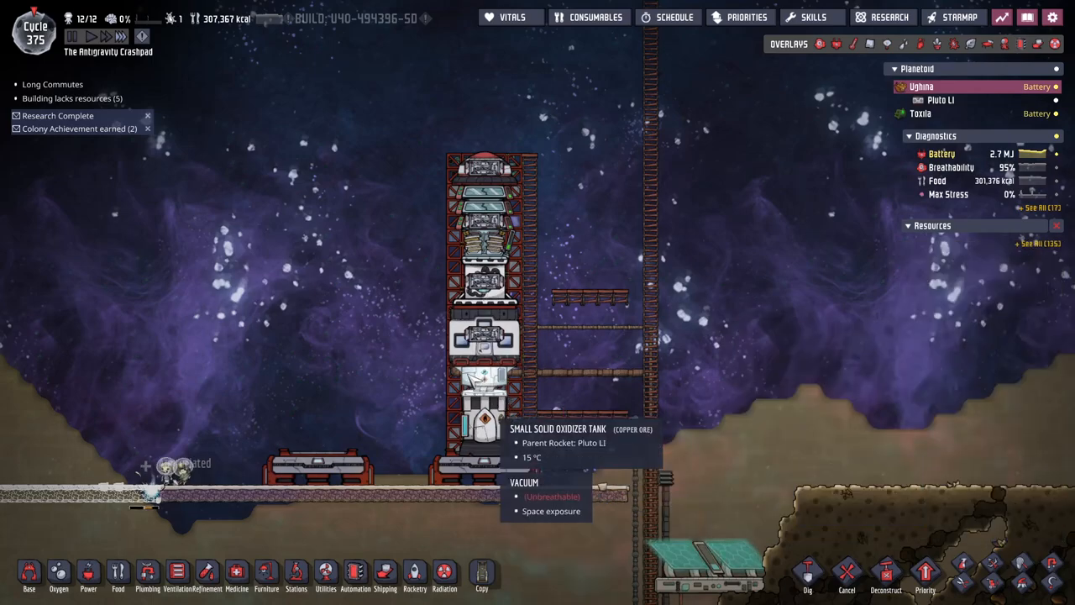
{"action": "left_click", "coordinate": [484, 403]}
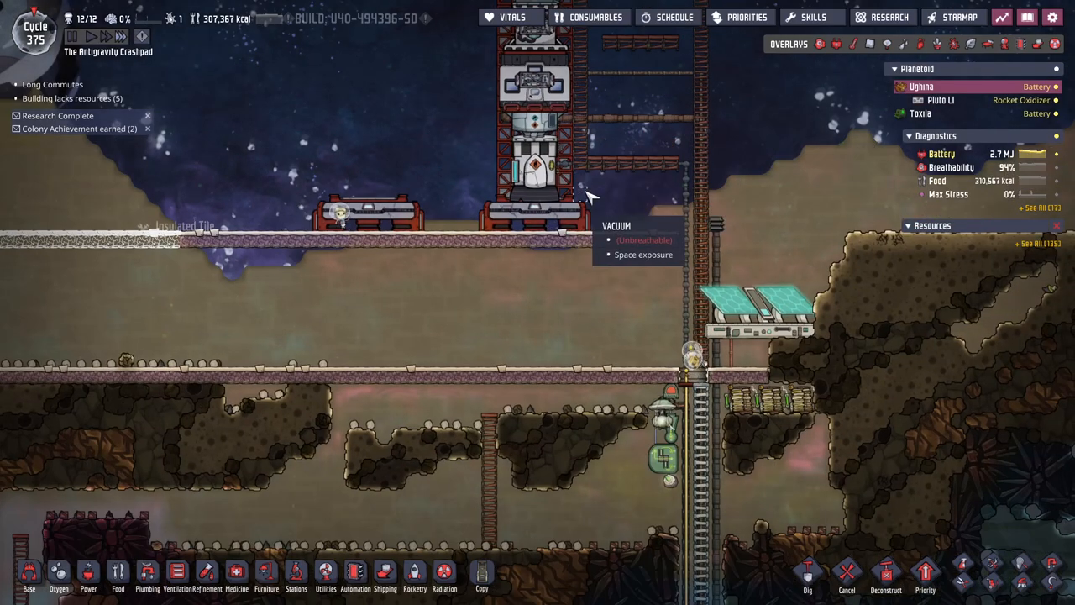
- Check the Small Solid Oxidizer Tank's pending oxylite errands, then recheck the module's readiness
{"action": "left_click", "coordinate": [529, 160]}
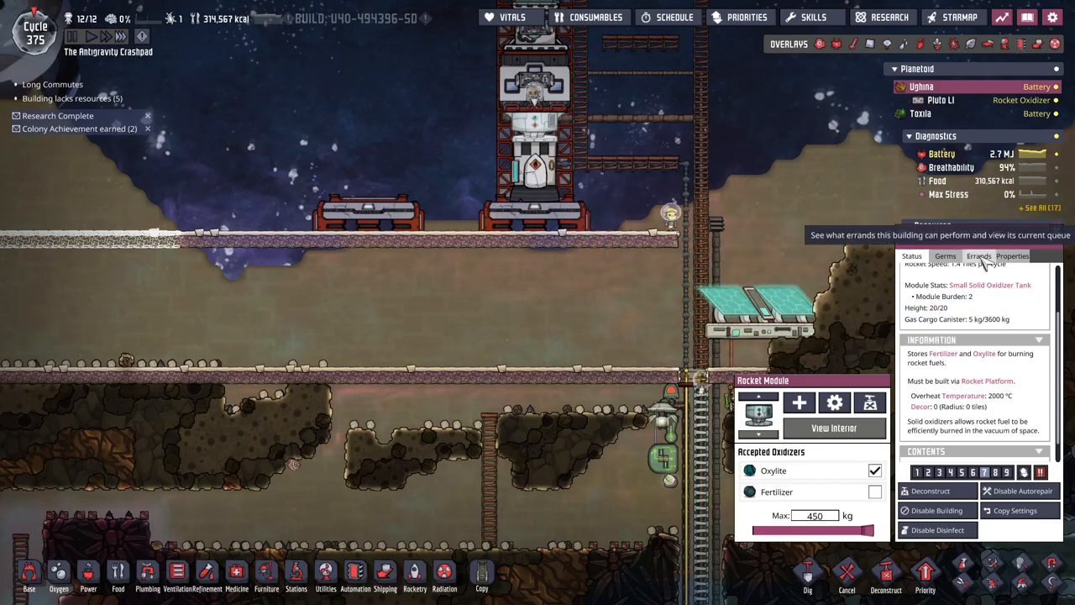
{"action": "left_click", "coordinate": [977, 255]}
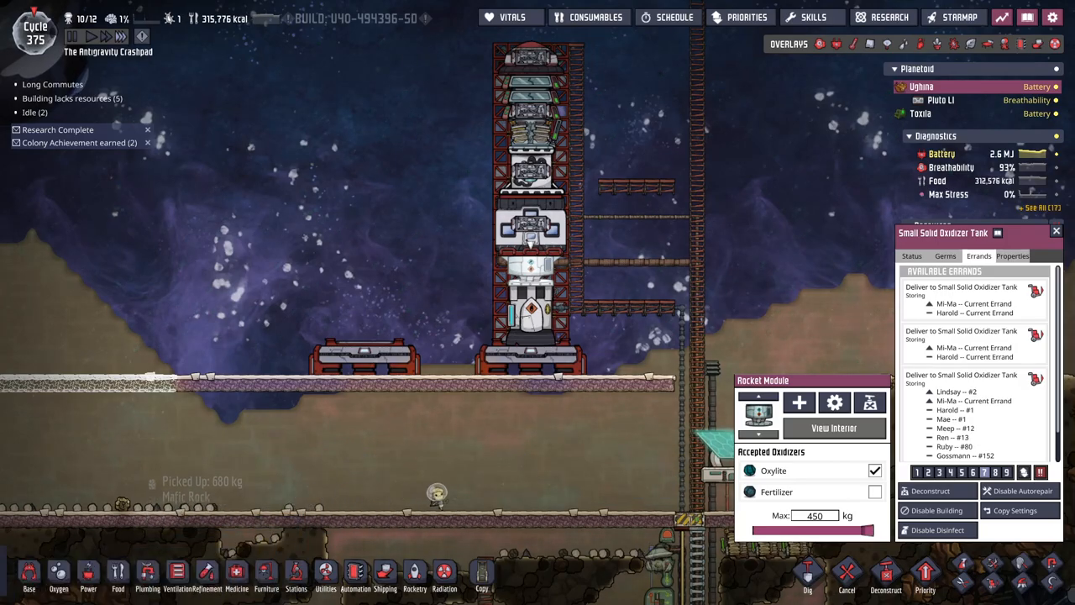
{"action": "left_click", "coordinate": [911, 256]}
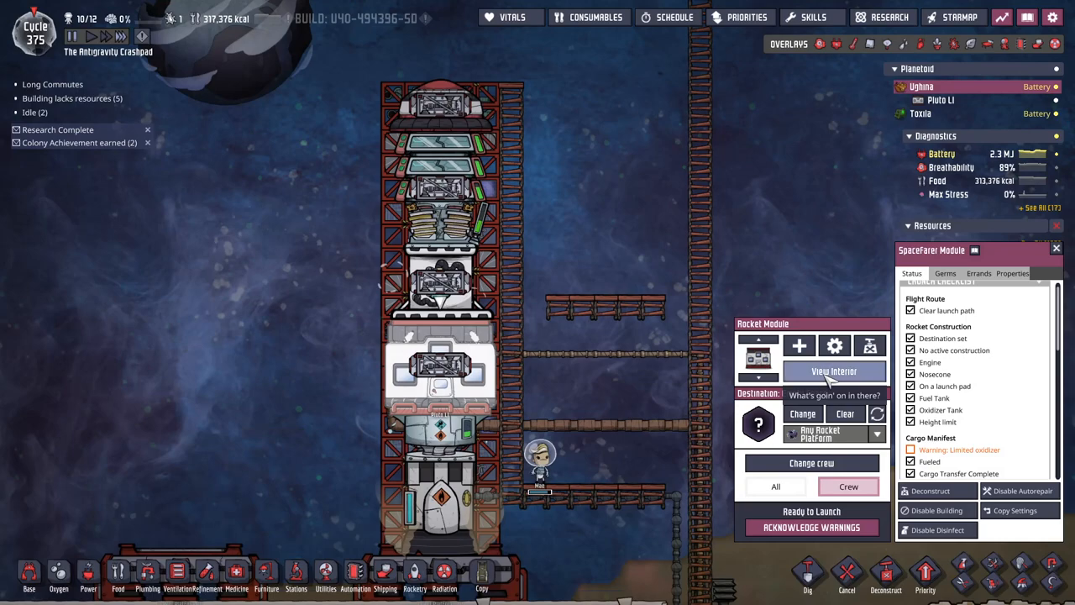
- Acknowledge the launch warnings and review the rocket's route on the Starmap
{"action": "left_click", "coordinate": [833, 371]}
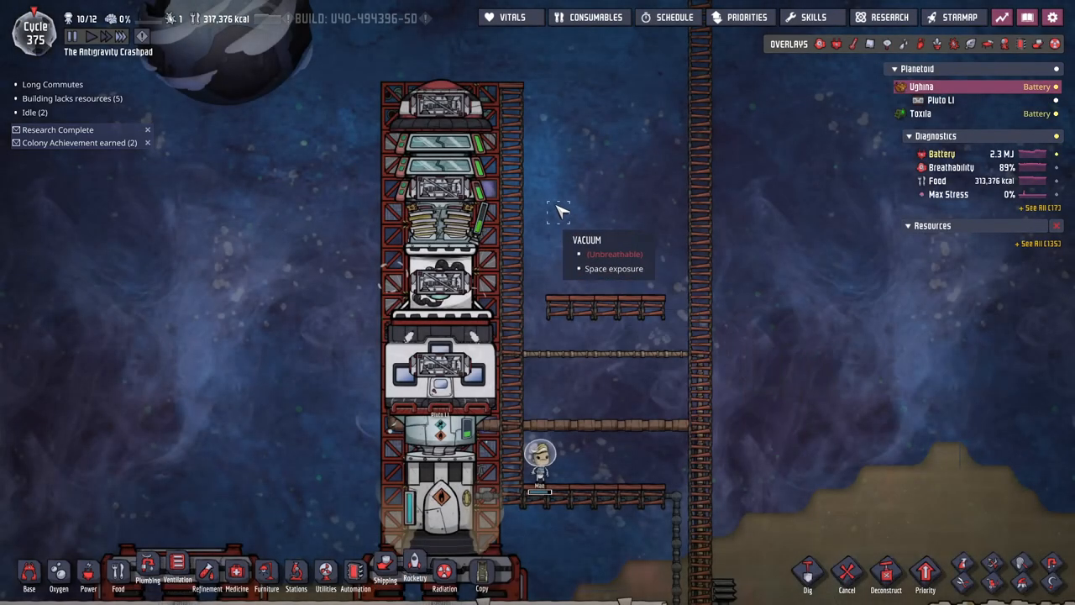
{"action": "left_click", "coordinate": [437, 369]}
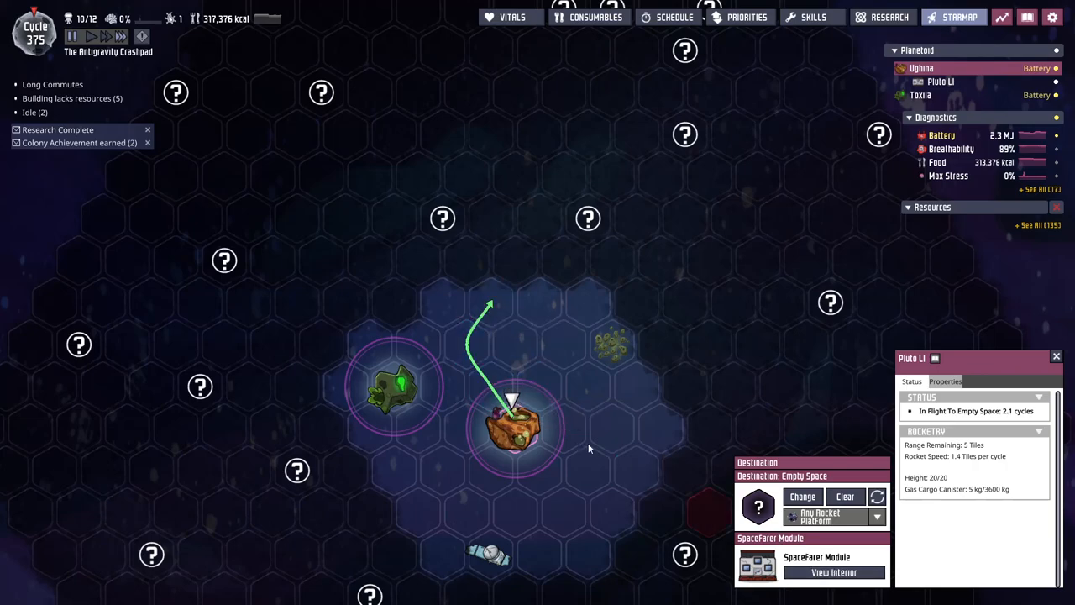
{"action": "left_click", "coordinate": [833, 571]}
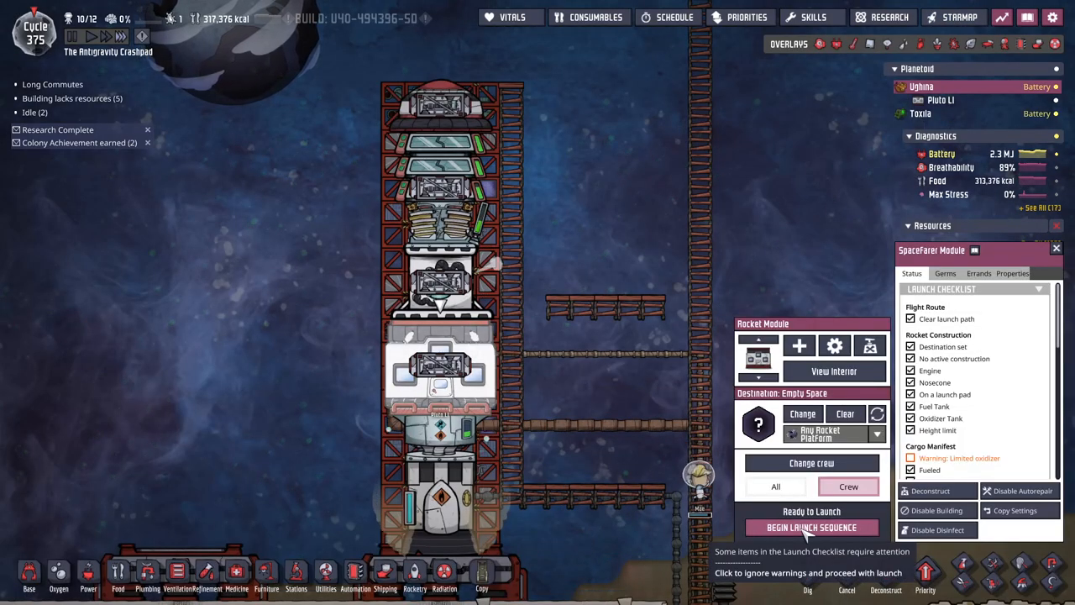
- Begin the Pluto LI launch sequence, briefly viewing the Temperature overlay as it lifts off
{"action": "left_click", "coordinate": [811, 528]}
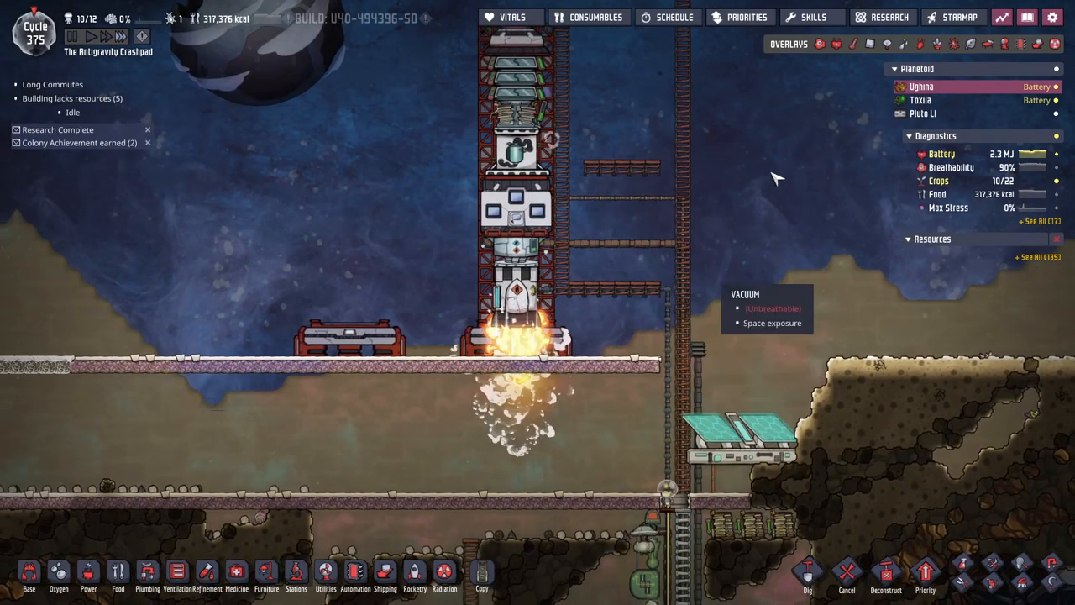
{"action": "left_click", "coordinate": [854, 44]}
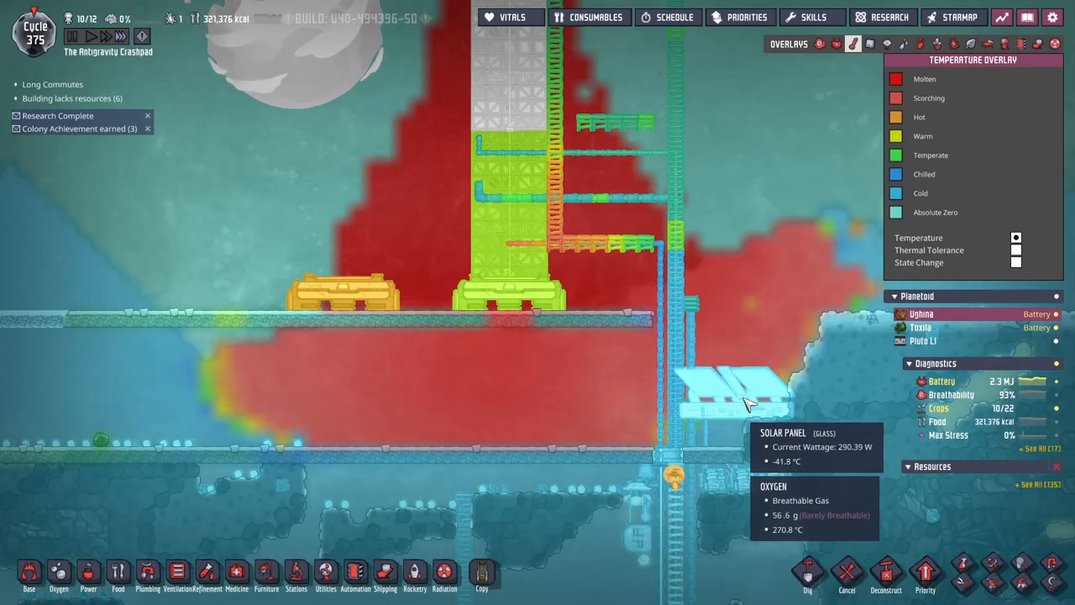
{"action": "left_click", "coordinate": [853, 44]}
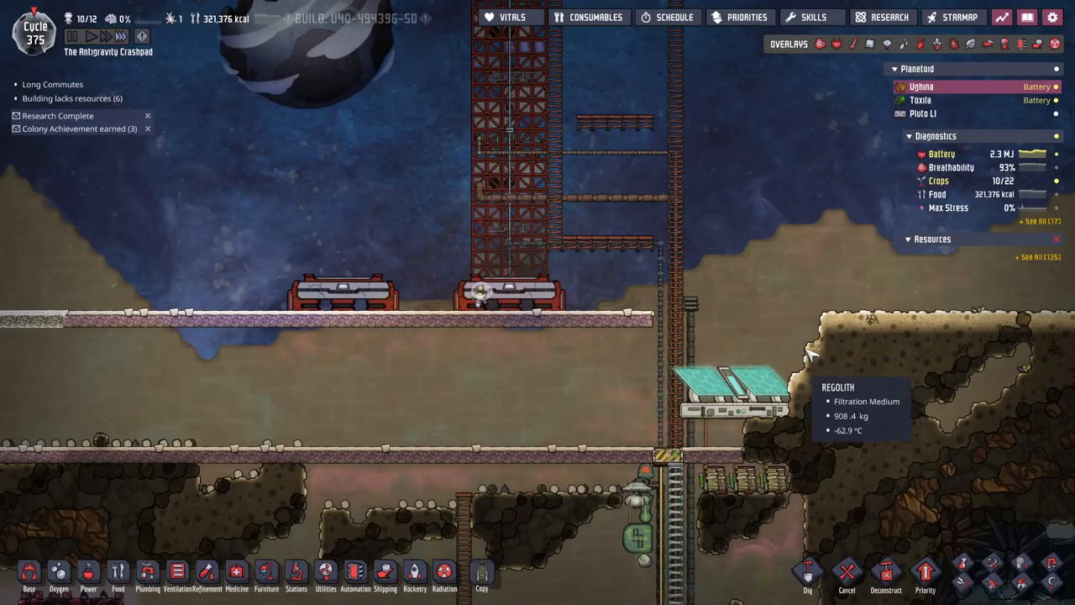
- Follow the rocket into open space and dismiss the Vacuum element info panel
{"action": "left_click", "coordinate": [923, 114]}
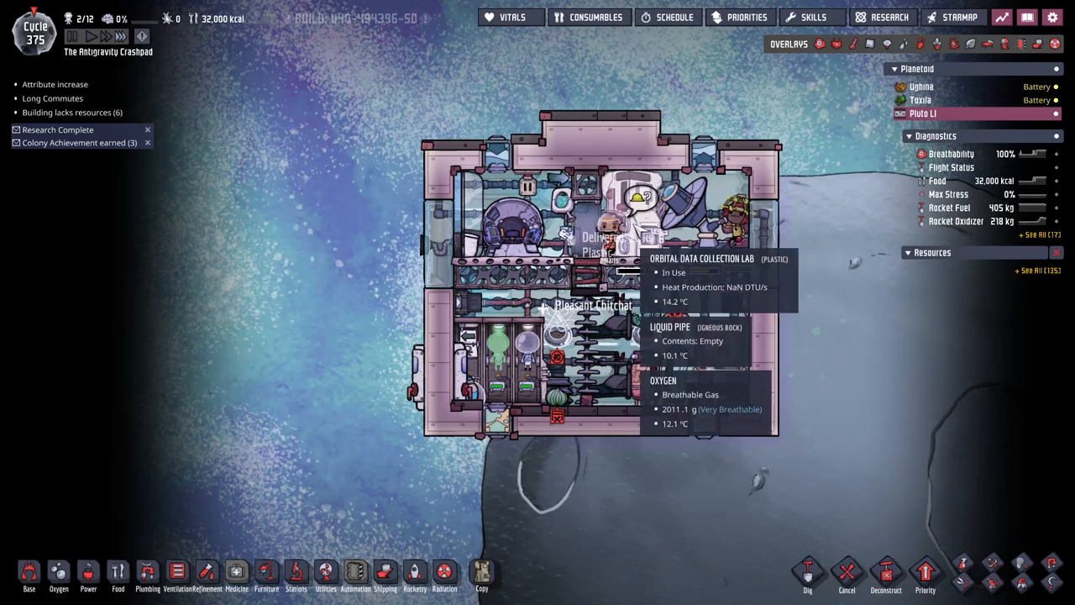
{"action": "mouse_move", "coordinate": [826, 333]}
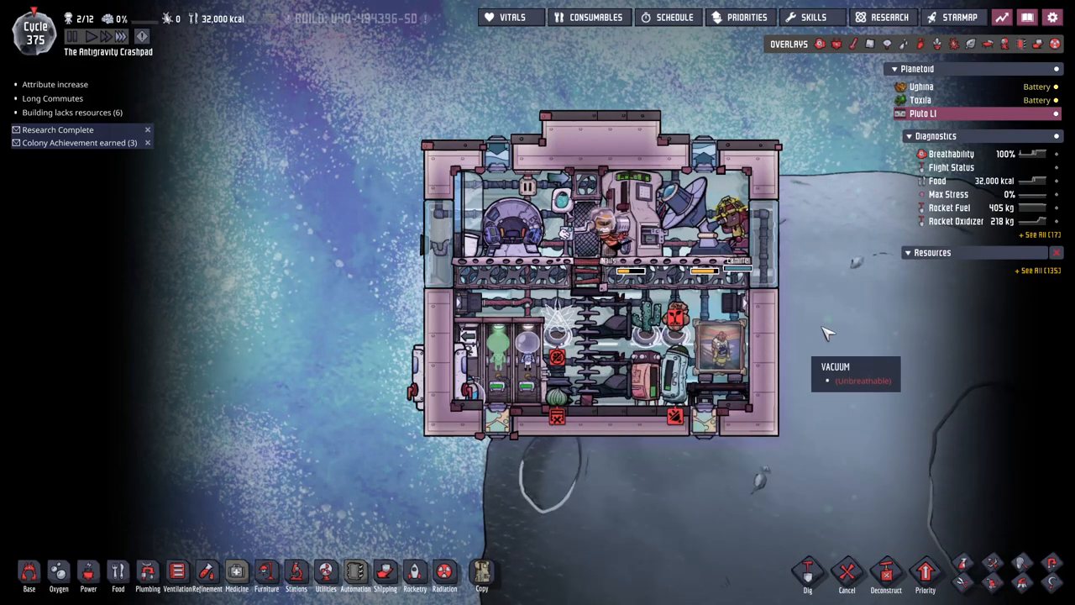
{"action": "mouse_move", "coordinate": [798, 373]}
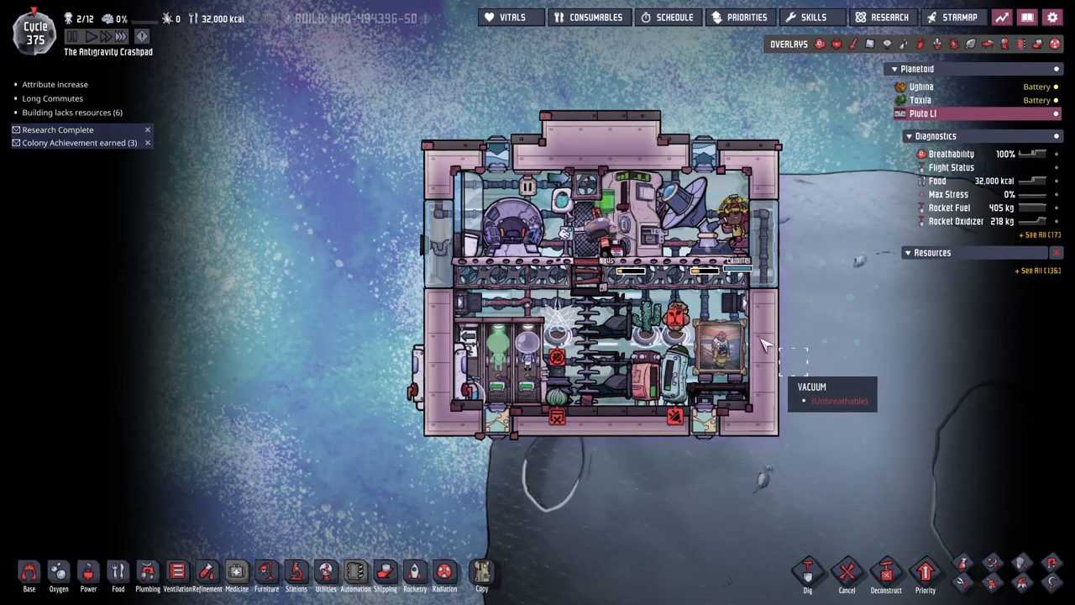
{"action": "mouse_move", "coordinate": [221, 17]}
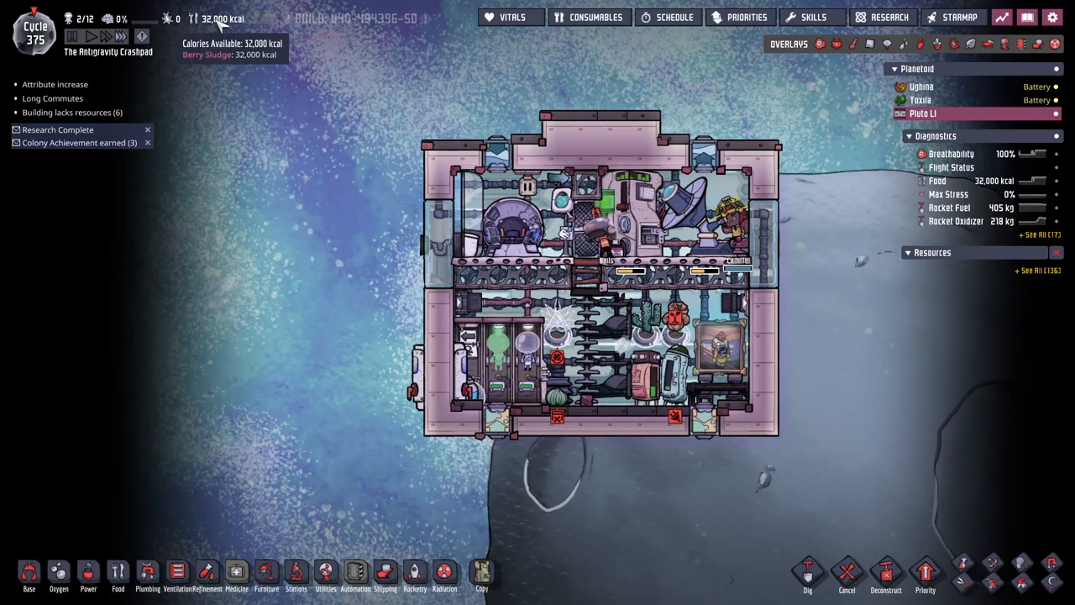
{"action": "mouse_move", "coordinate": [531, 457]}
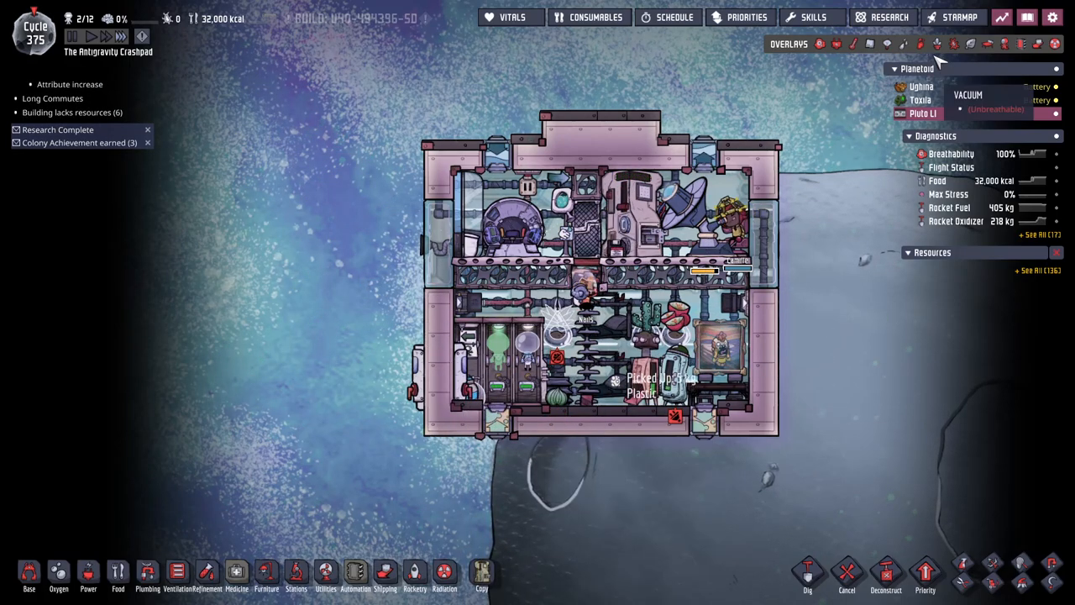
{"action": "mouse_move", "coordinate": [756, 348]}
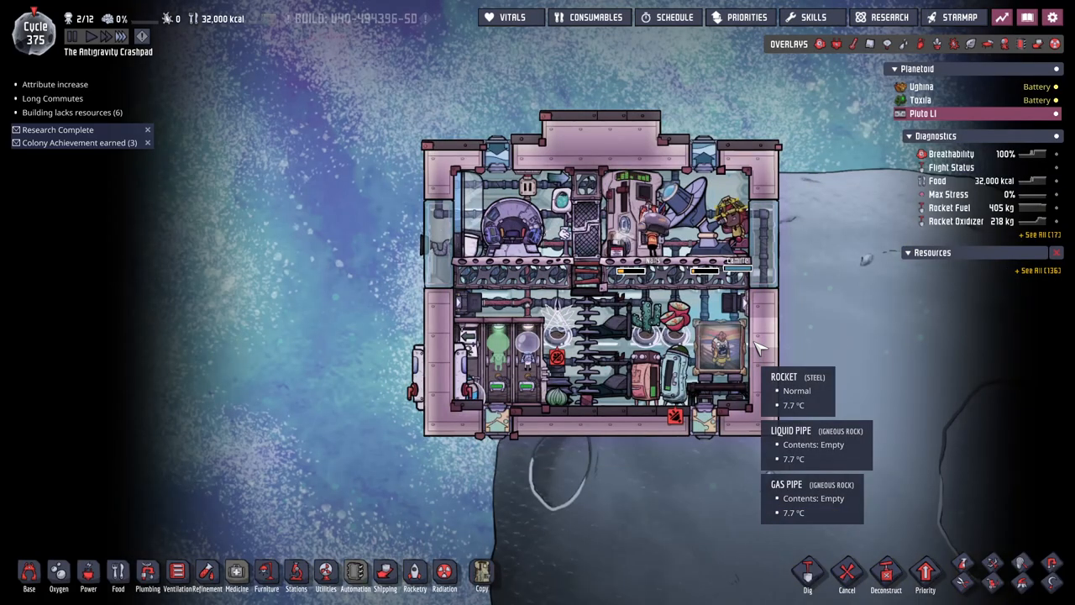
{"action": "mouse_move", "coordinate": [823, 215]}
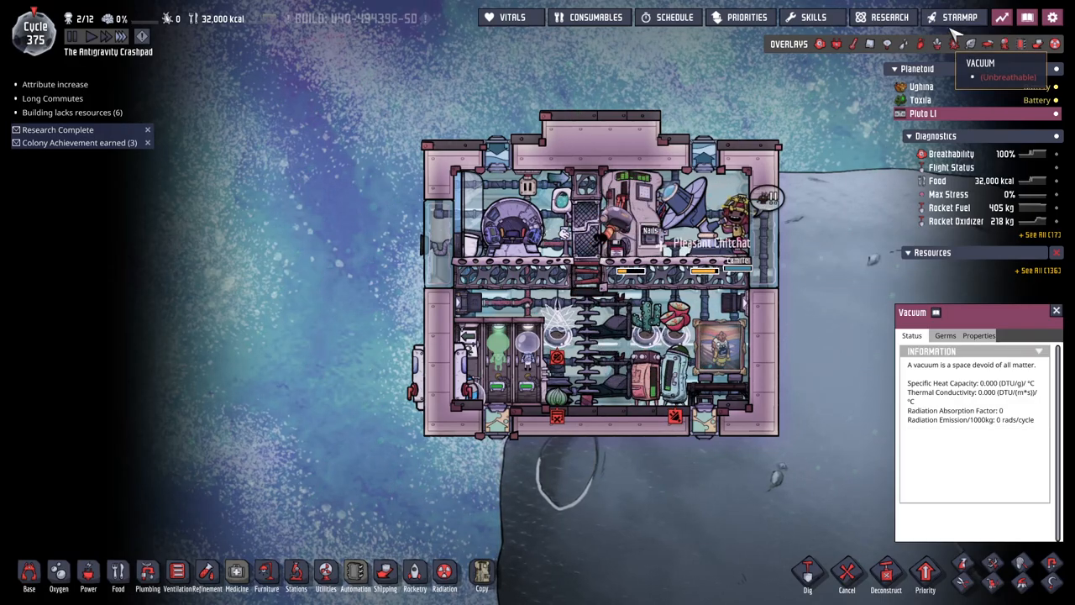
{"action": "left_click", "coordinate": [959, 17]}
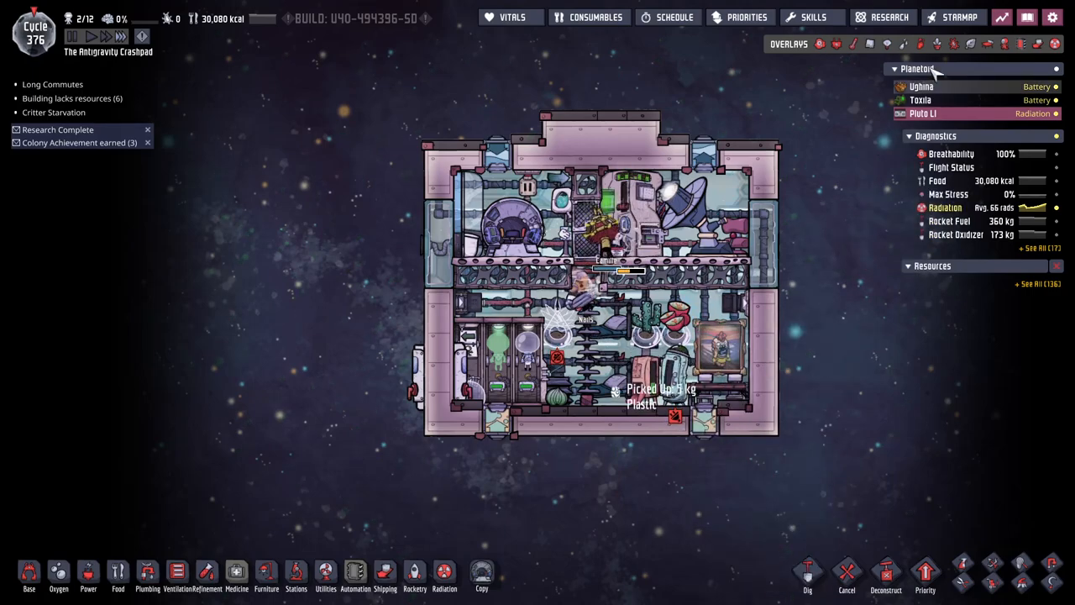
{"action": "left_click", "coordinate": [920, 44]}
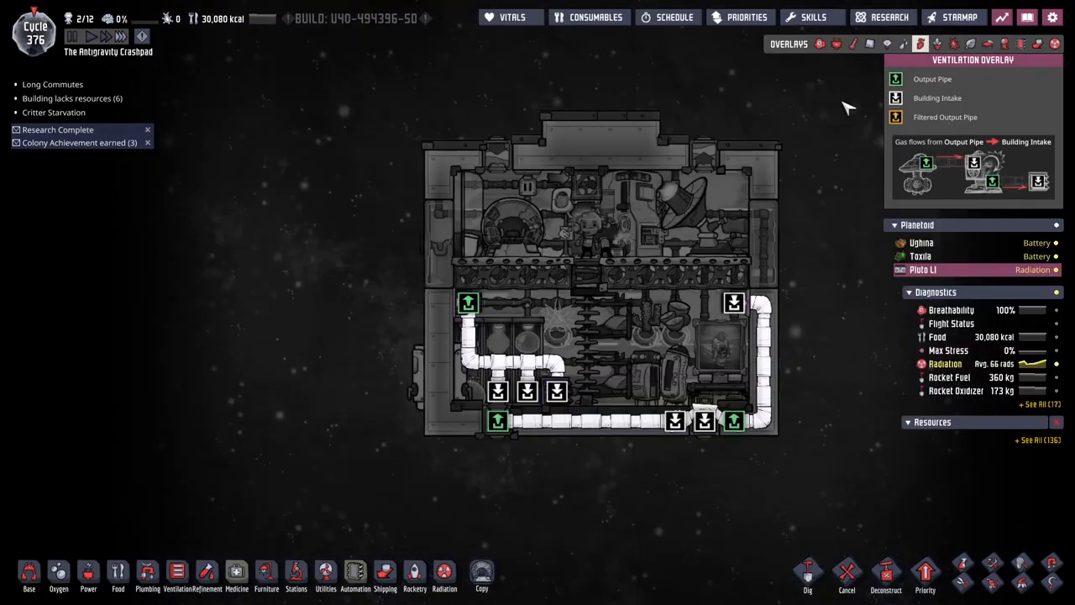
{"action": "mouse_move", "coordinate": [604, 303]}
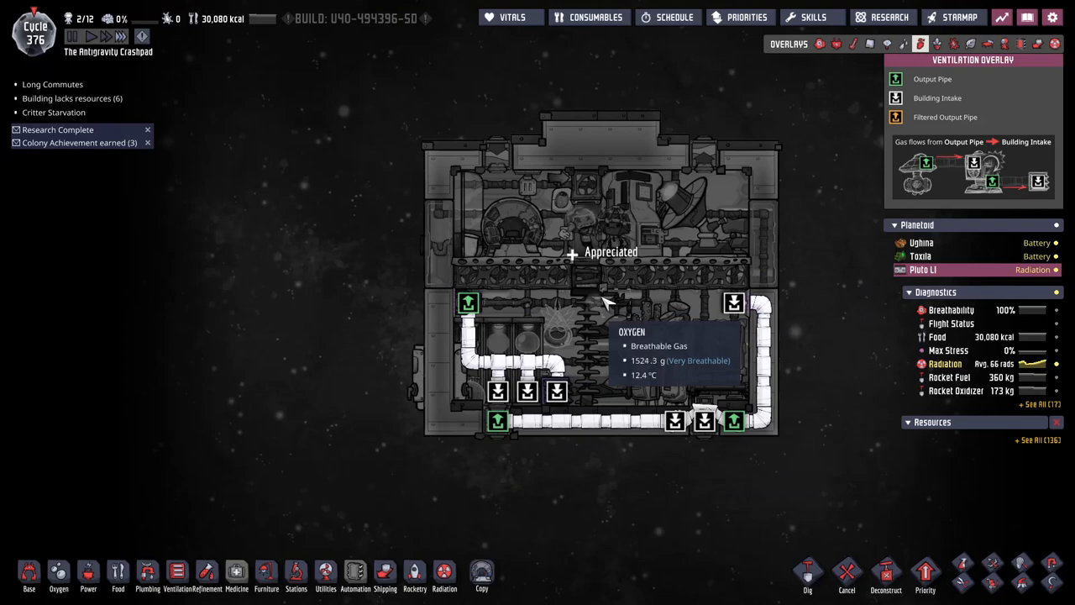
{"action": "left_click", "coordinate": [920, 44]}
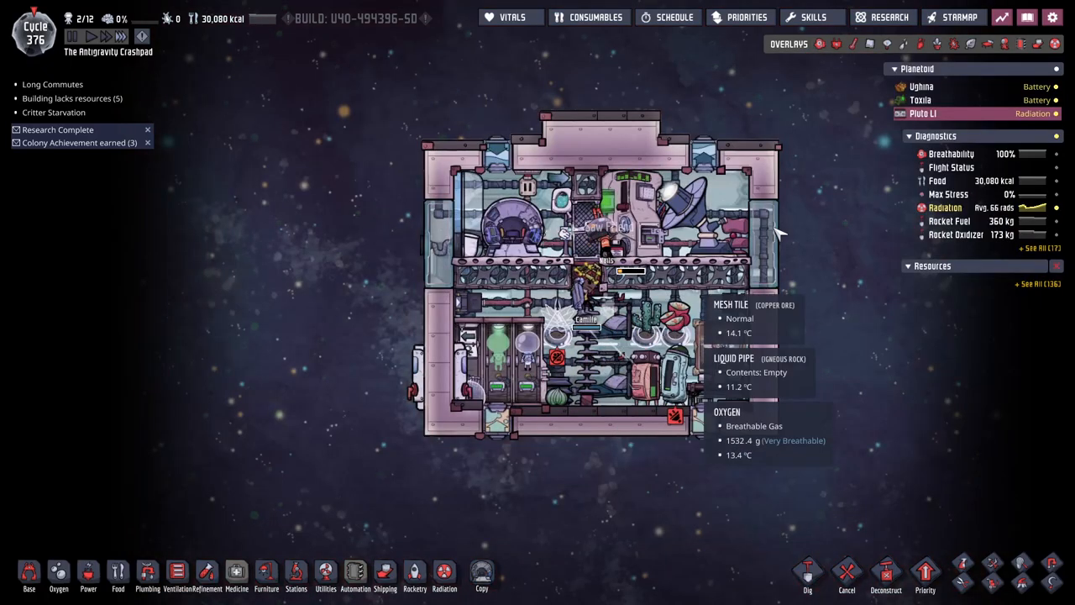
{"action": "left_click", "coordinate": [954, 17]}
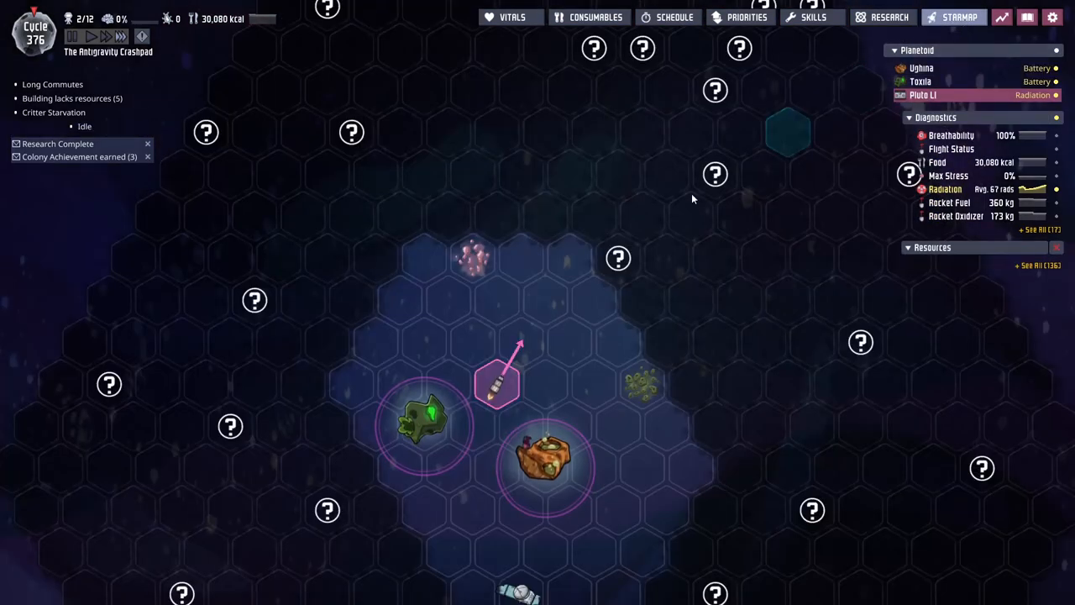
{"action": "mouse_move", "coordinate": [521, 357]}
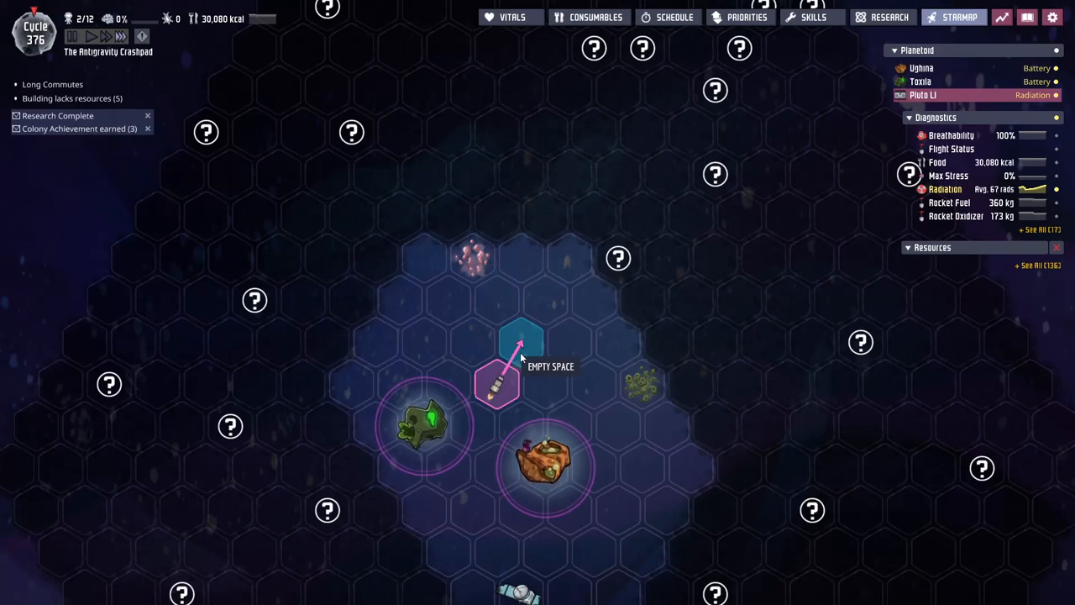
{"action": "mouse_move", "coordinate": [618, 259]}
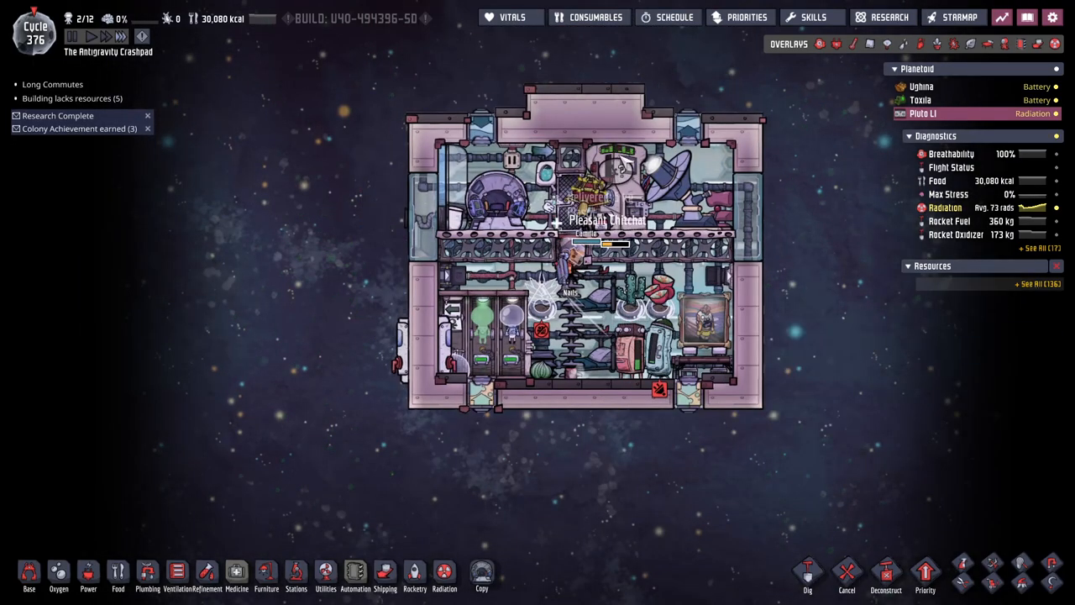
{"action": "left_click", "coordinate": [1038, 282]}
{"action": "type", "text": "dat"}
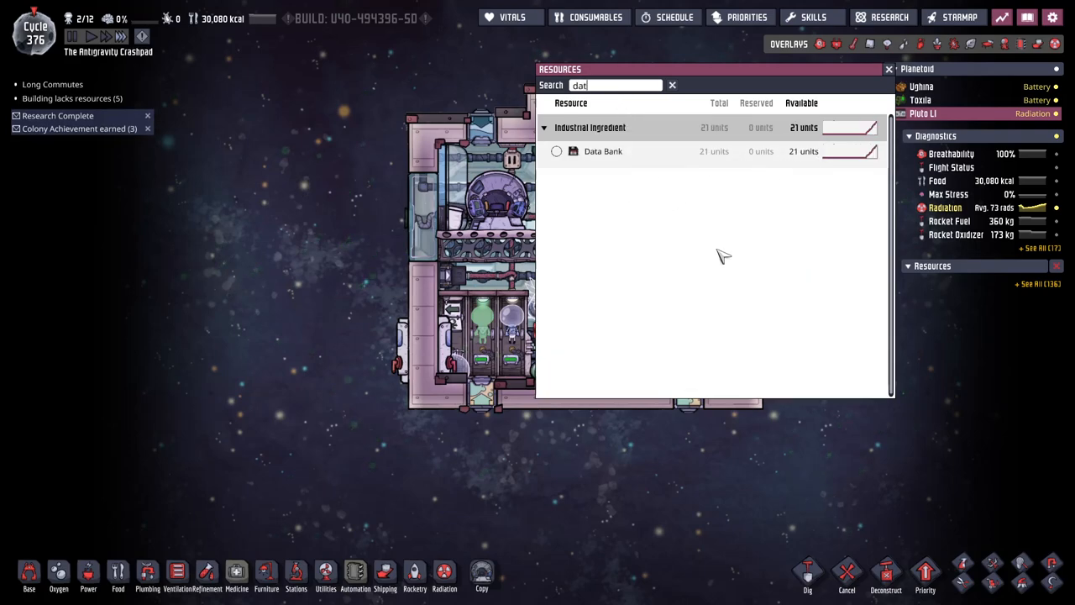
{"action": "left_click", "coordinate": [883, 17]}
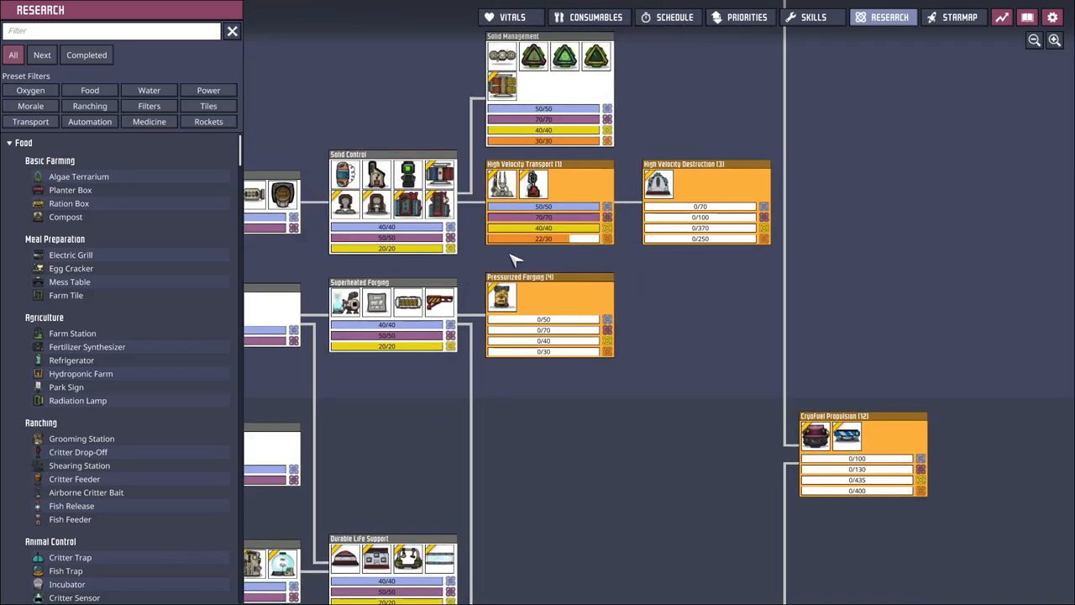
{"action": "mouse_move", "coordinate": [546, 353]}
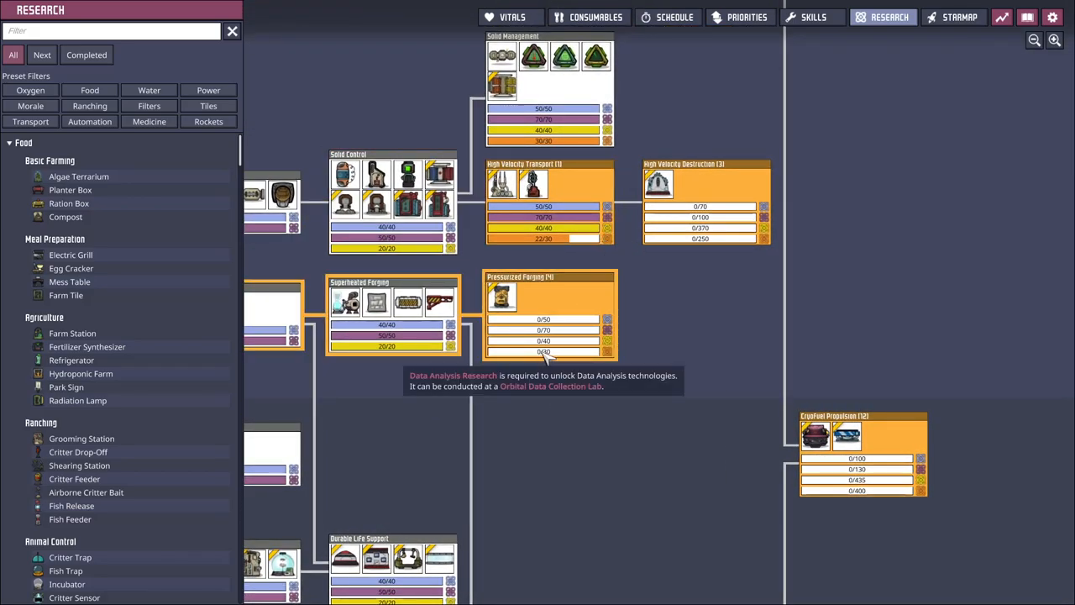
{"action": "left_click", "coordinate": [883, 16]}
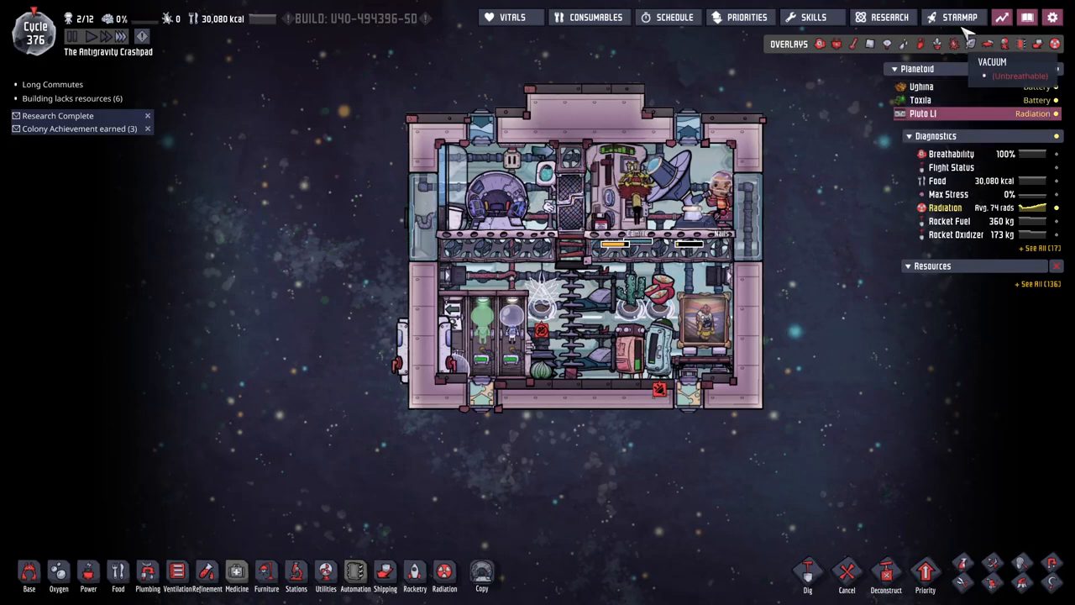
- Return to the home asteroid Uthma and show the crude oil pipes in the Plumbing overlay
{"action": "left_click", "coordinate": [954, 16]}
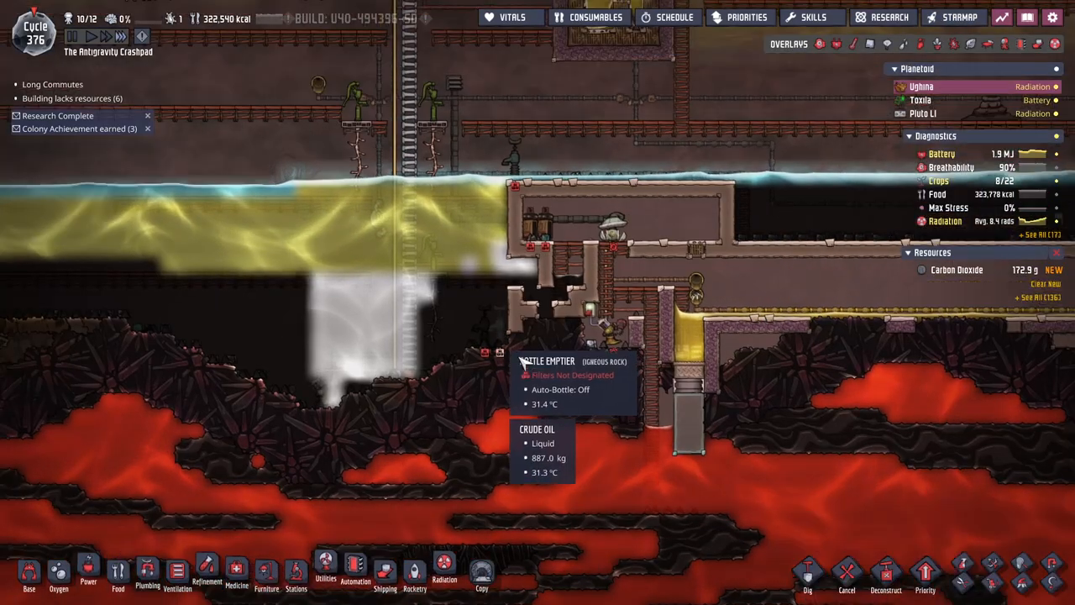
{"action": "left_click", "coordinate": [148, 575]}
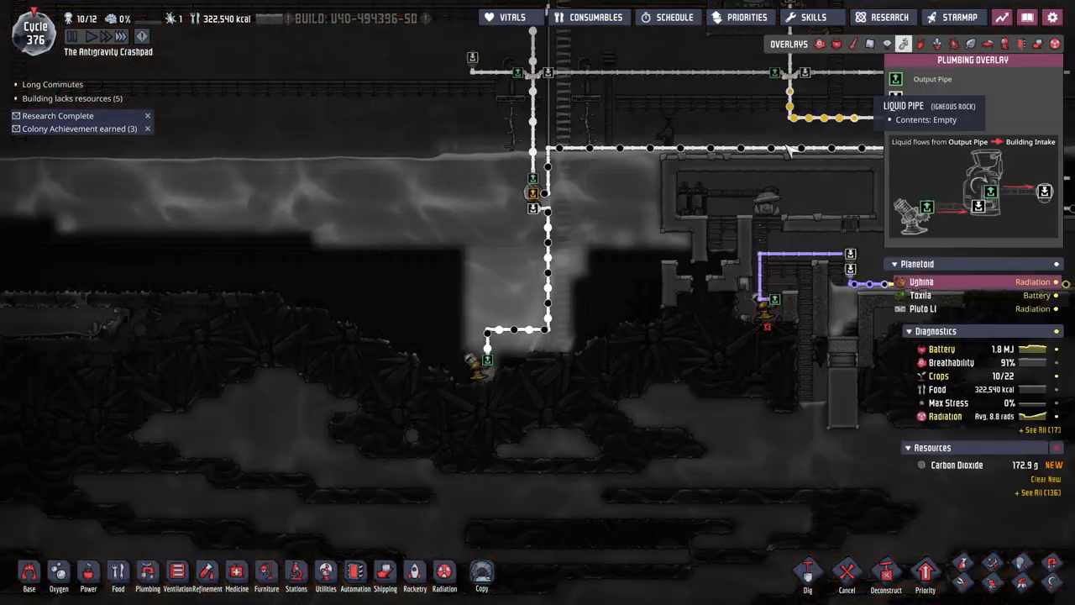
{"action": "mouse_move", "coordinate": [548, 273]}
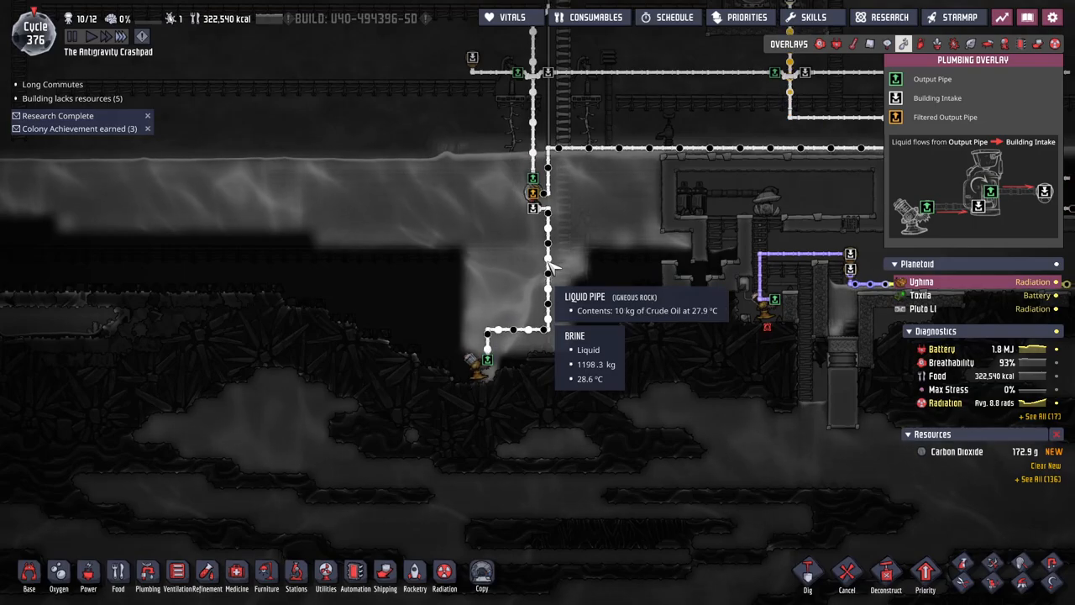
{"action": "mouse_move", "coordinate": [586, 303]}
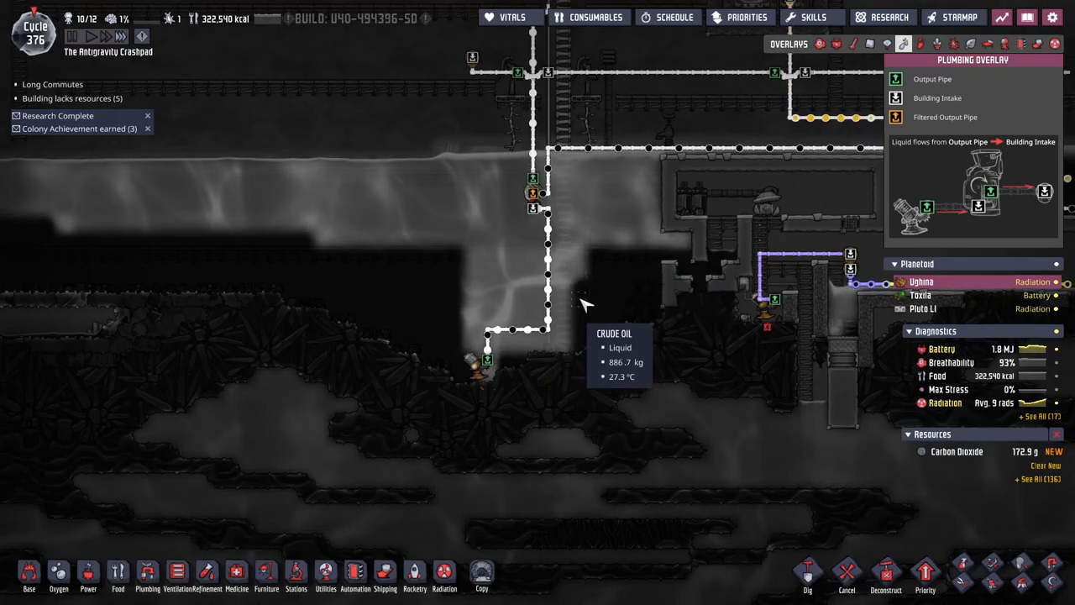